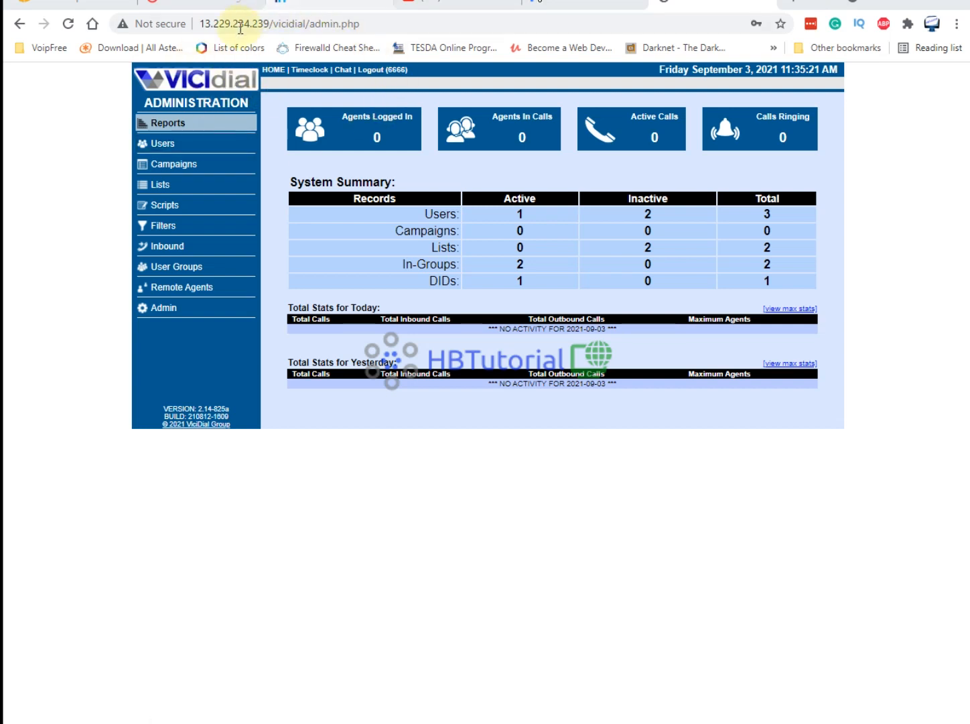
{"action": "mouse_move", "coordinate": [696, 293]}
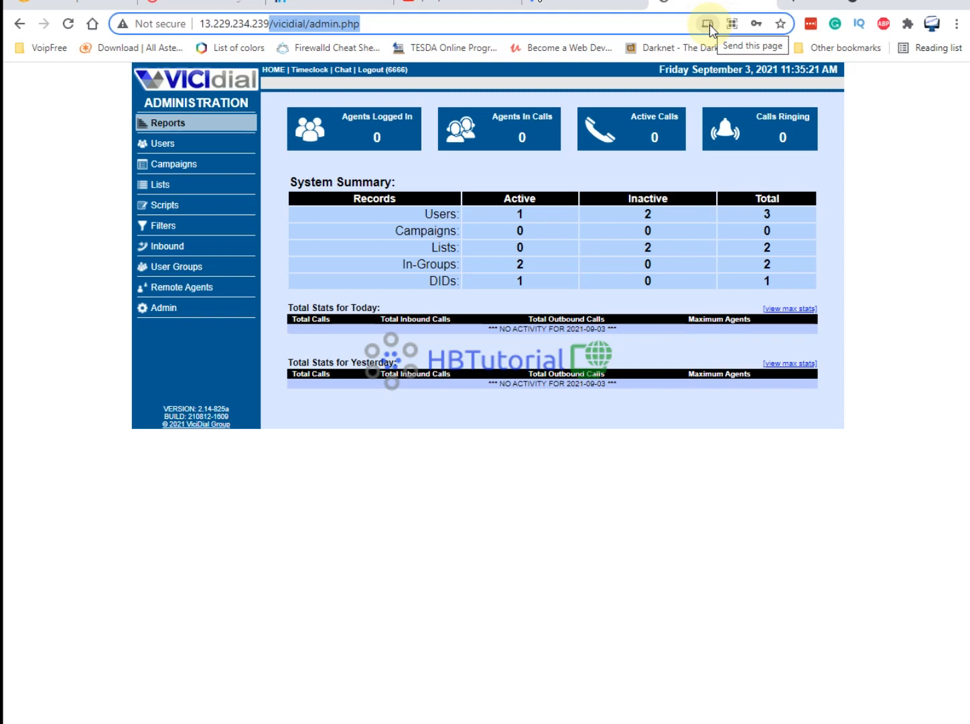
Step: Load the bare server IP 13.229.234.239, which shows the Apache HTTP Server Test Page
{"action": "left_click", "coordinate": [268, 24]}
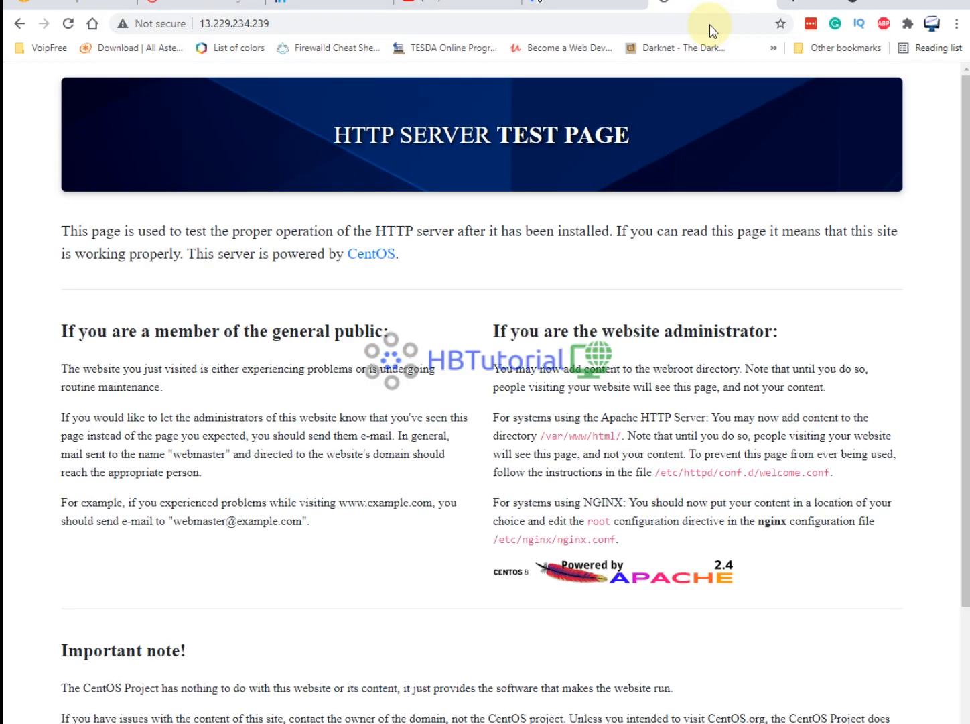
{"action": "mouse_move", "coordinate": [745, 24]}
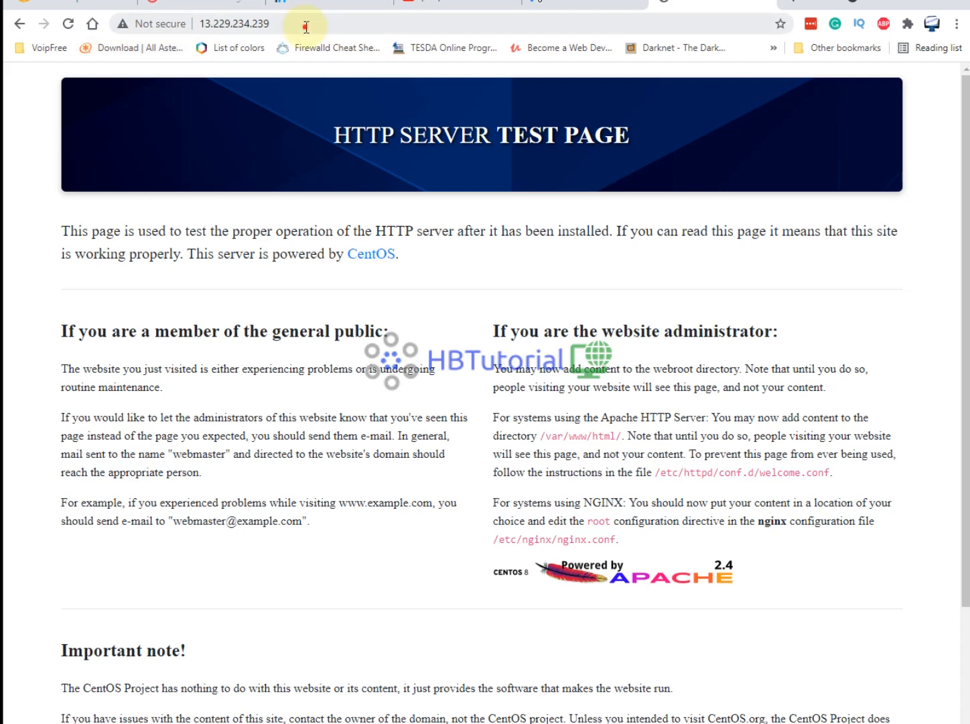
{"action": "left_click", "coordinate": [234, 24]}
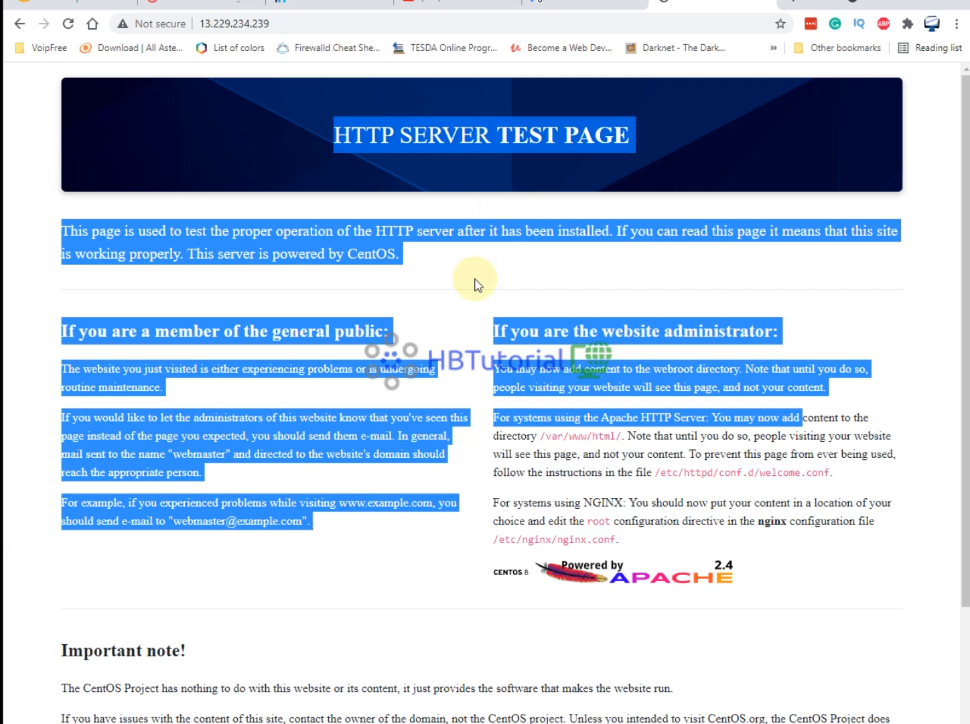
{"action": "left_click", "coordinate": [472, 279]}
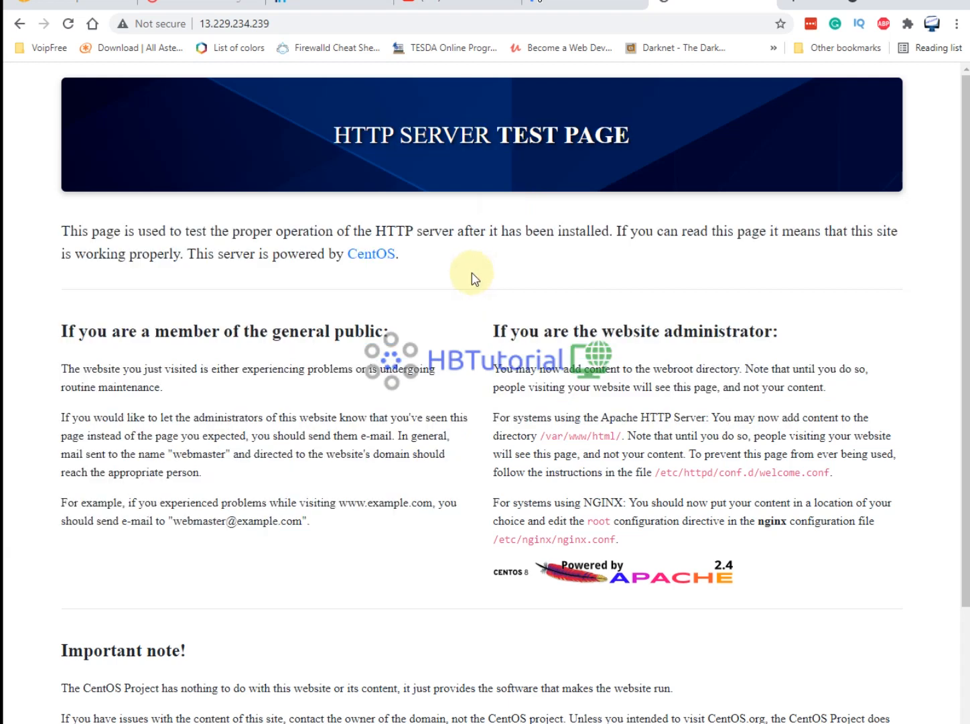
{"action": "mouse_move", "coordinate": [480, 275]}
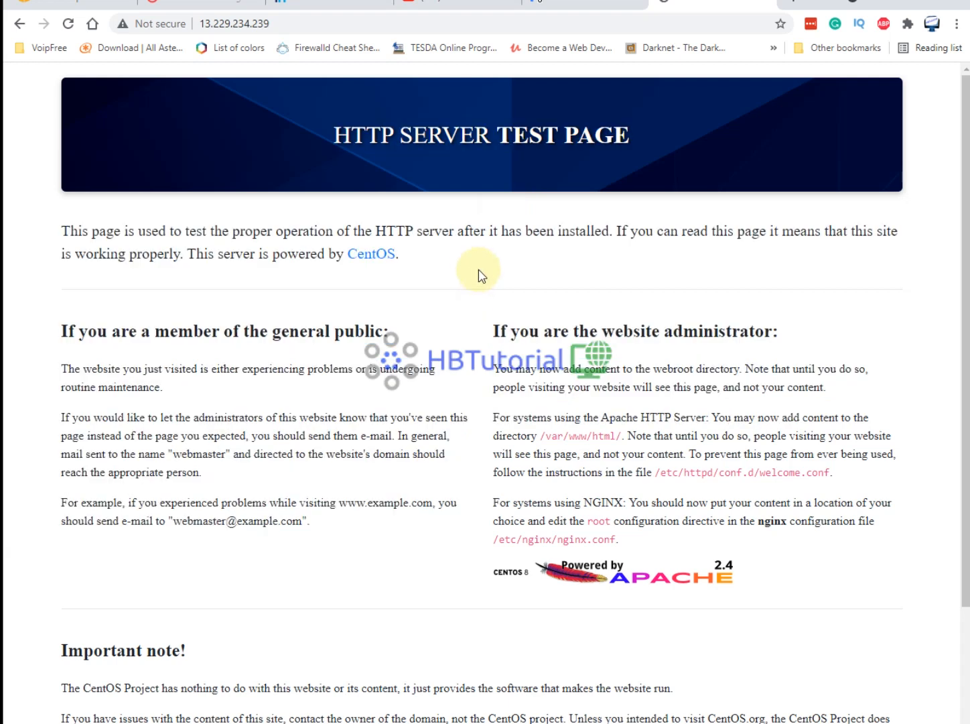
{"action": "left_click", "coordinate": [233, 24]}
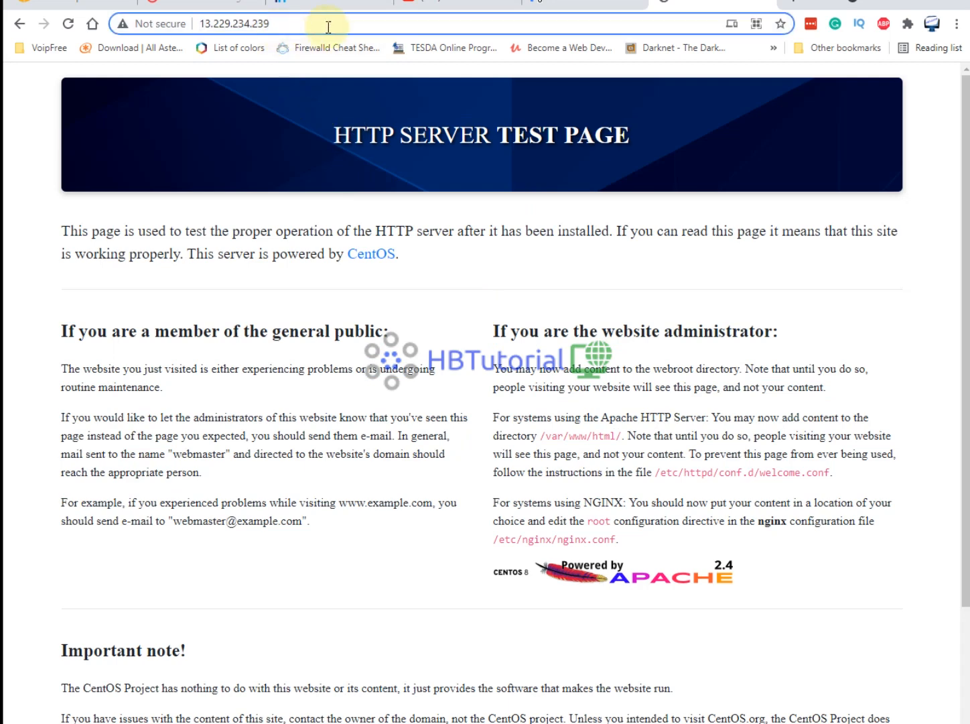
{"action": "type", "text": "vicidial/admin.php"}
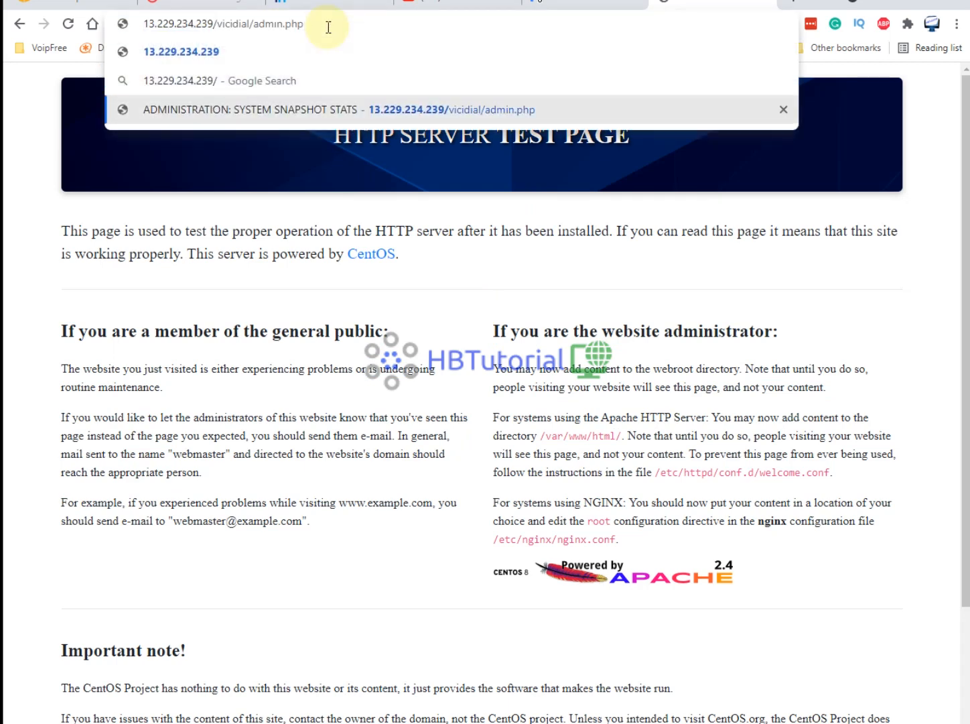
{"action": "left_click", "coordinate": [450, 110]}
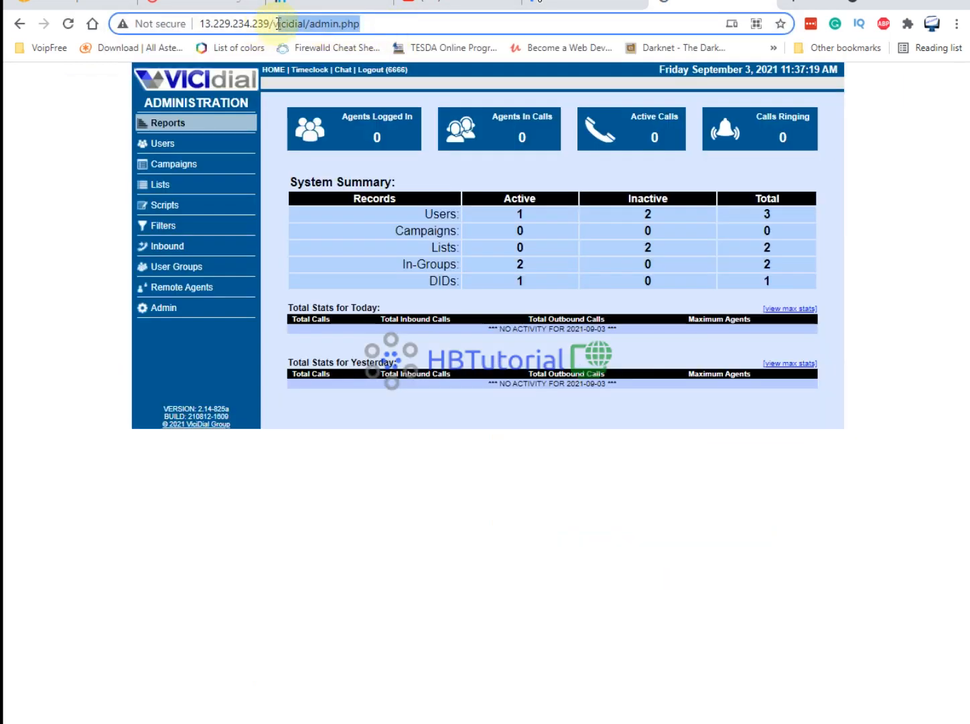
{"action": "type", "text": "13.229.234.239/agc/"}
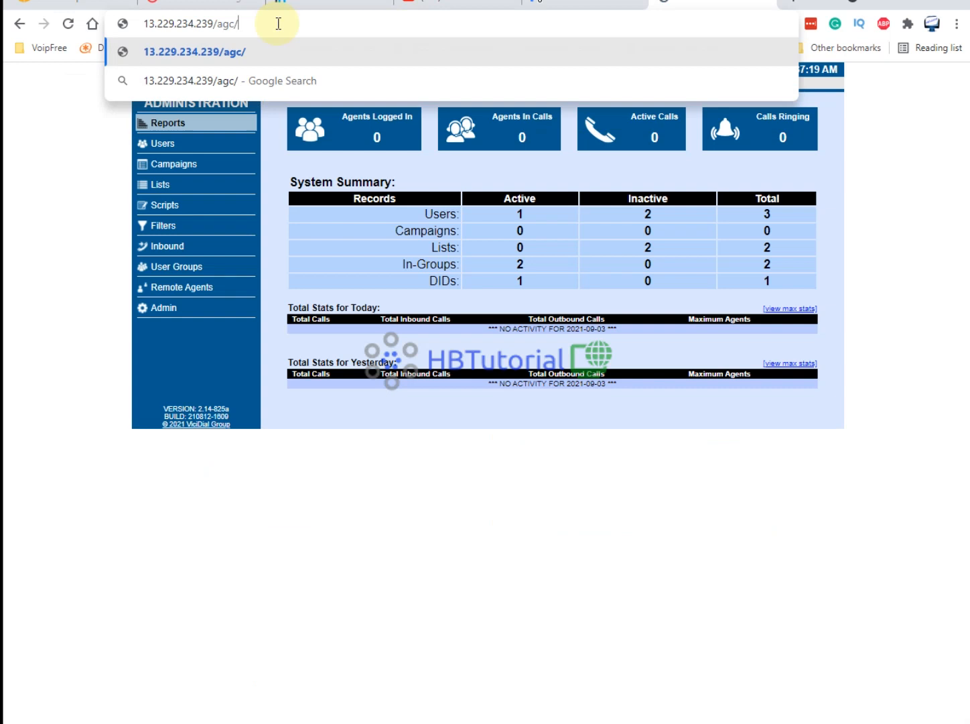
{"action": "type", "text": "vic"}
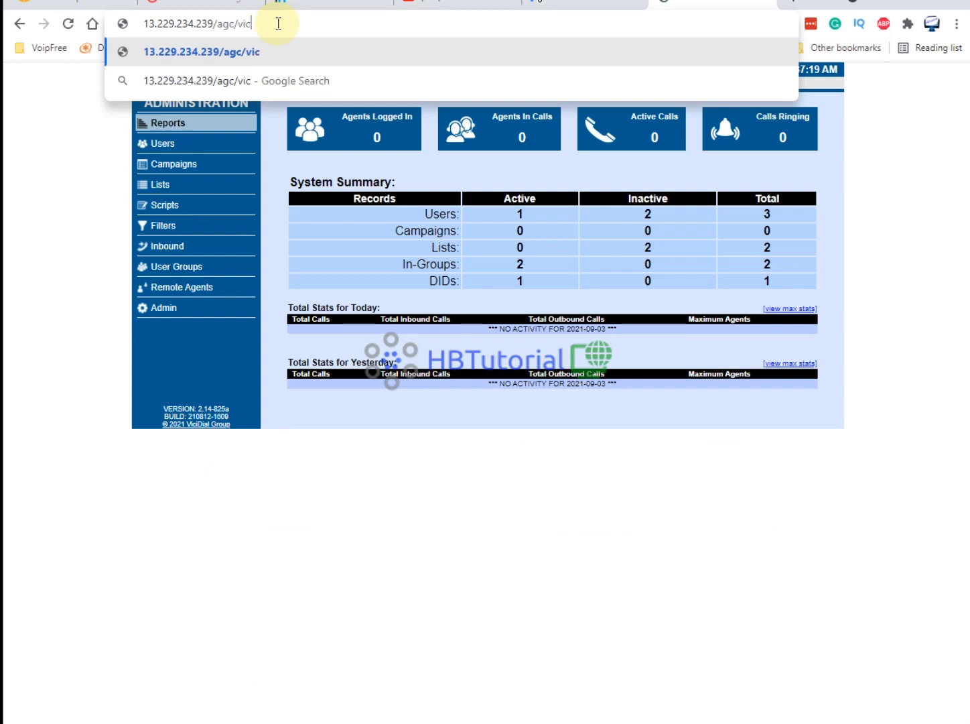
{"action": "type", "text": "id"}
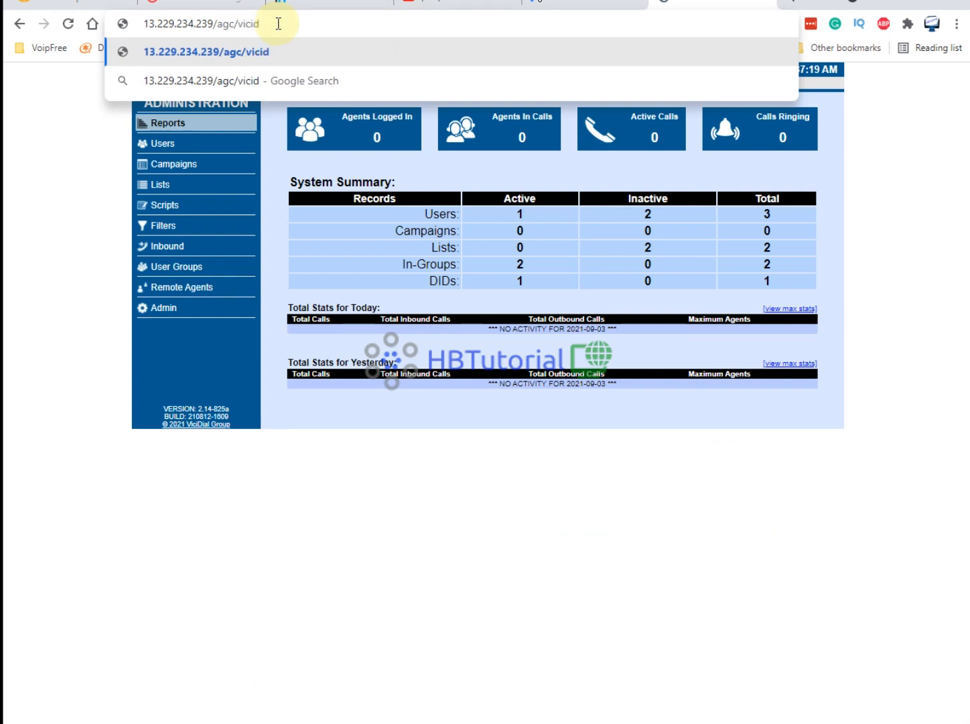
{"action": "type", "text": "ial"}
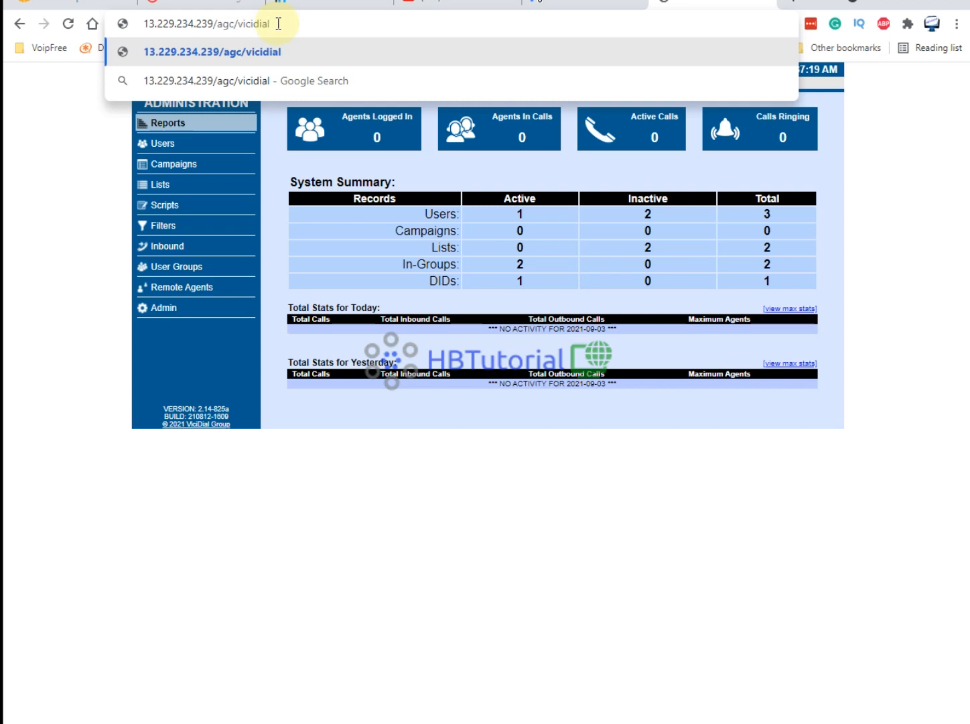
{"action": "type", "text": "/"}
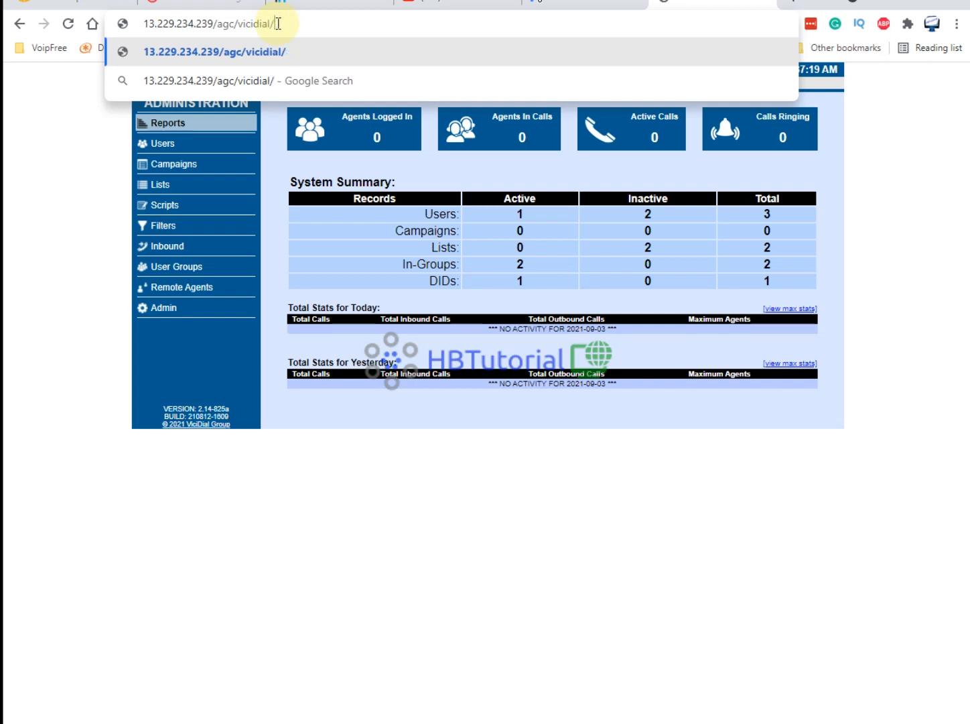
{"action": "type", "text": ".p"}
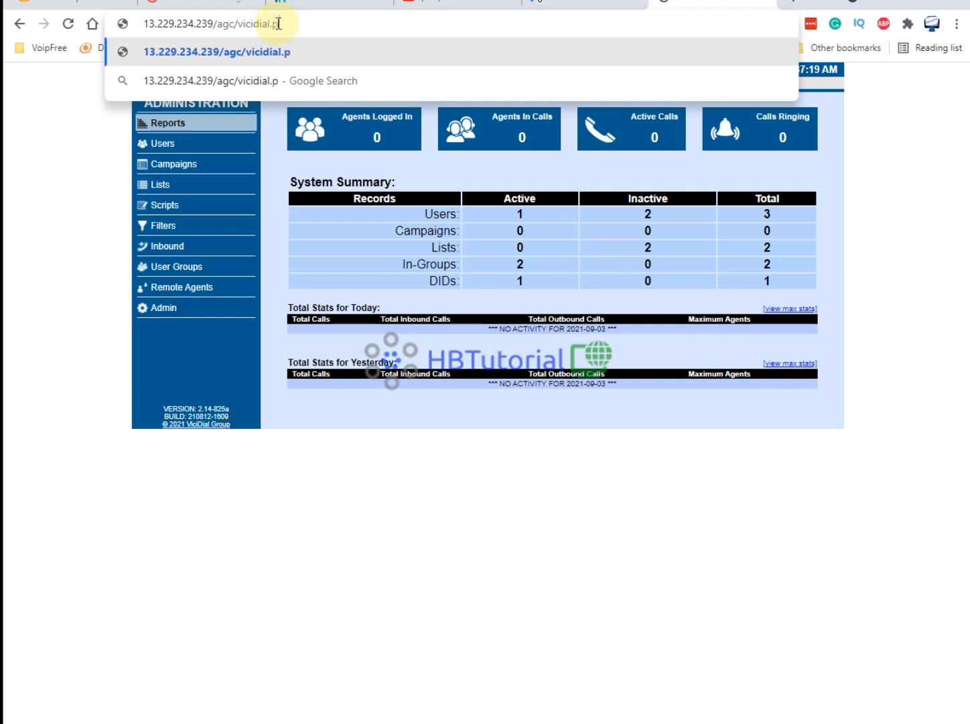
{"action": "key", "text": "Enter"}
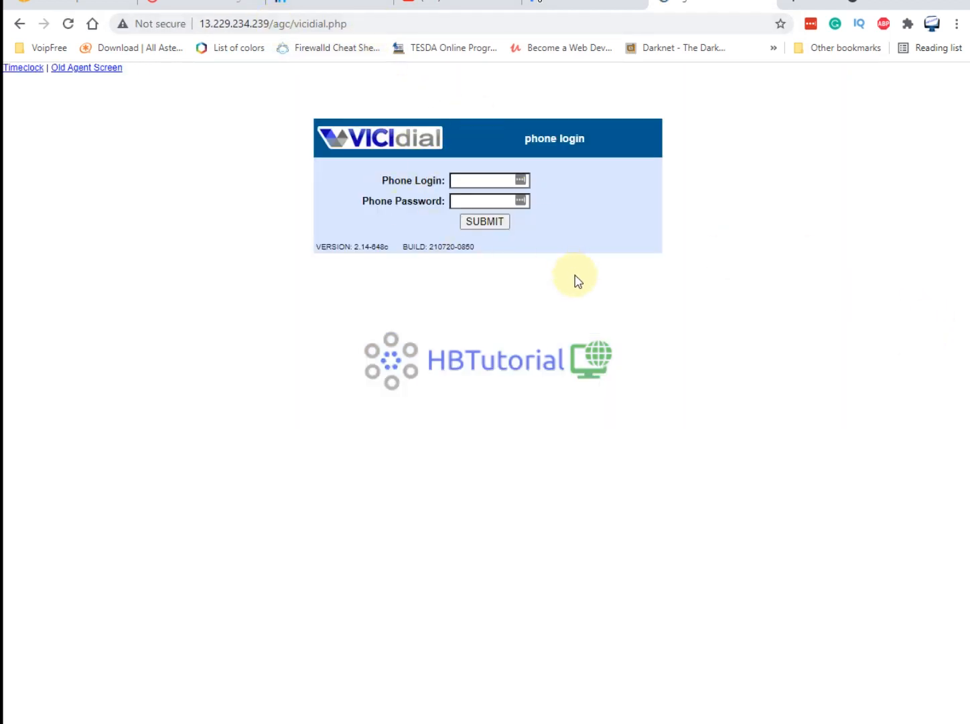
{"action": "left_click", "coordinate": [271, 24]}
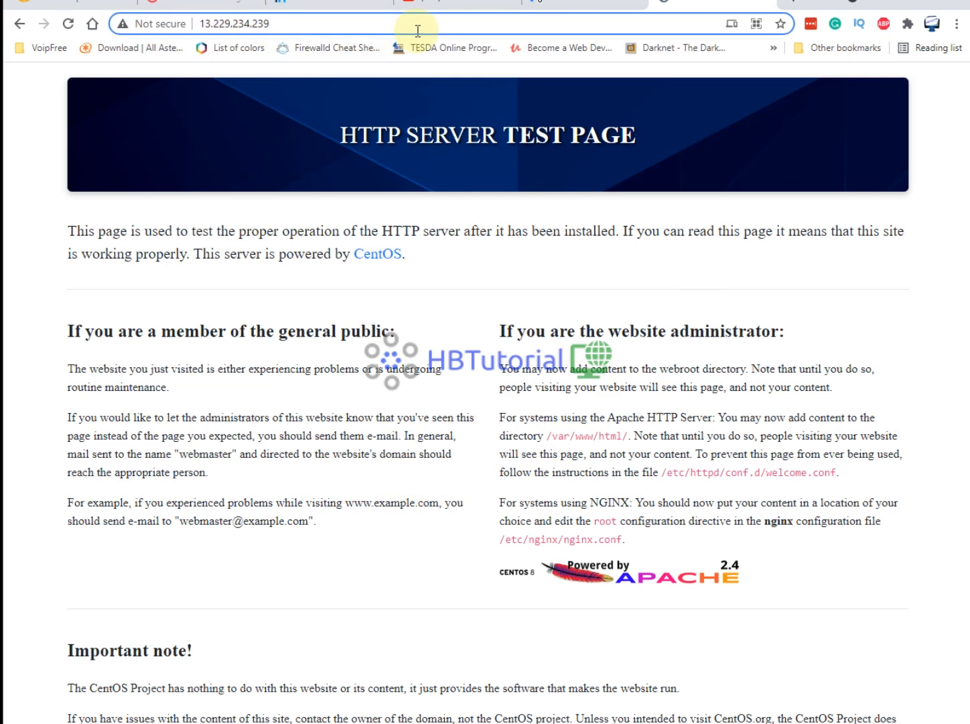
{"action": "type", "text": "/welcome.php"}
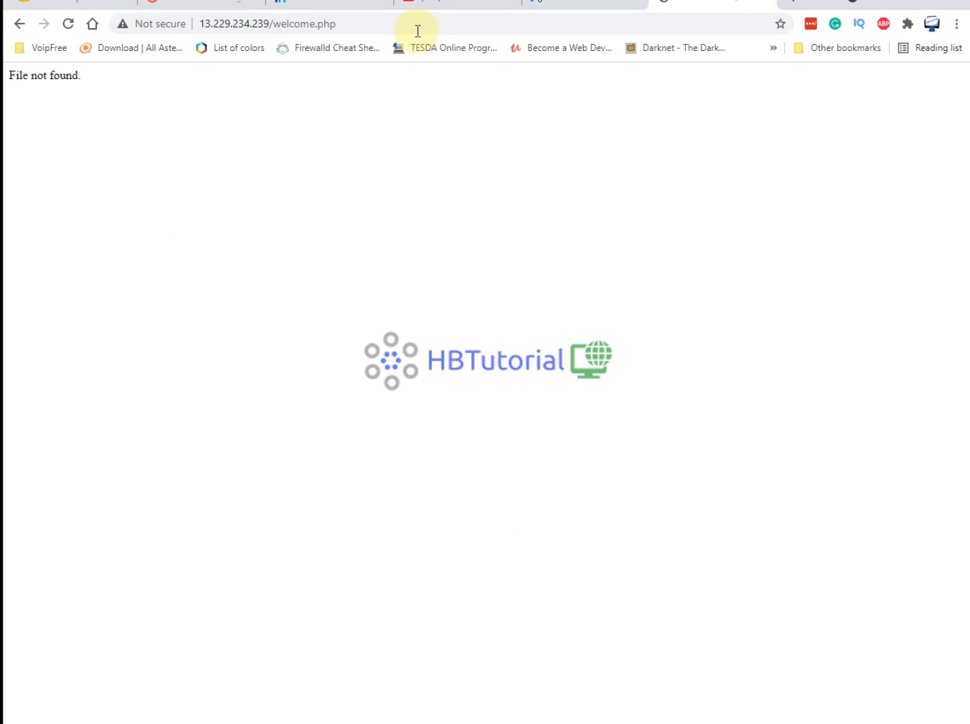
{"action": "triple_click", "coordinate": [44, 75]}
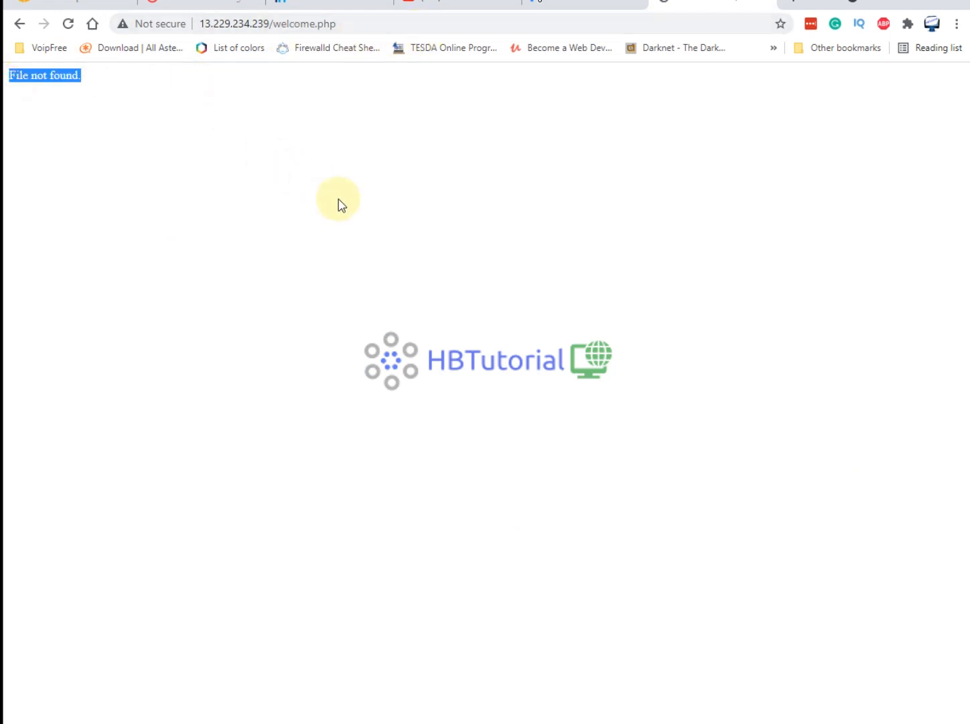
{"action": "left_click", "coordinate": [275, 24]}
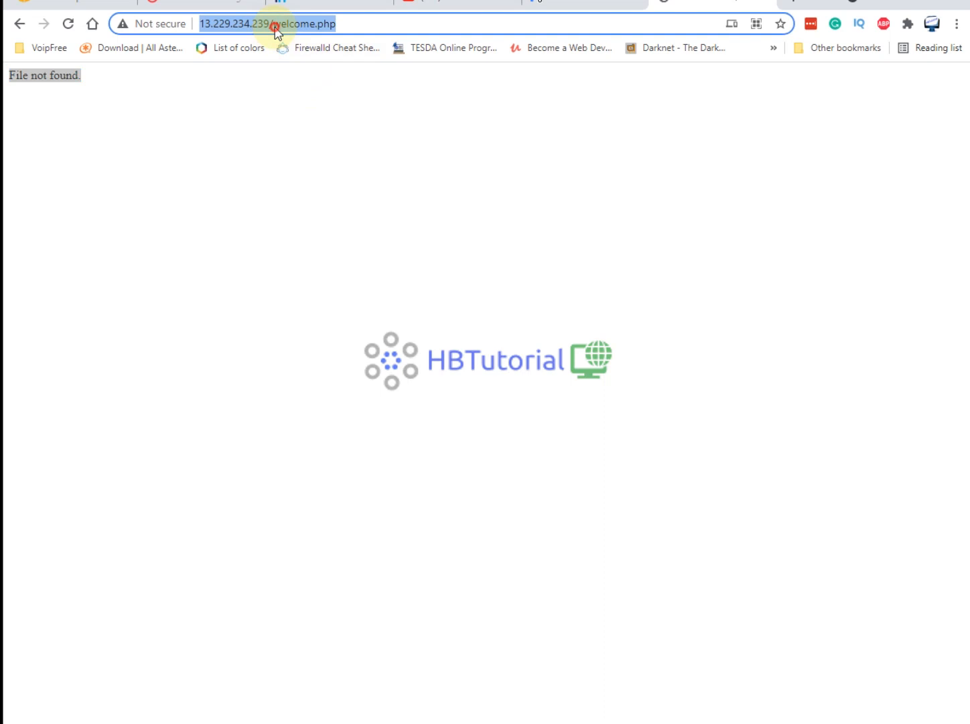
{"action": "type", "text": "vicidial/"}
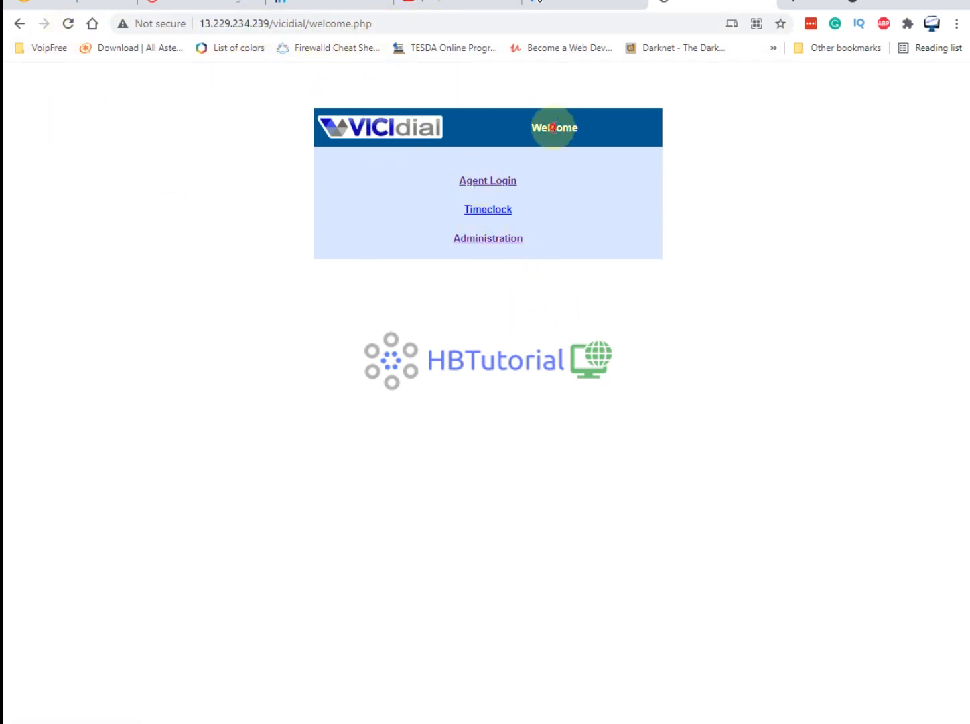
{"action": "left_click", "coordinate": [488, 239]}
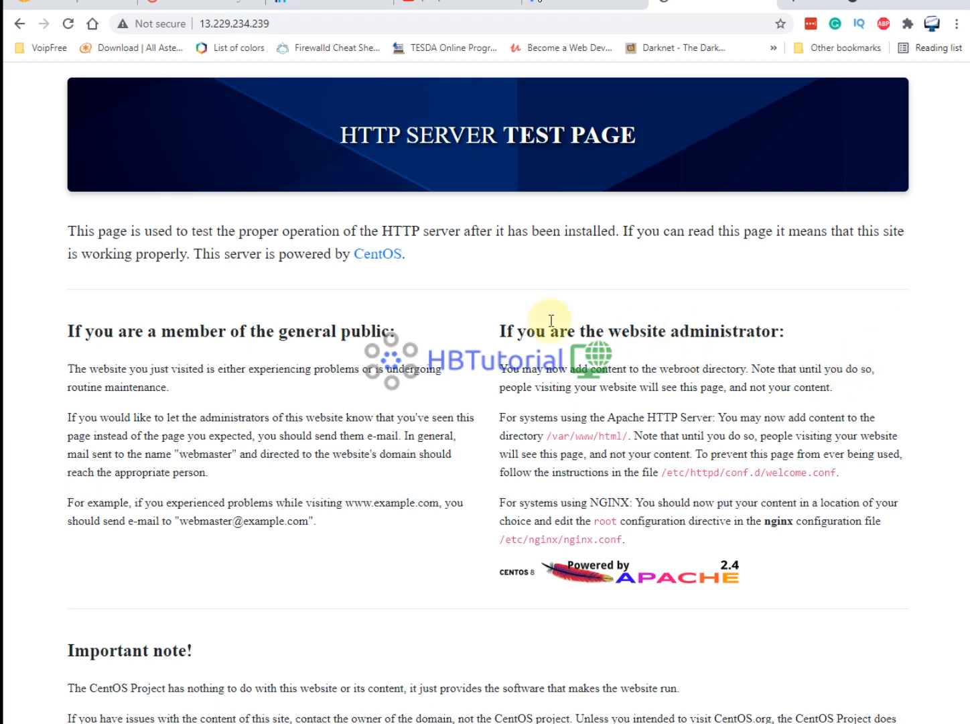
{"action": "mouse_move", "coordinate": [261, 225]}
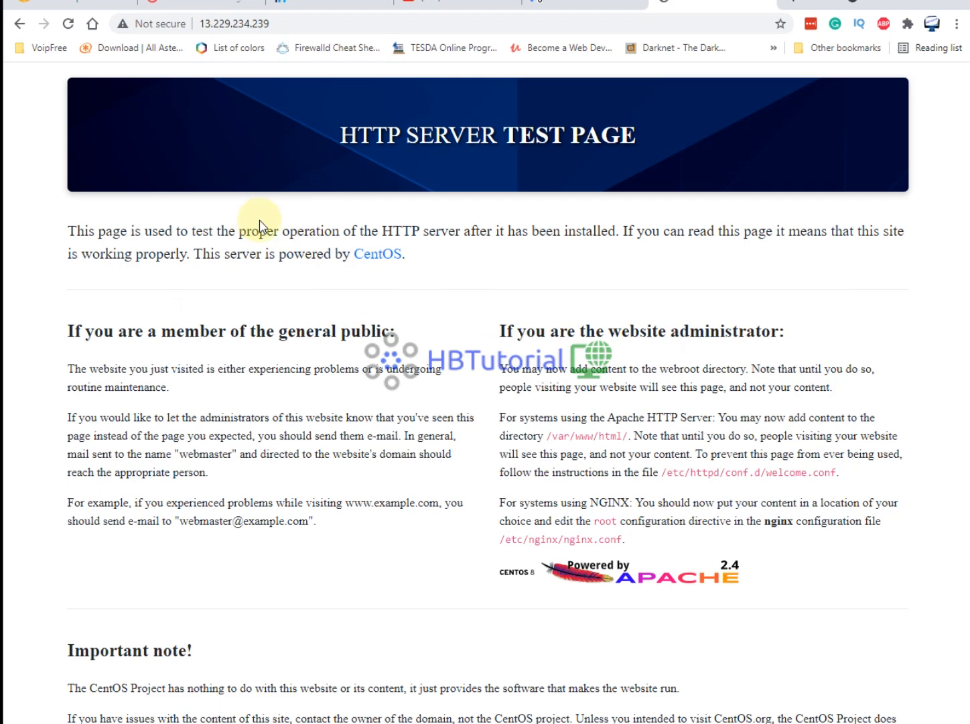
{"action": "mouse_move", "coordinate": [327, 313]}
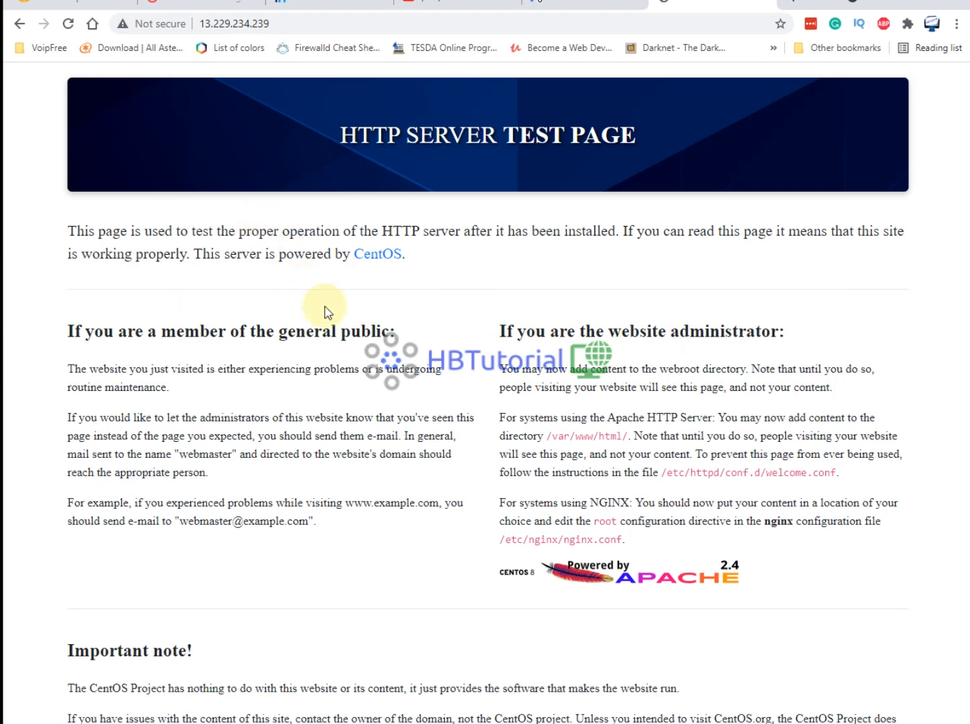
{"action": "mouse_move", "coordinate": [550, 617]}
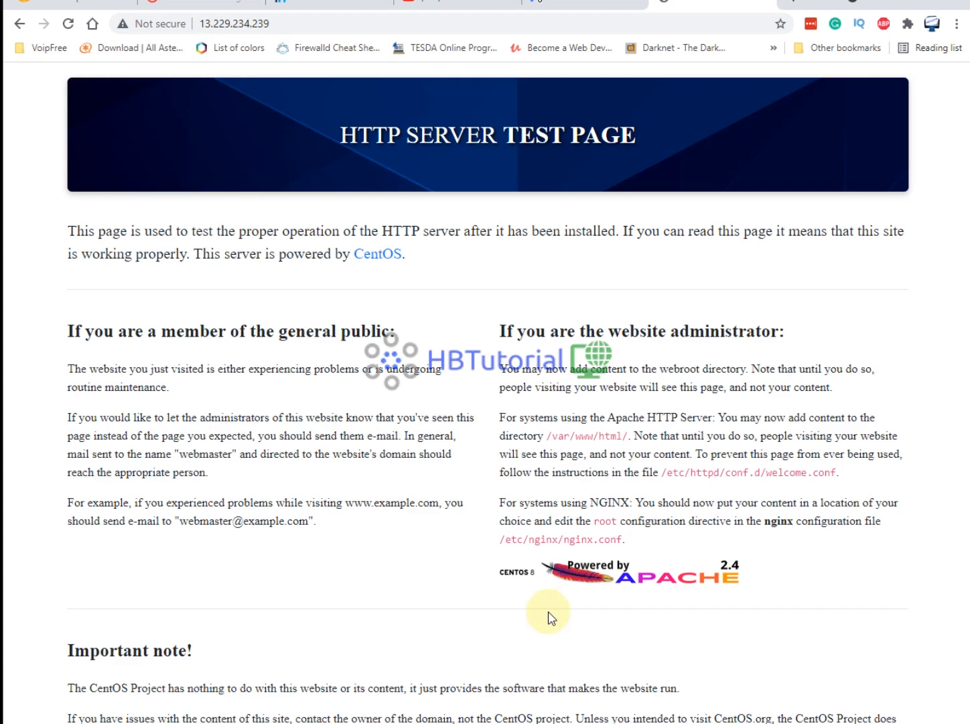
{"action": "scroll", "scroll_direction": "down", "scroll_amount": 3}
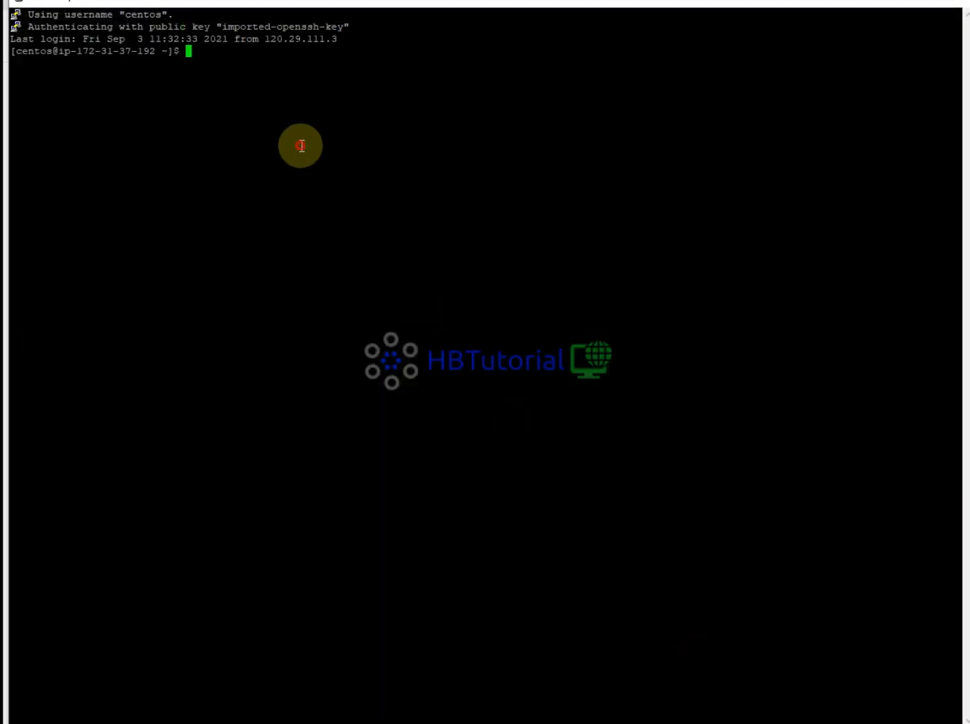
{"action": "mouse_move", "coordinate": [319, 114]}
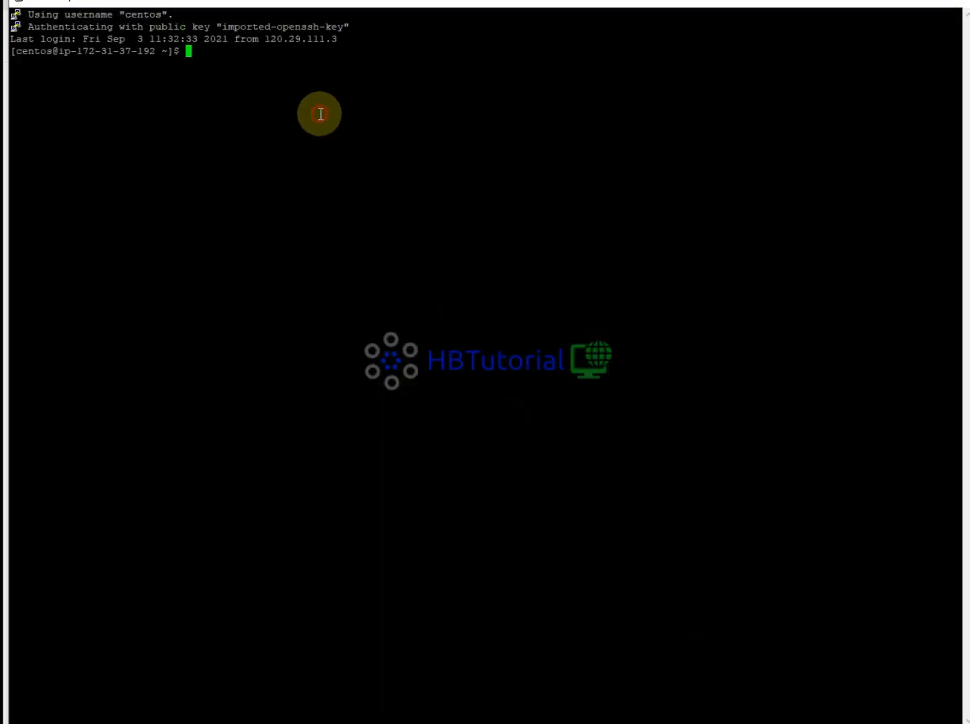
Step: Check the OS release with cat /etc/os-release and list the running screen sessions
{"action": "type", "text": "cat /"}
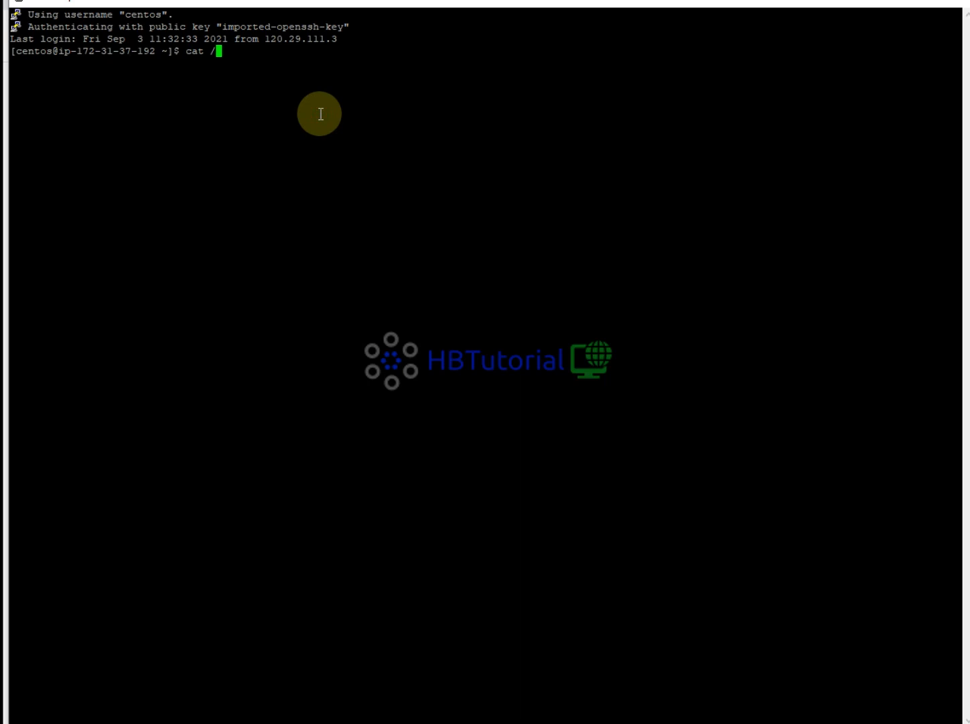
{"action": "type", "text": "etc/"}
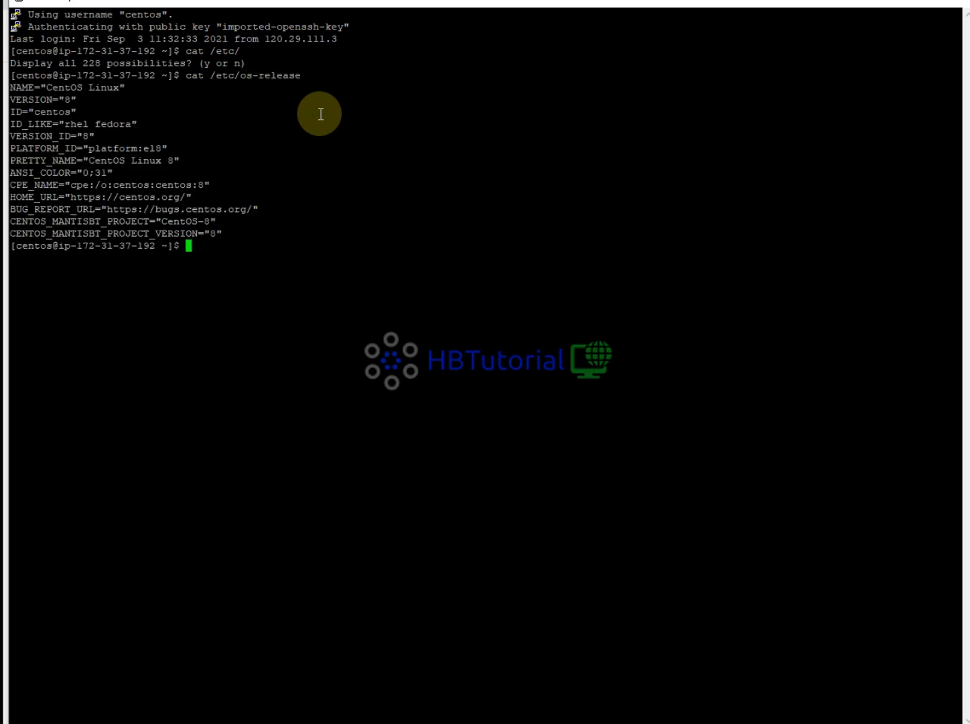
{"action": "mouse_move", "coordinate": [173, 211]}
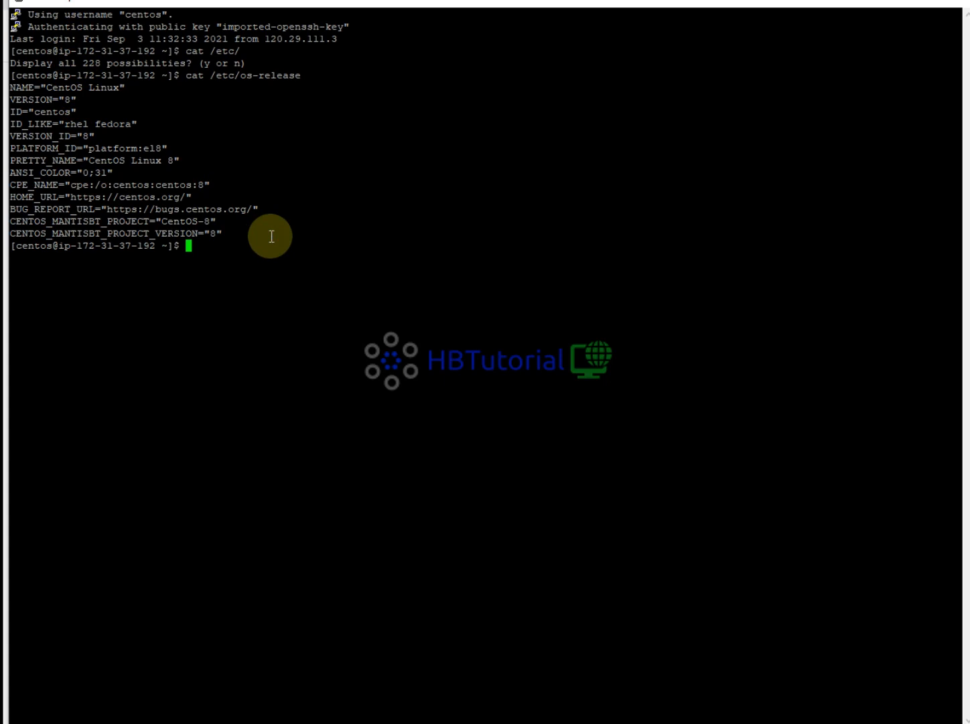
{"action": "type", "text": "screen"}
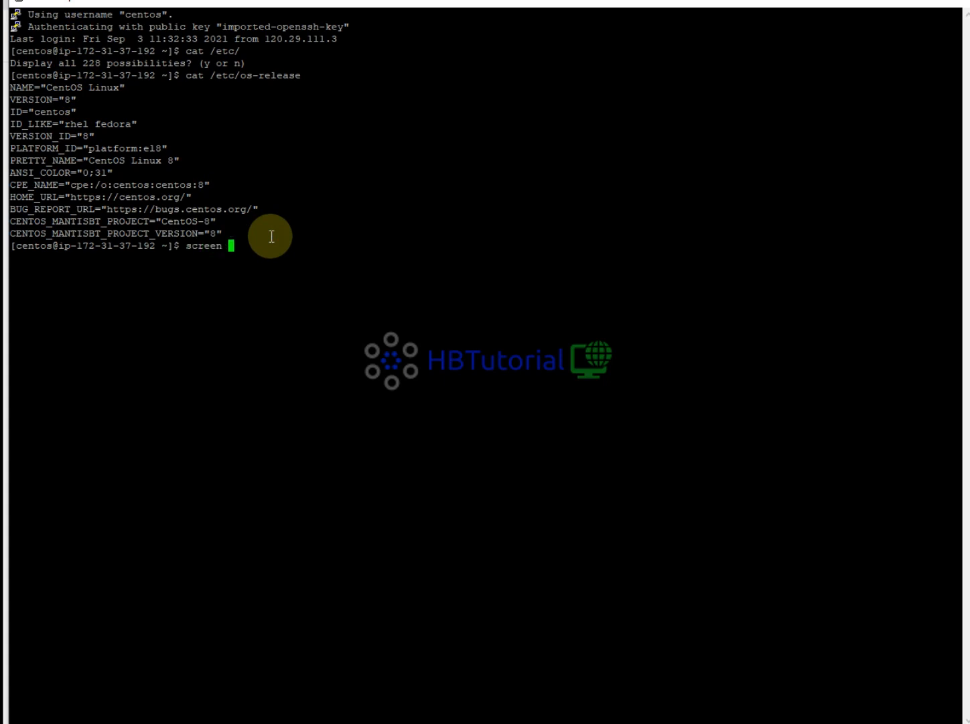
{"action": "type", "text": "-ls"}
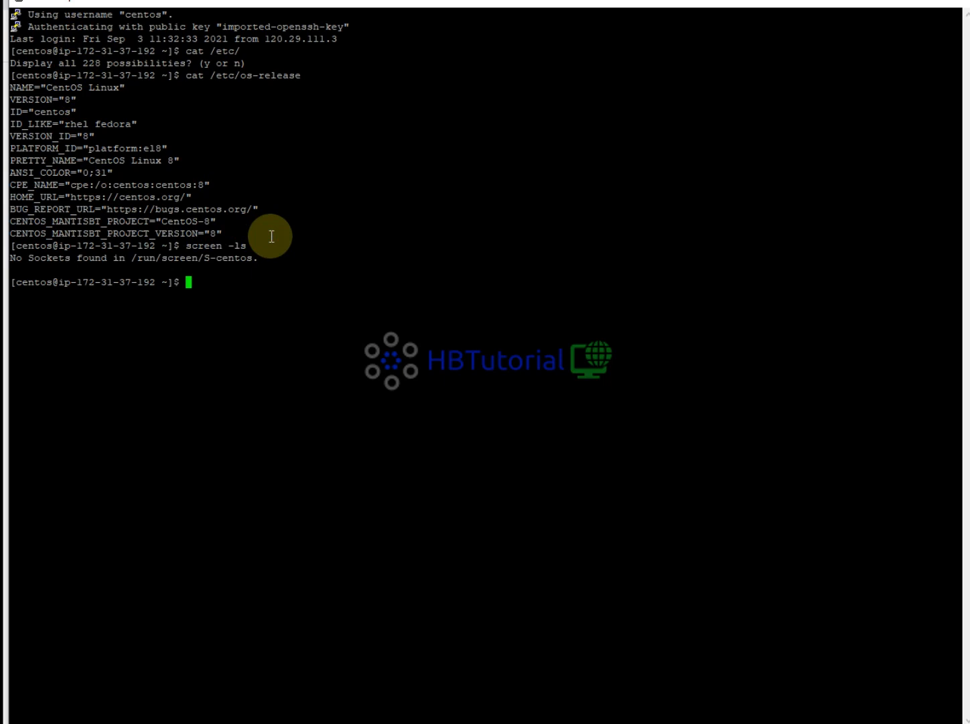
{"action": "type", "text": "screen -l"}
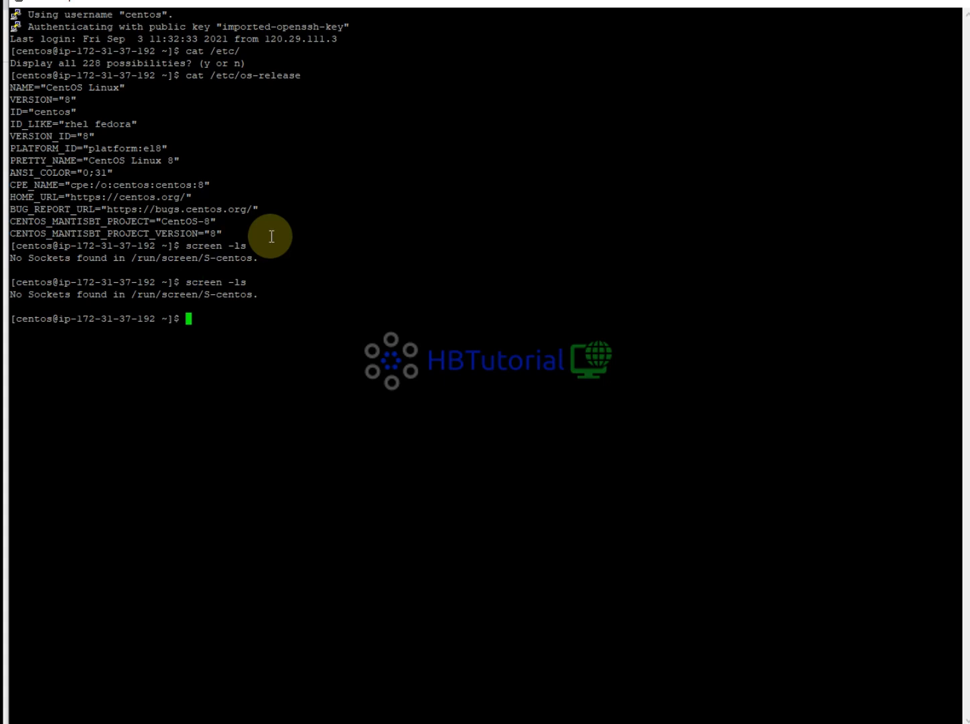
Step: Become root with sudo -i, confirm the twelve VICIdial screens, and clear the terminal
{"action": "type", "text": "sudo"}
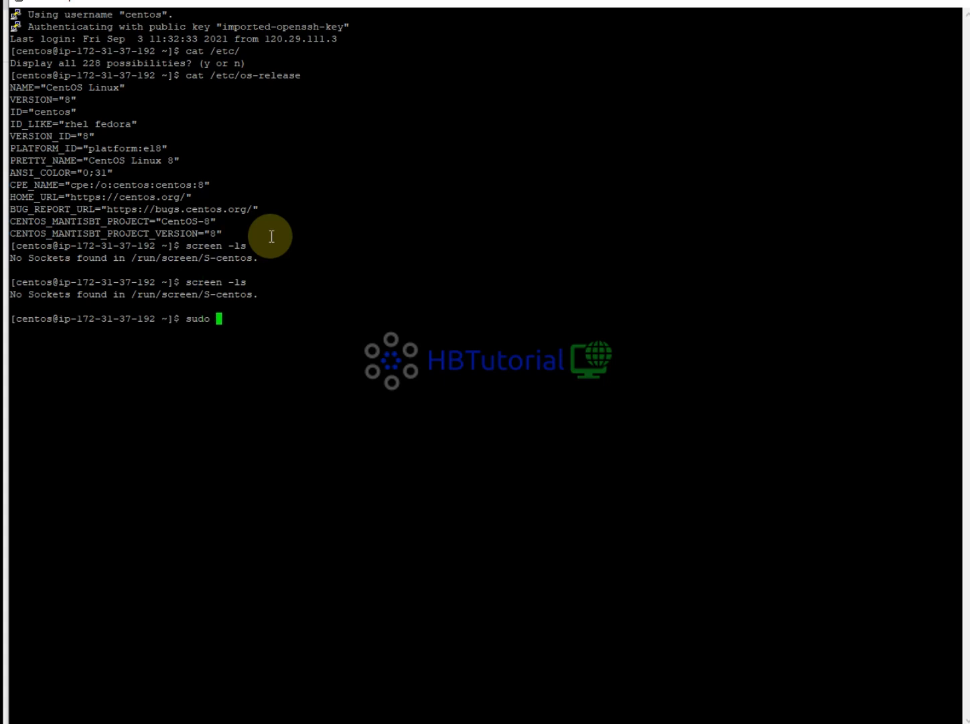
{"action": "type", "text": "-i"}
{"action": "type", "text": "screen -ls"}
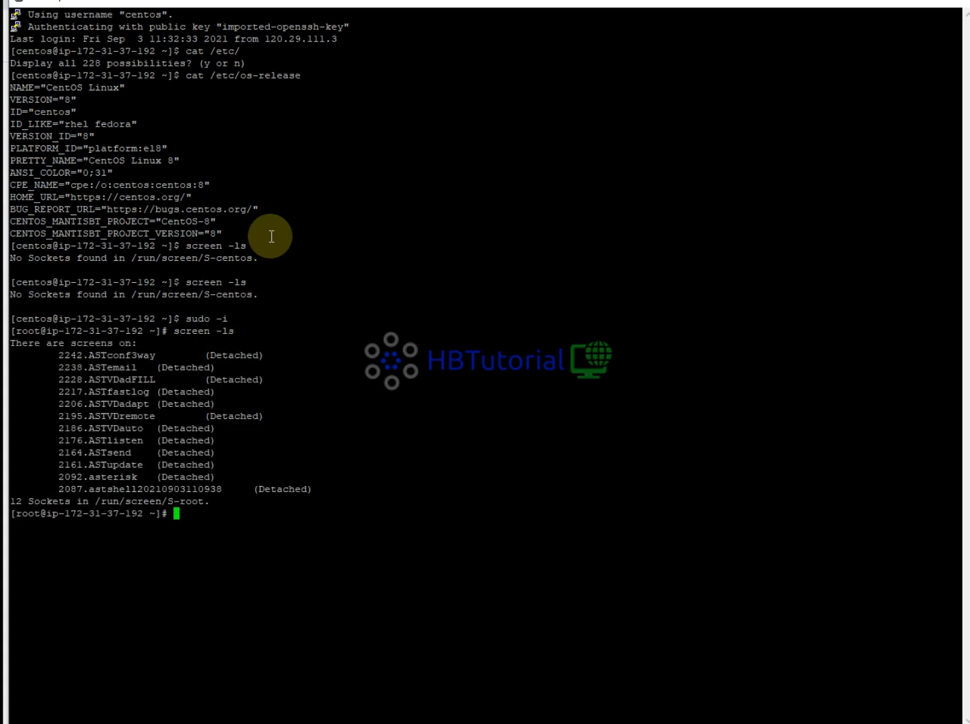
{"action": "type", "text": "clear"}
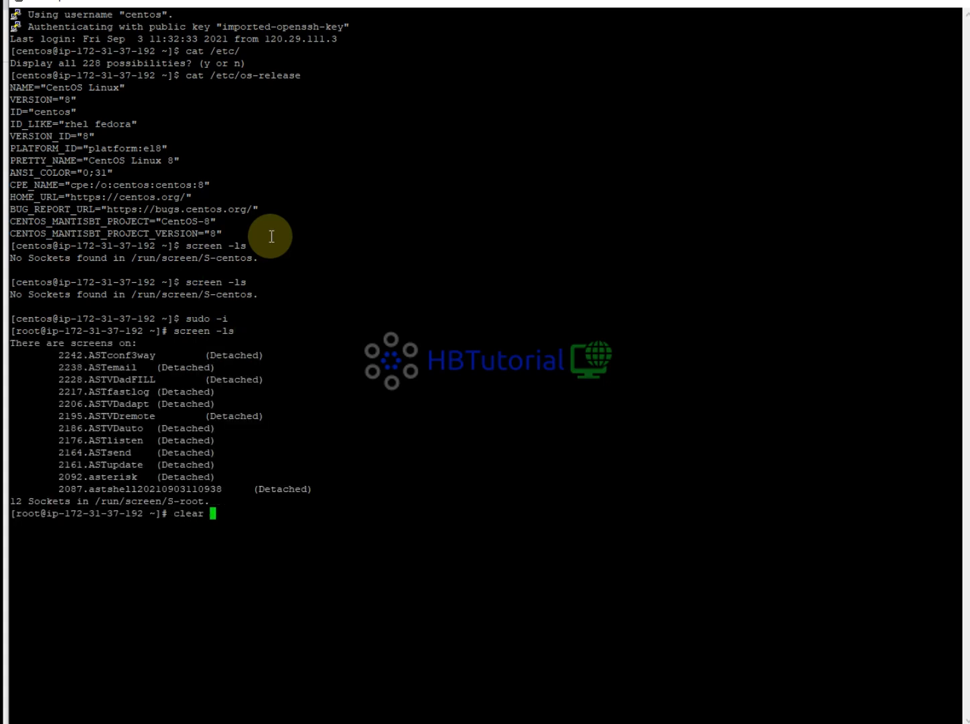
{"action": "key", "text": "Return"}
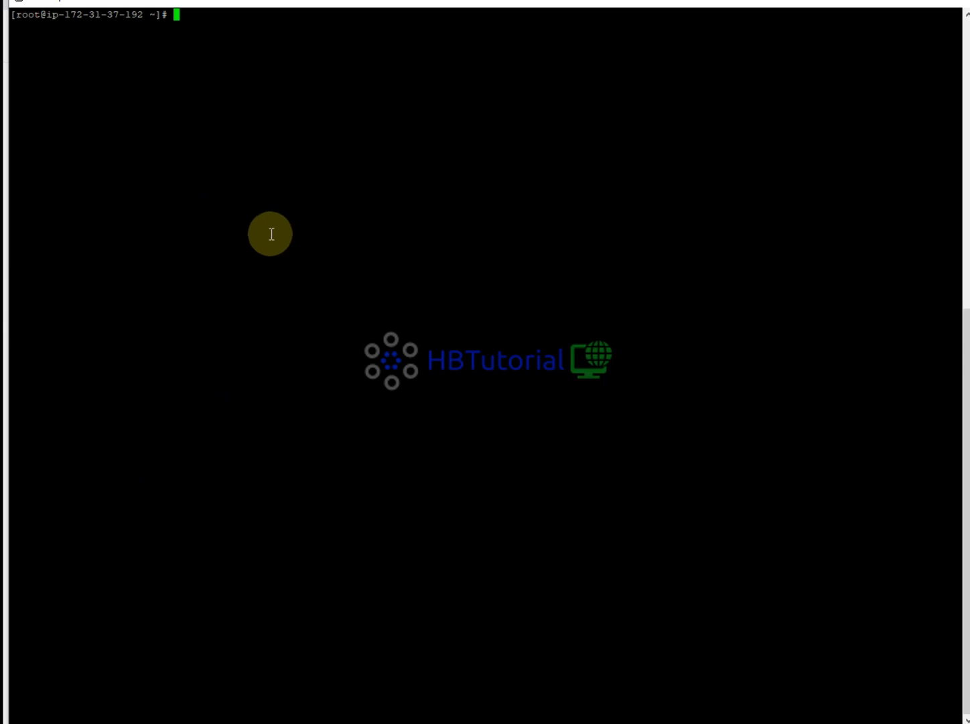
{"action": "mouse_move", "coordinate": [273, 94]}
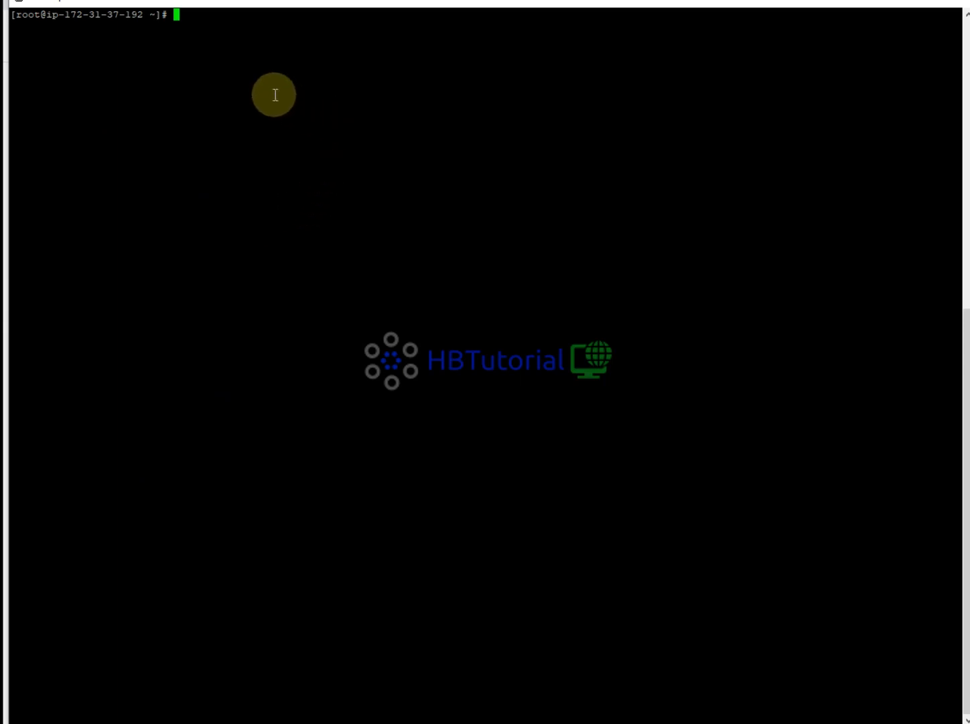
{"action": "mouse_move", "coordinate": [255, 59]}
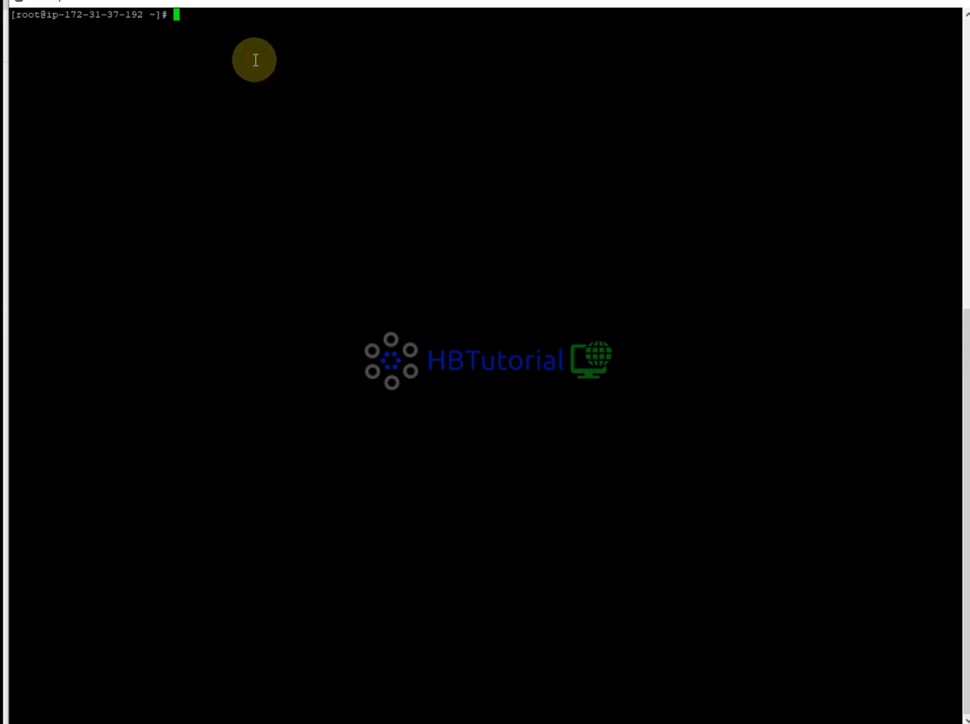
{"action": "type", "text": "cd /"}
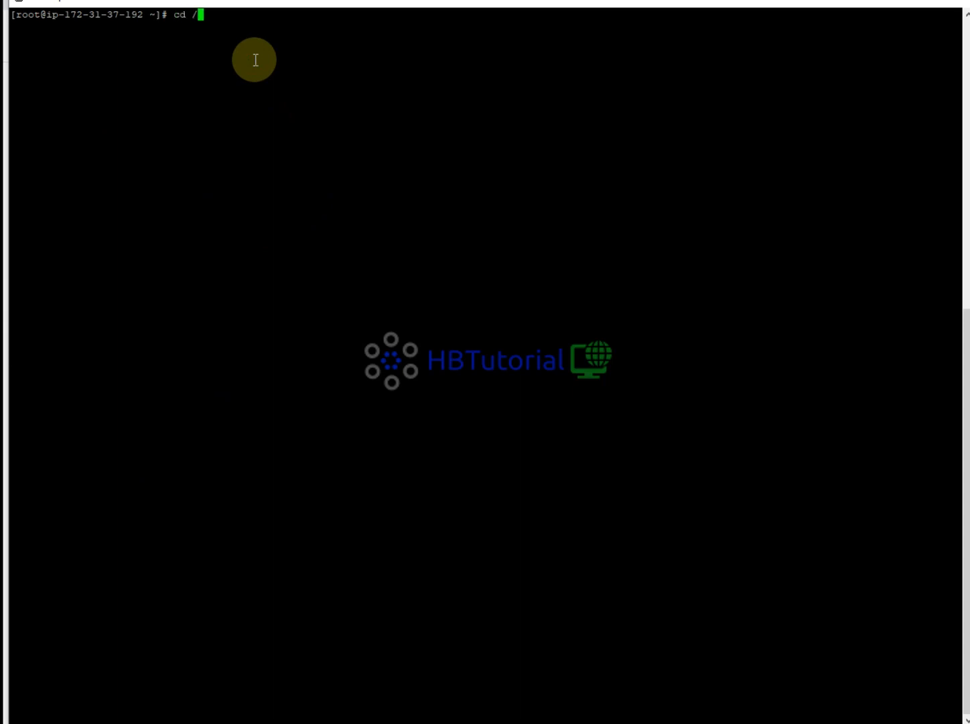
Step: Move into /var/www/html/vicidial, list its PHP pages and images, and clear the terminal
{"action": "type", "text": "var/www/"}
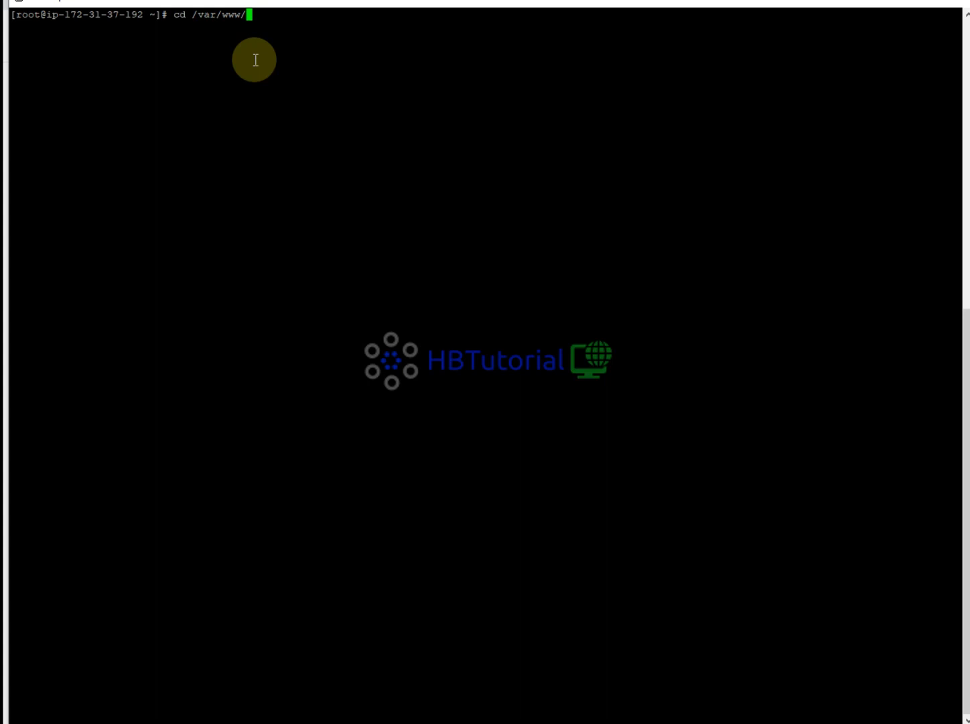
{"action": "type", "text": "html/"}
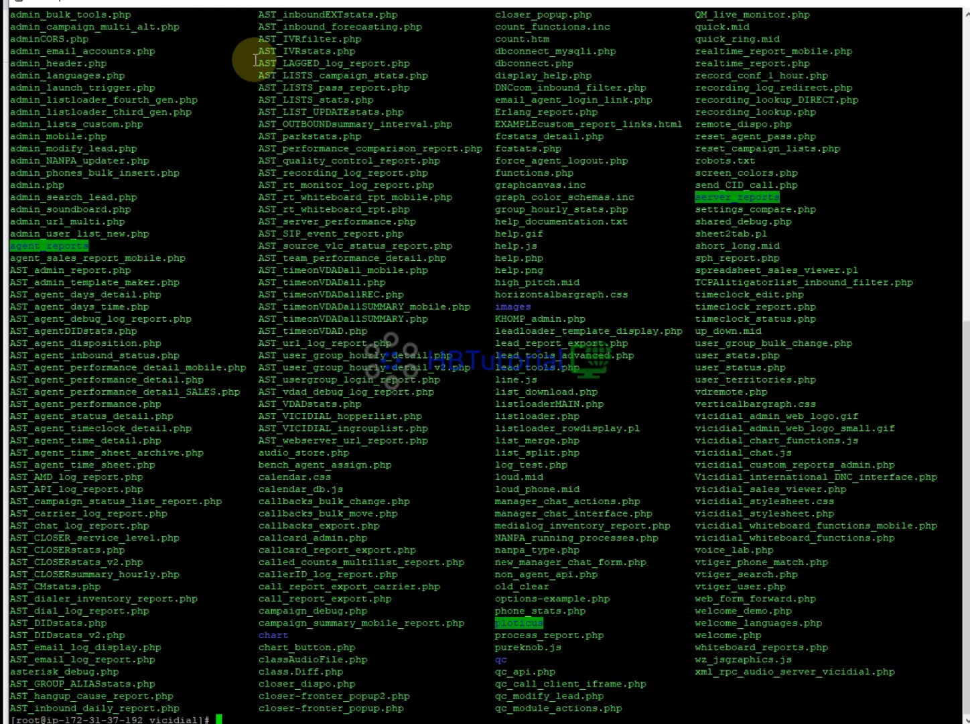
{"action": "mouse_move", "coordinate": [570, 547]}
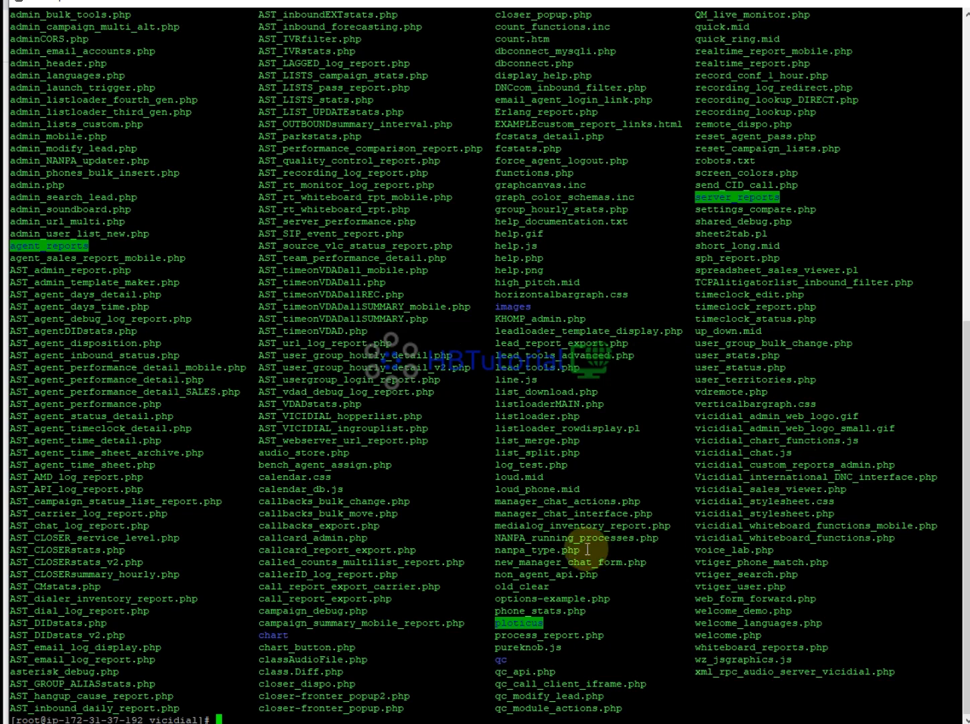
{"action": "mouse_move", "coordinate": [774, 583]}
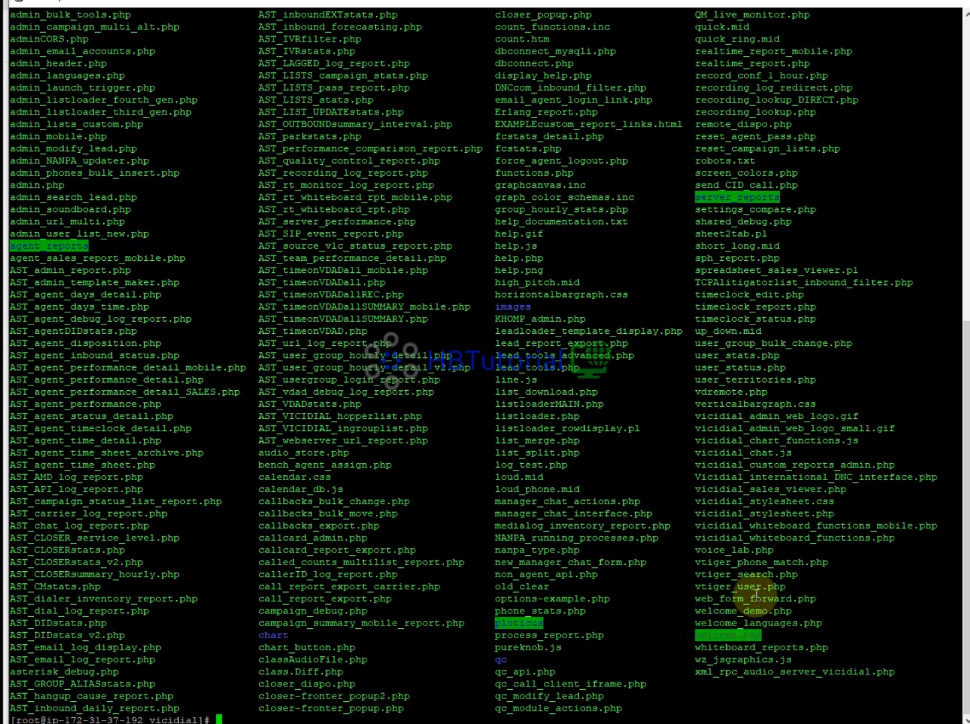
{"action": "mouse_move", "coordinate": [151, 587]}
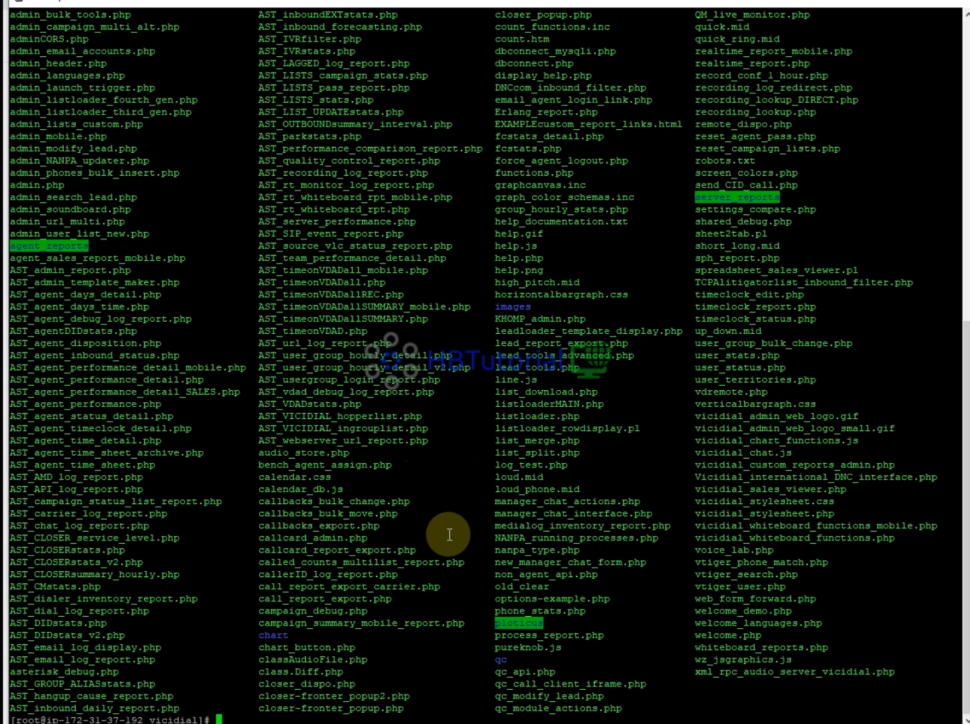
{"action": "type", "text": "clear"}
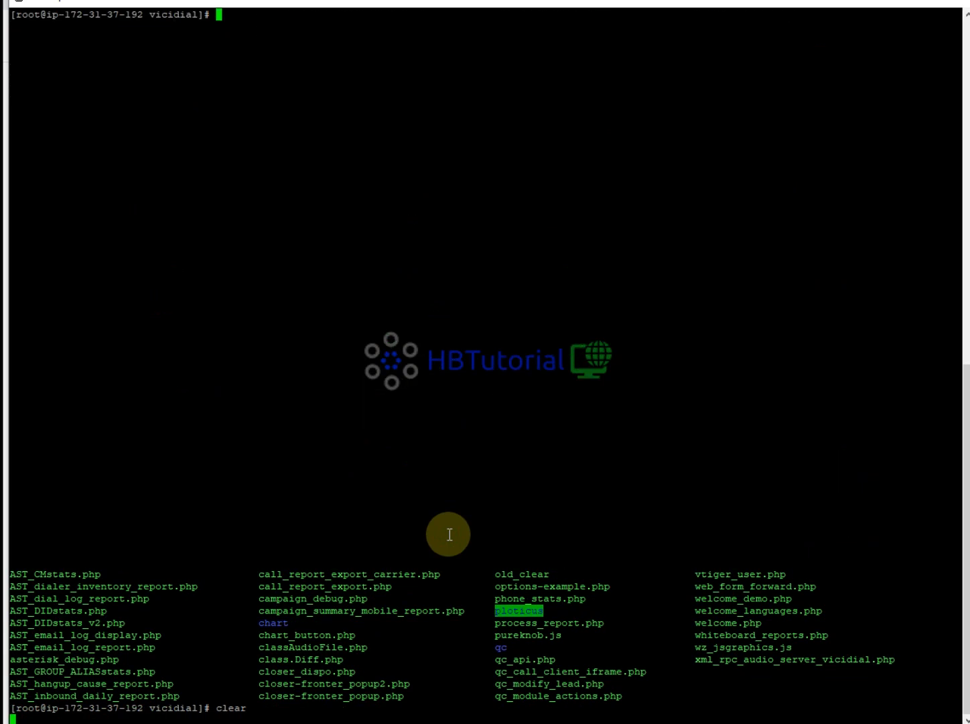
Step: Go to /etc/httpd/conf.d, list its config files, and open welcome.conf in nano
{"action": "type", "text": "cd /"}
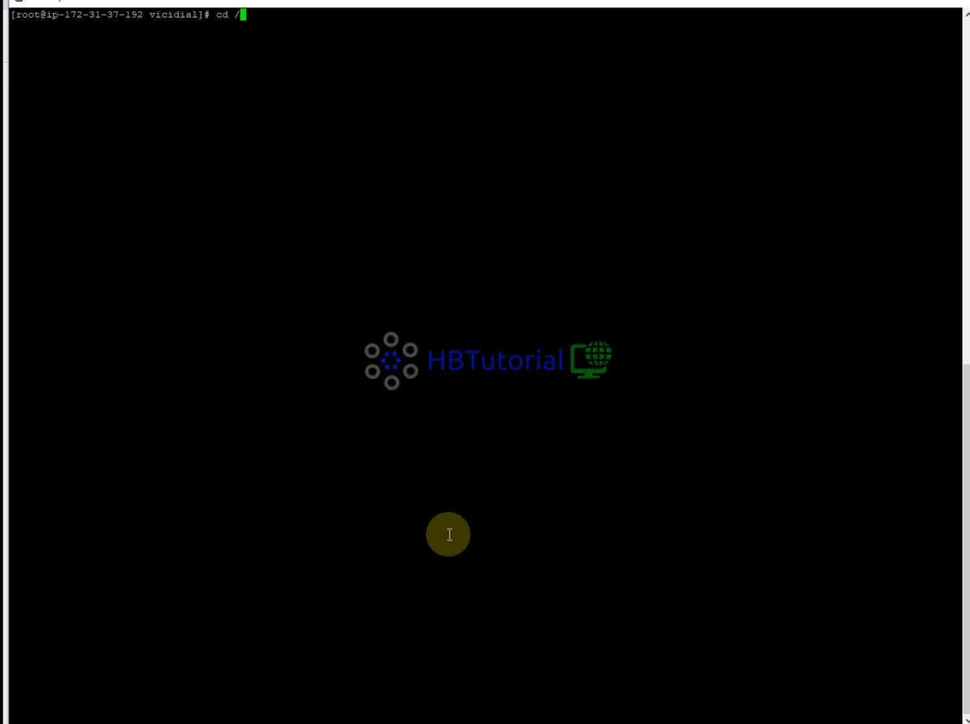
{"action": "type", "text": "etc/ht"}
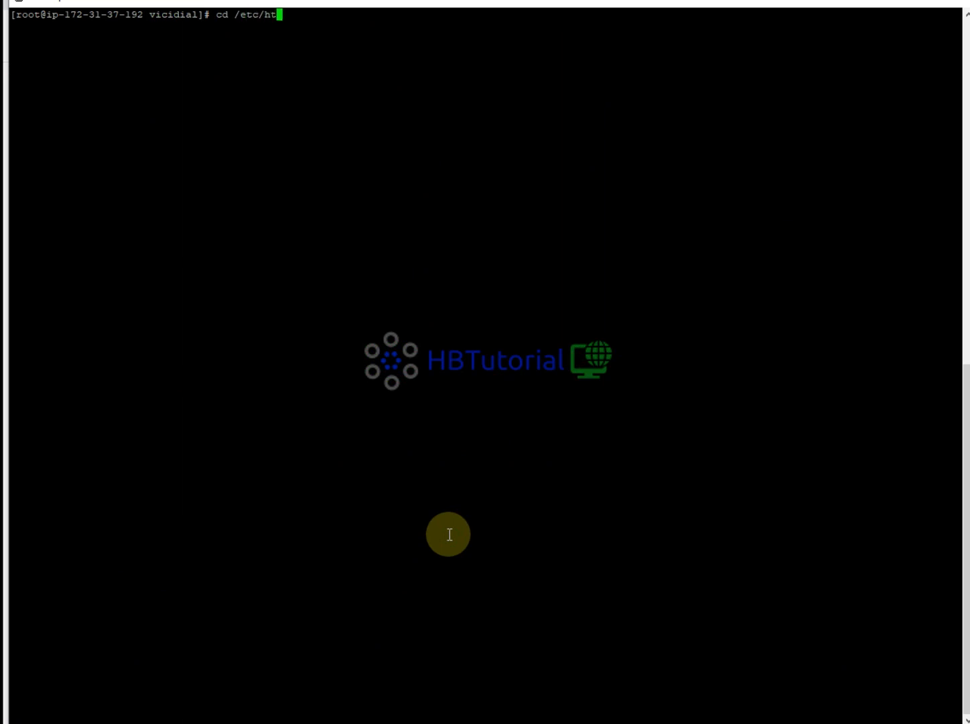
{"action": "type", "text": "tpd/conf.d/"}
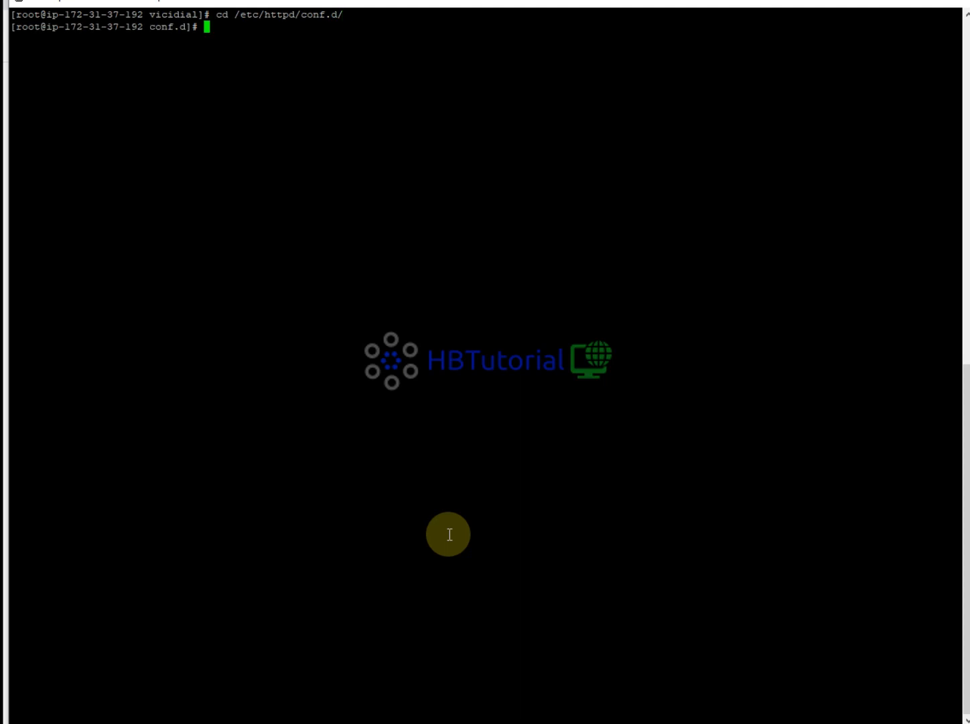
{"action": "type", "text": "ls"}
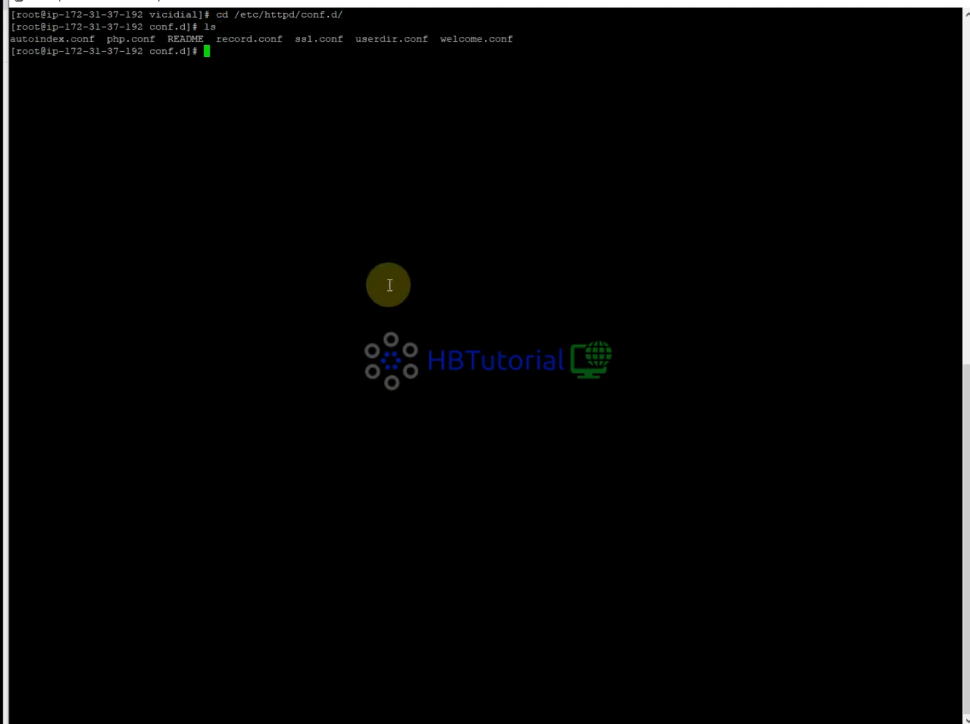
{"action": "mouse_move", "coordinate": [487, 59]}
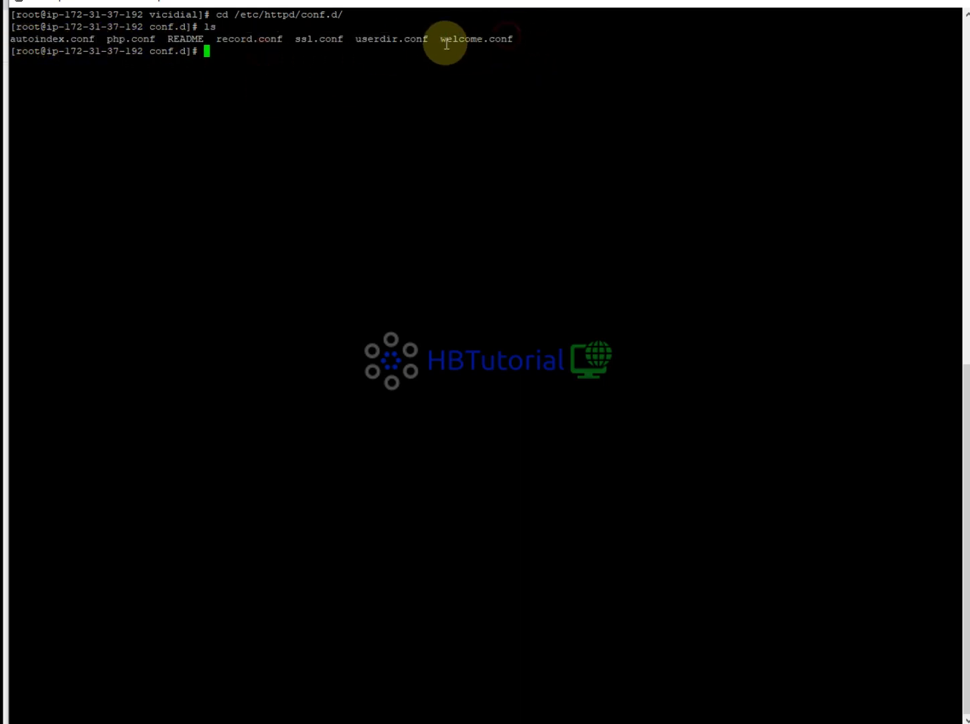
{"action": "mouse_move", "coordinate": [292, 59]}
{"action": "type", "text": "nn"}
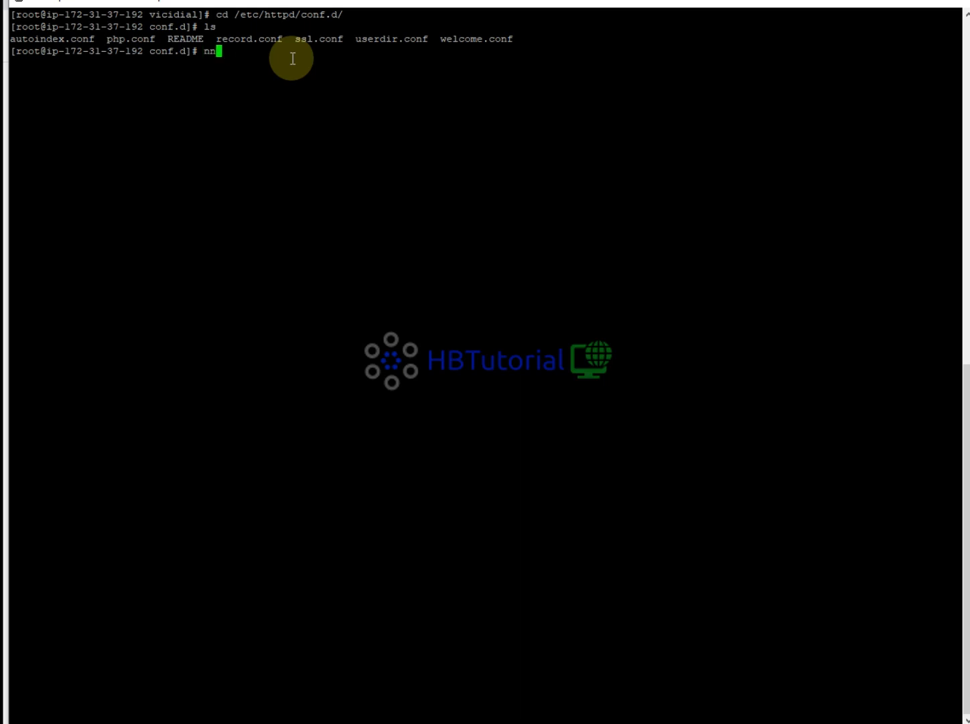
{"action": "type", "text": "ano"}
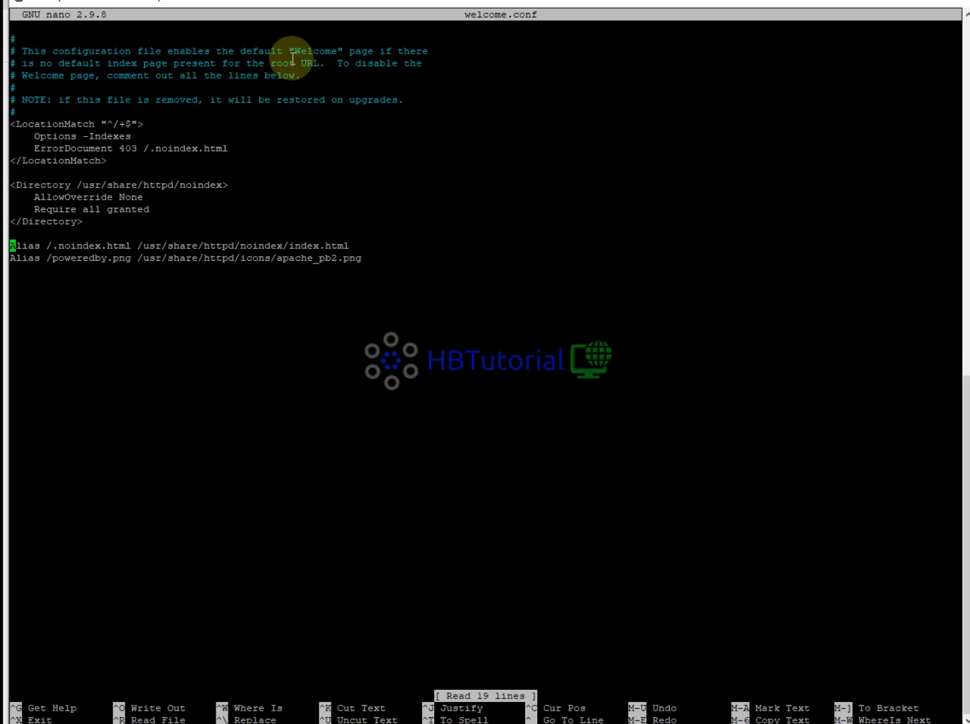
Step: Comment out the poweredby.png alias and start an Alias line for /.noindex.html
{"action": "key", "text": "Down"}
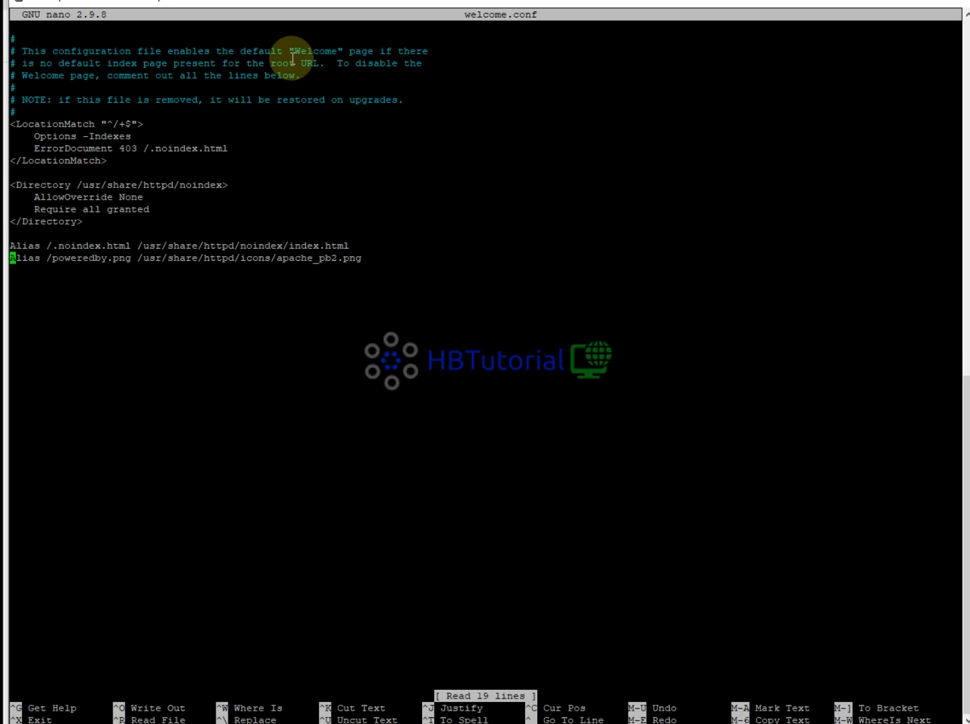
{"action": "type", "text": "#"}
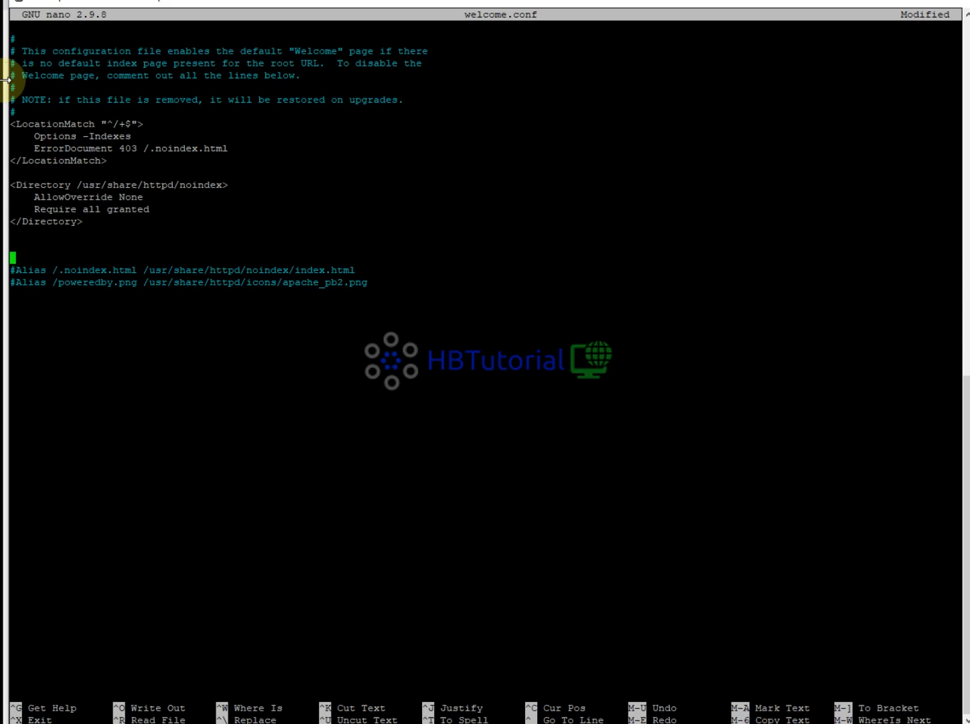
{"action": "double_click", "coordinate": [35, 269]}
{"action": "type", "text": "Alias"}
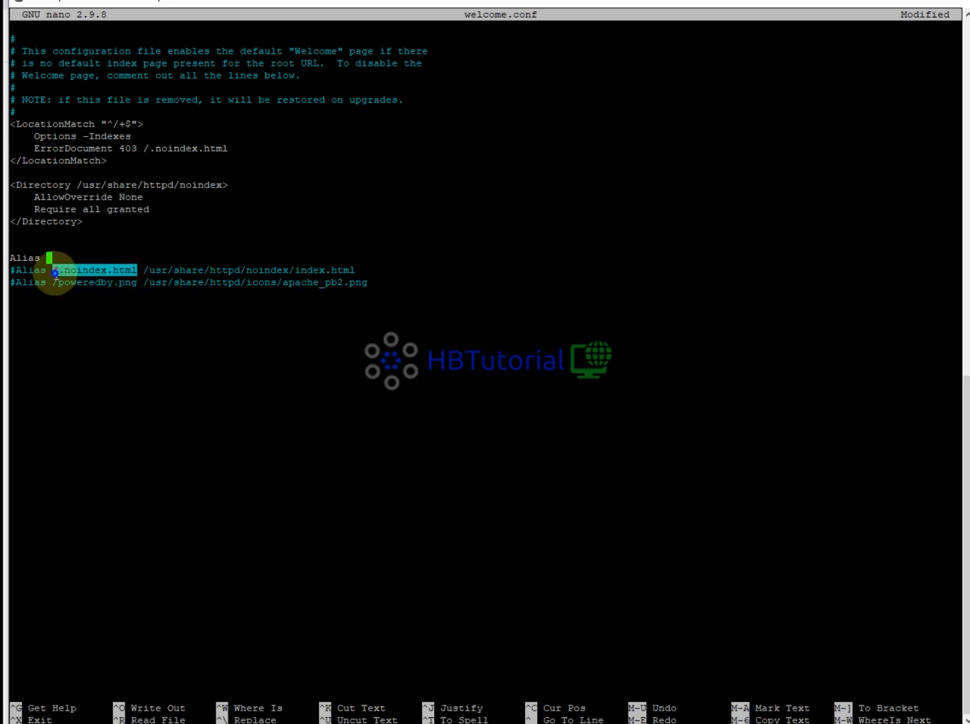
{"action": "type", "text": "/.noindex.html"}
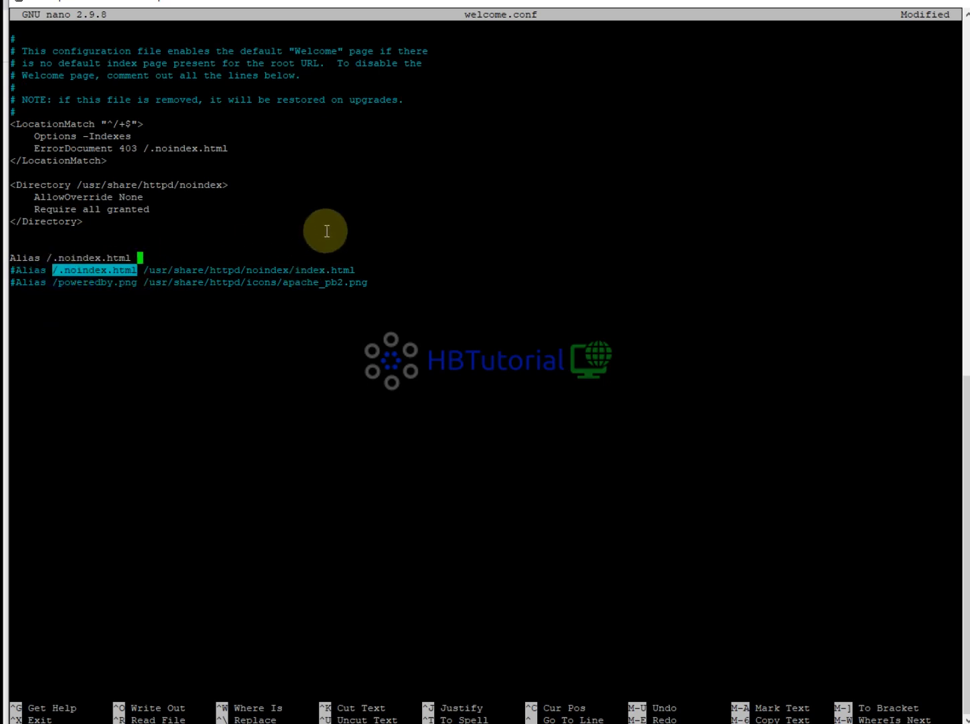
{"action": "type", "text": "/var/www"}
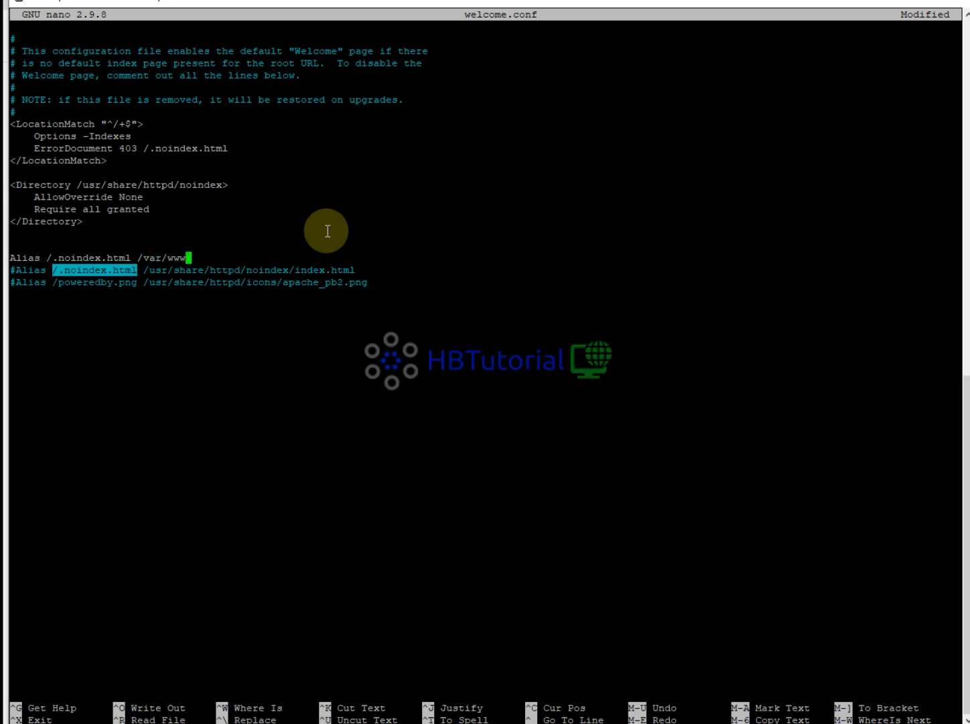
{"action": "type", "text": "/vicid"}
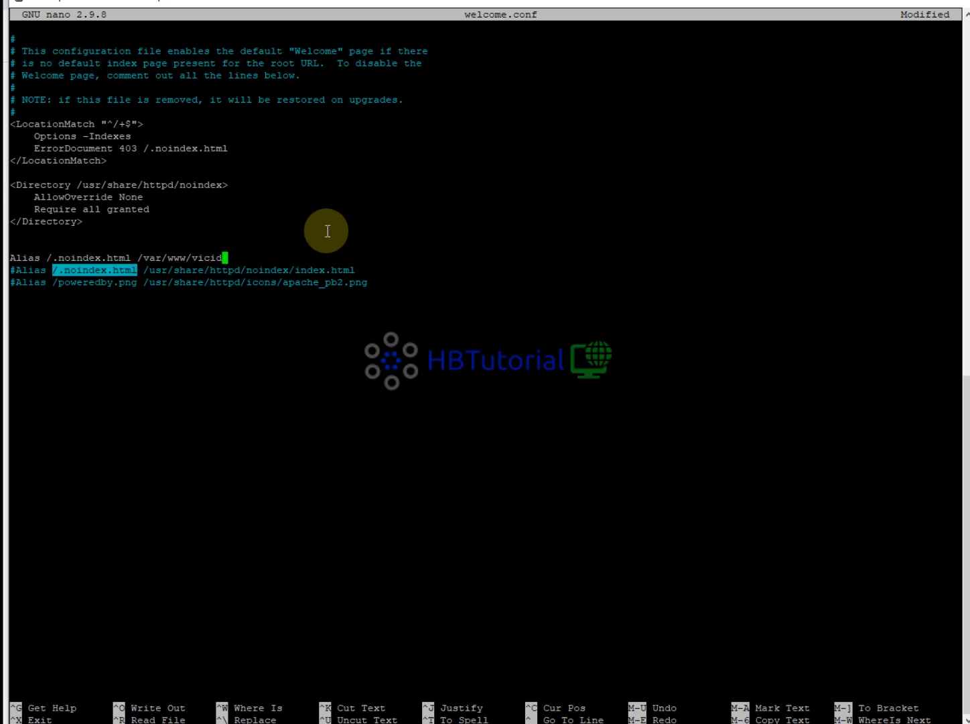
Step: Complete the alias target /var/www/vicidial/welcome.php, save welcome.conf, and exit nano
{"action": "type", "text": "ial/"}
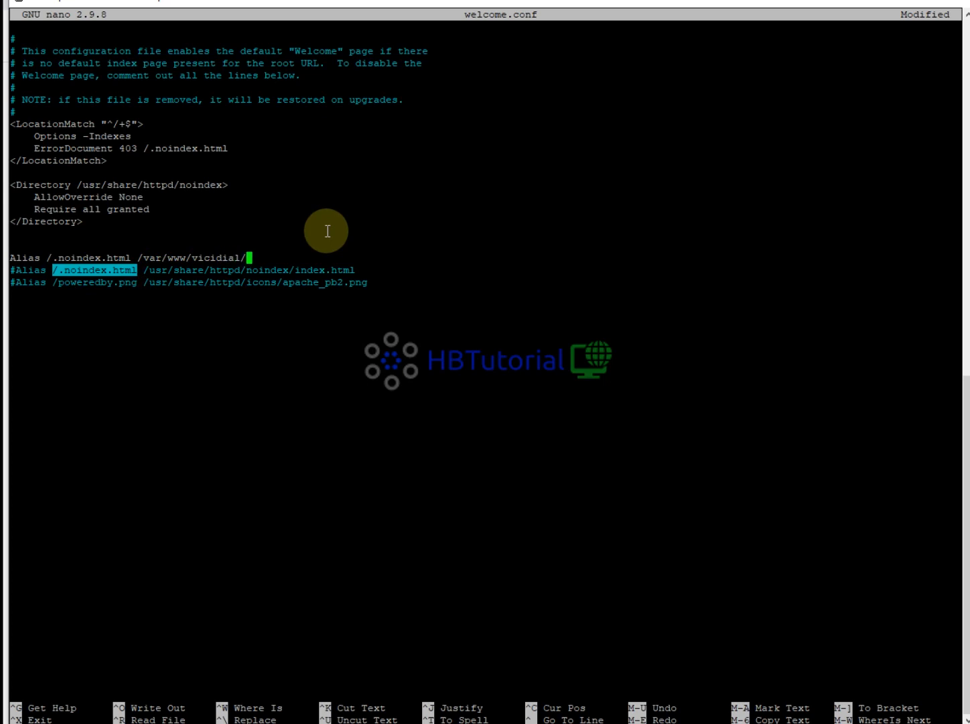
{"action": "type", "text": "welcom"}
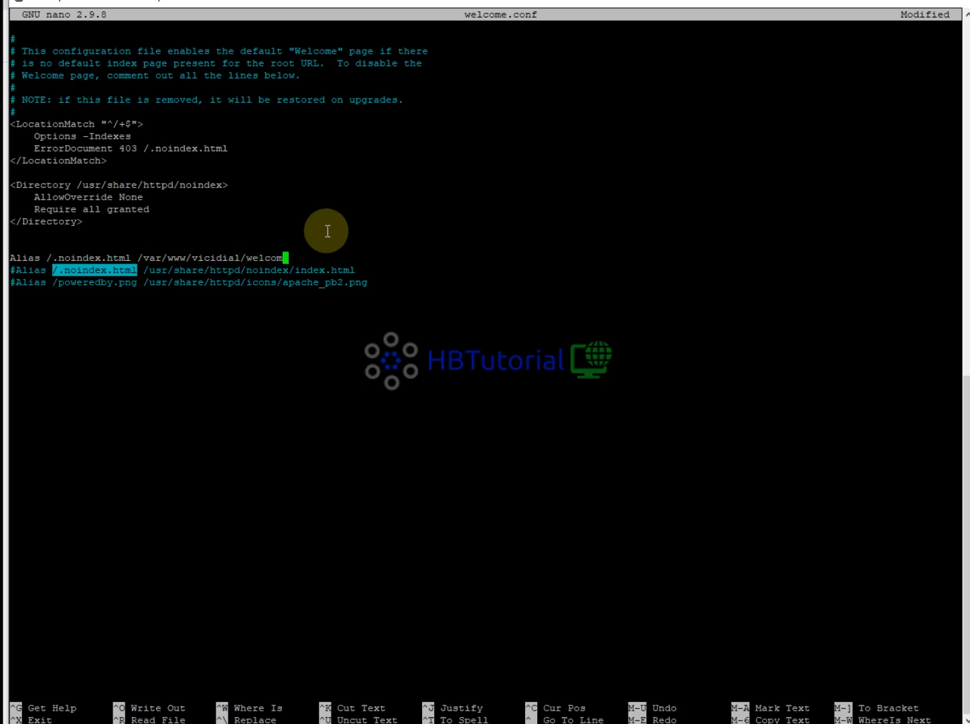
{"action": "type", "text": "."}
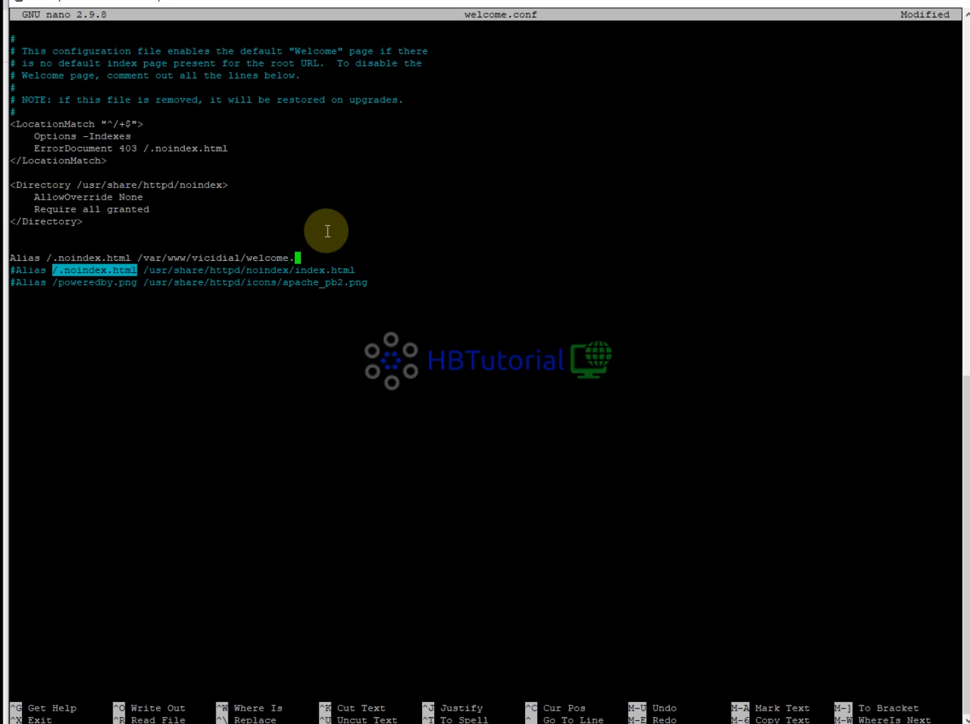
{"action": "type", "text": "php"}
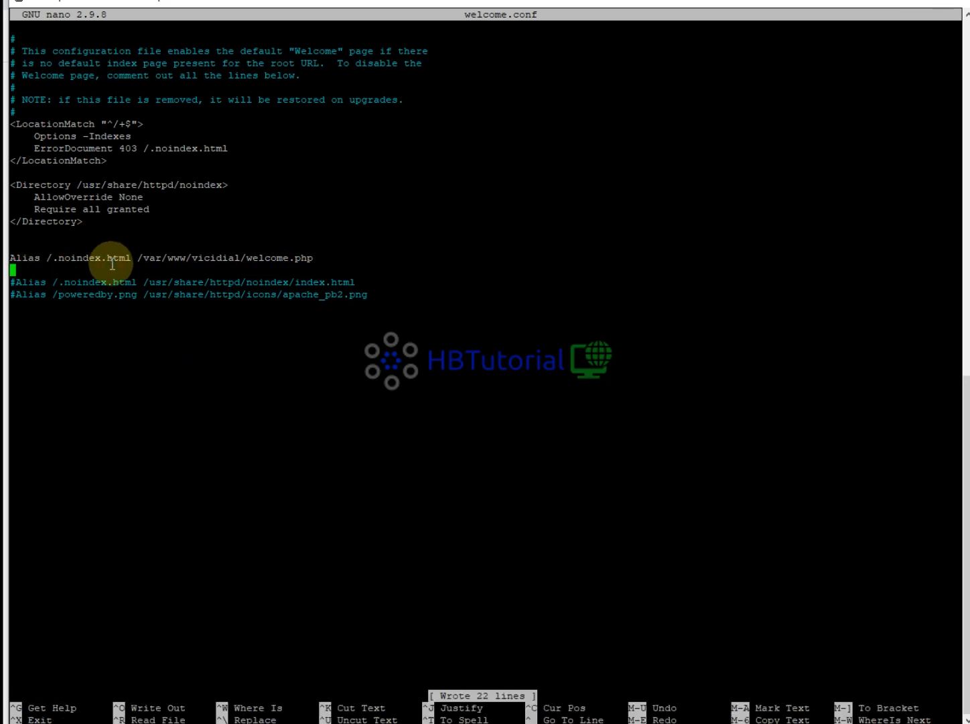
{"action": "key", "text": "ctrl+x"}
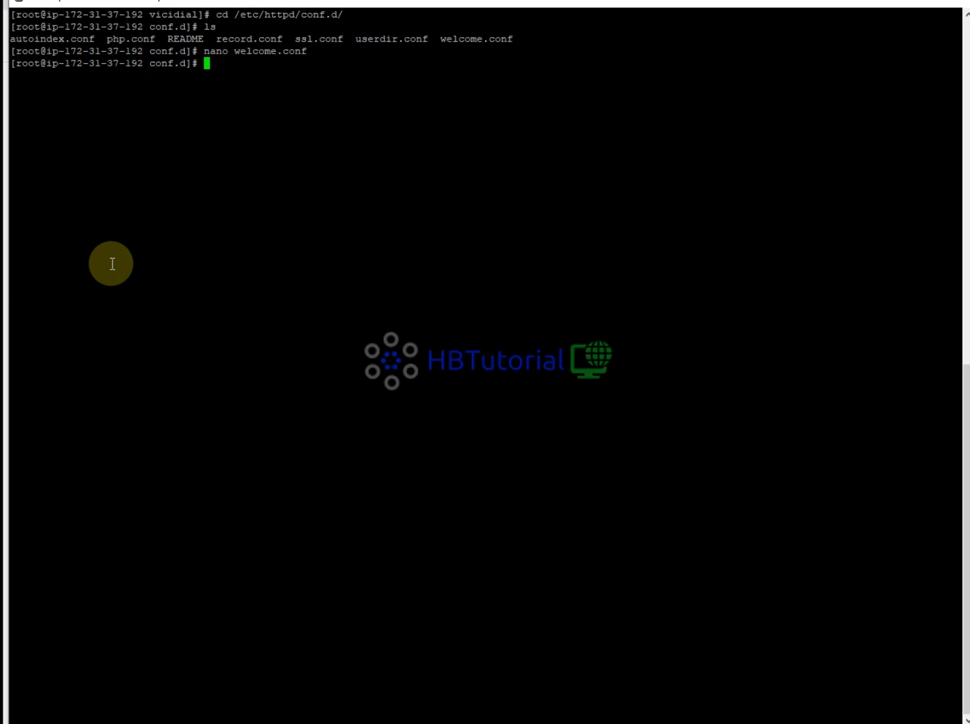
Step: Rename autoindex.conf to autoindex.conf.old and run service httpd restart
{"action": "type", "text": "mv"}
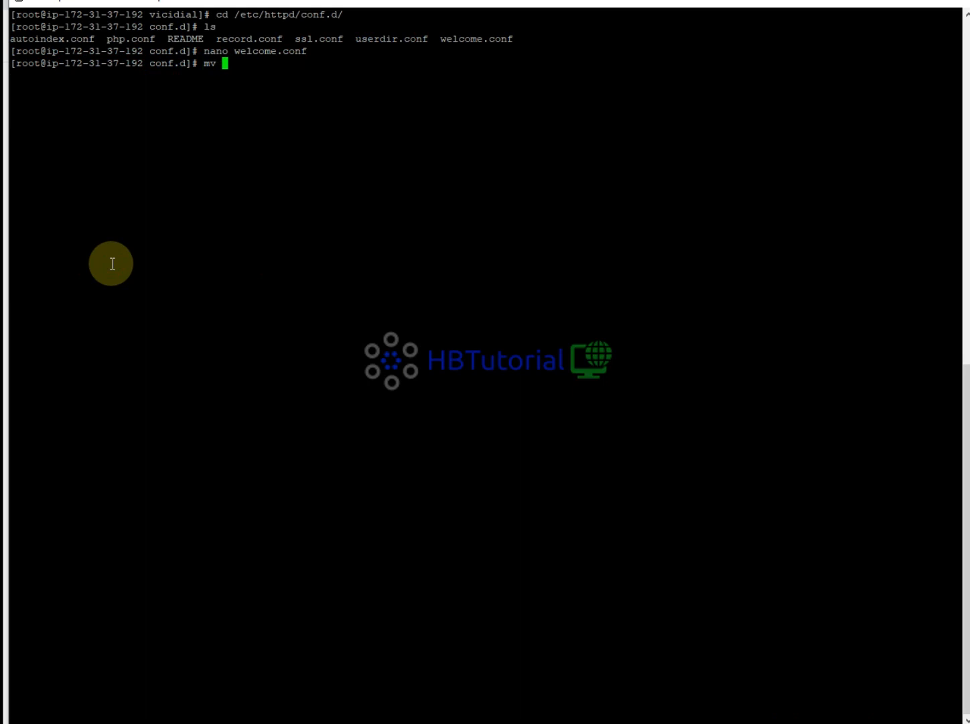
{"action": "type", "text": "autoindex.conf"}
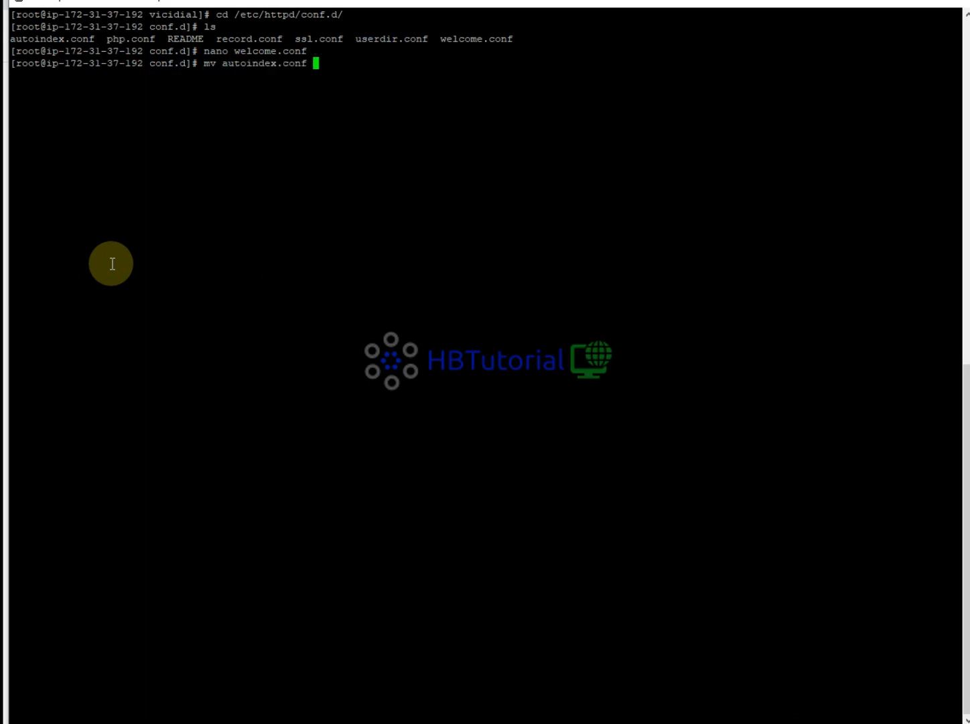
{"action": "type", "text": "autoindex.conf"}
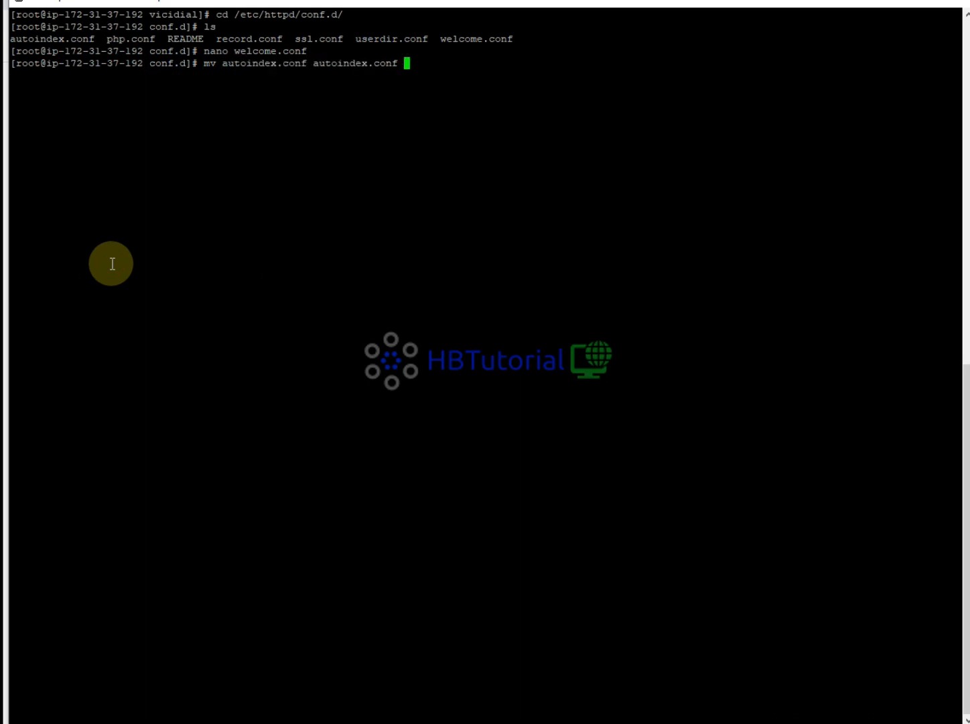
{"action": "type", "text": ".old"}
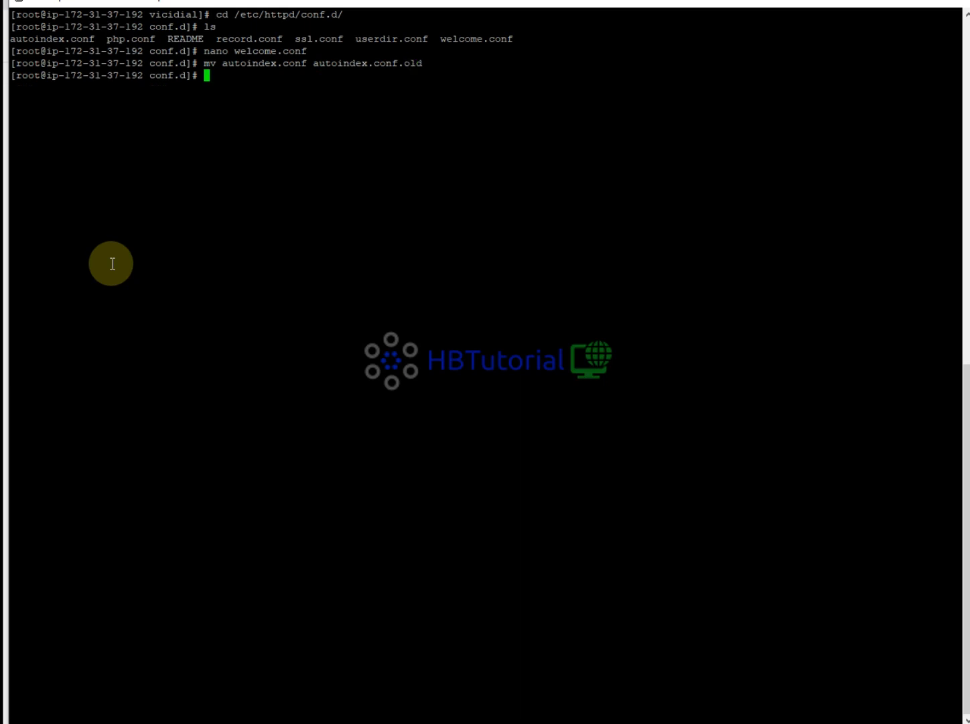
{"action": "type", "text": "service h"}
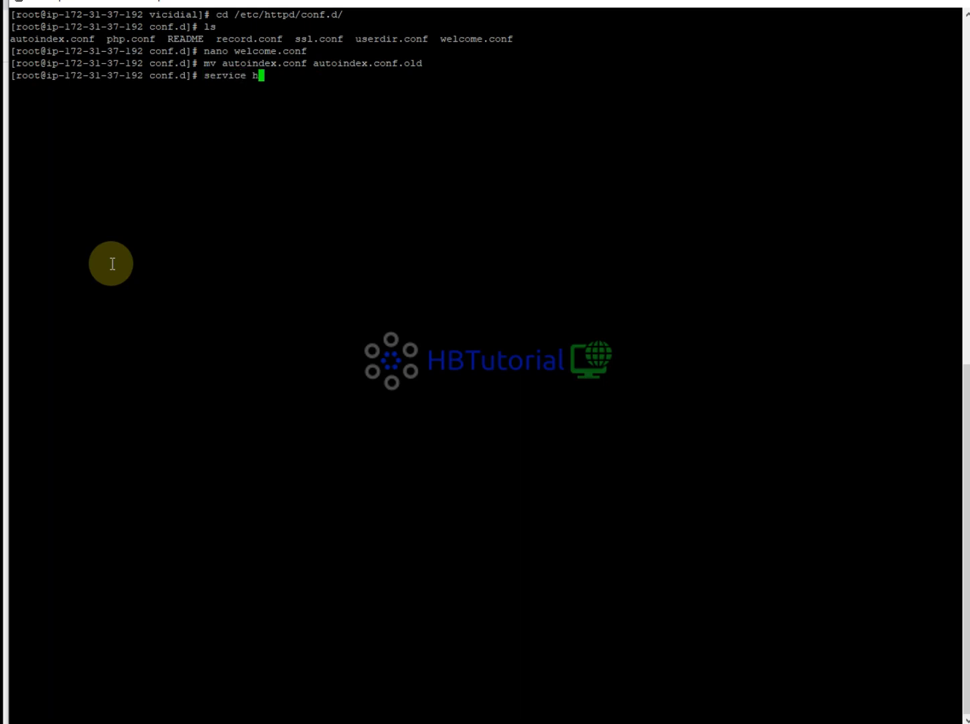
{"action": "type", "text": "ttpd resta"}
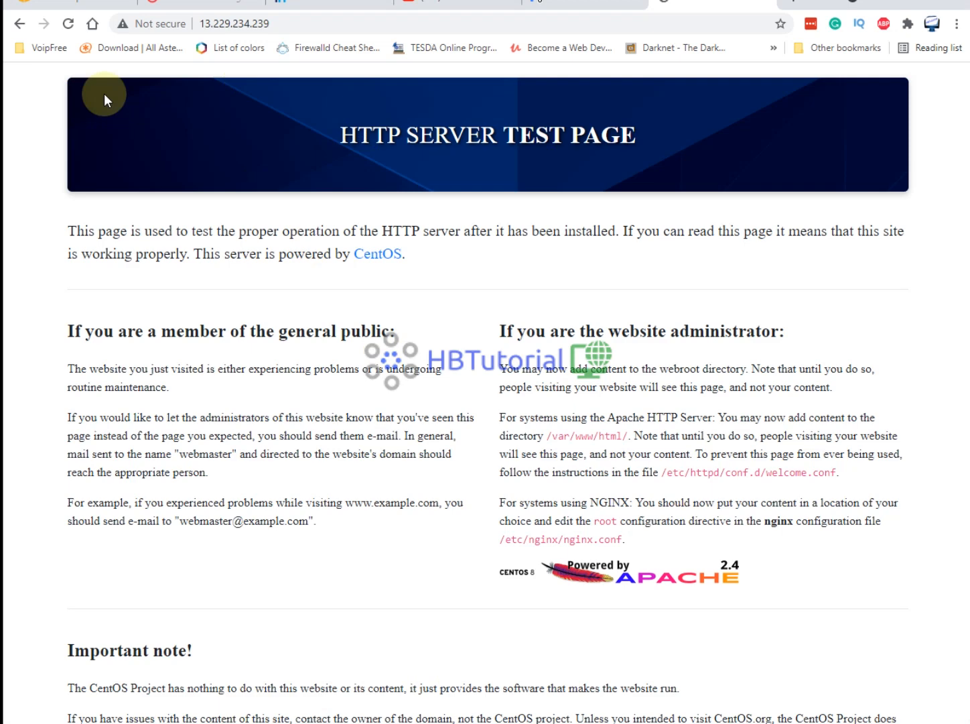
Step: Reload the server IP in Chrome, which now returns 403 Forbidden
{"action": "left_click", "coordinate": [67, 25]}
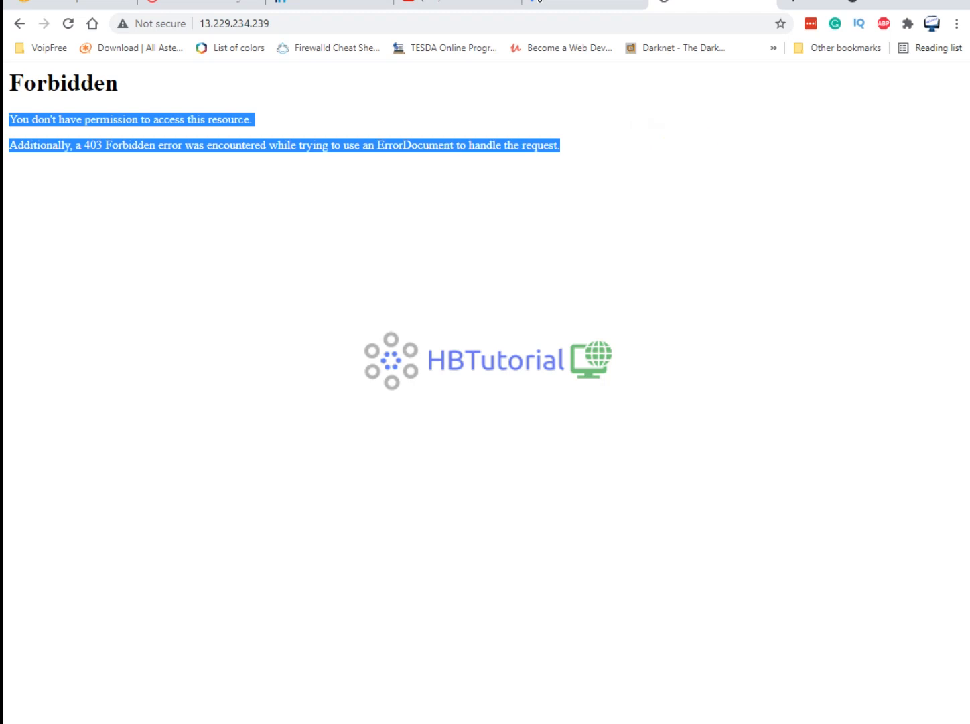
{"action": "left_click", "coordinate": [467, 377]}
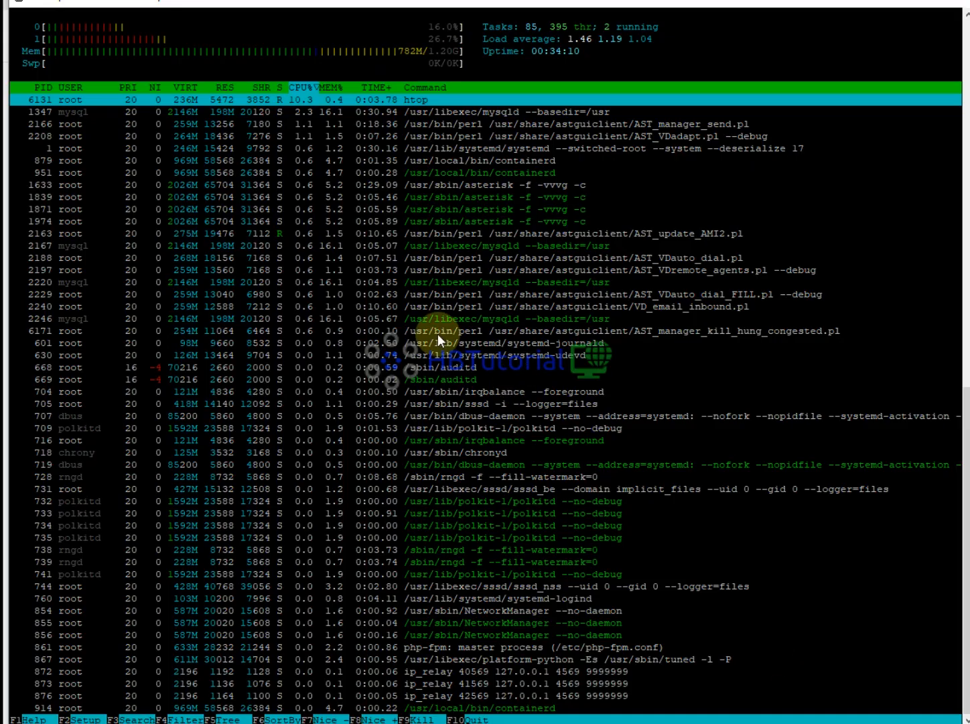
Step: Quit htop, insert html/ into the welcome.conf alias path, and restart httpd
{"action": "key", "text": "q"}
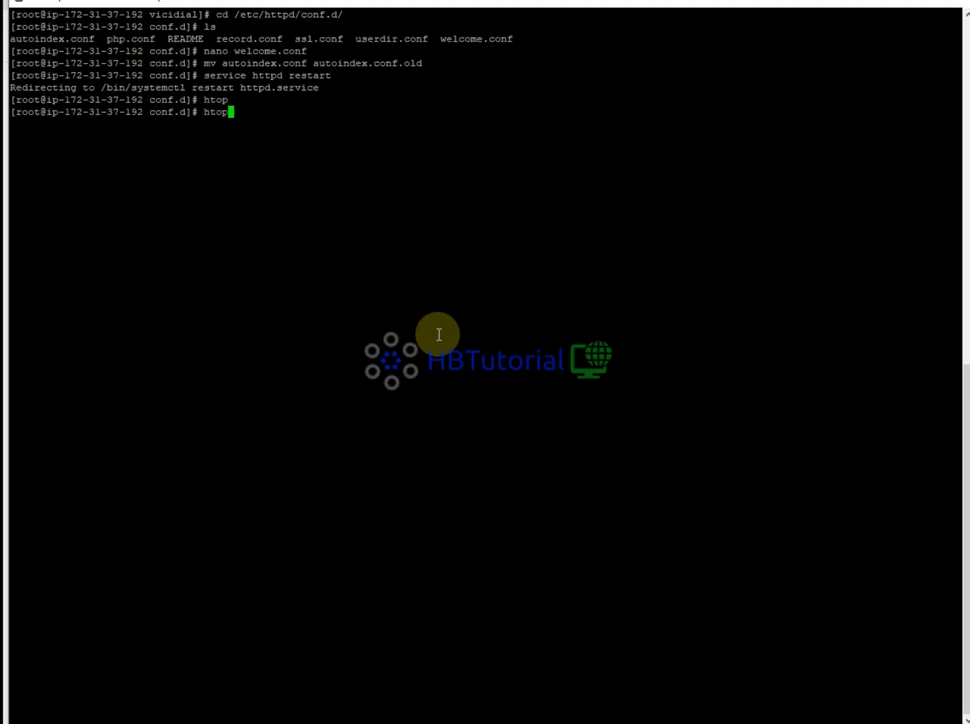
{"action": "type", "text": "nano welcome.conf"}
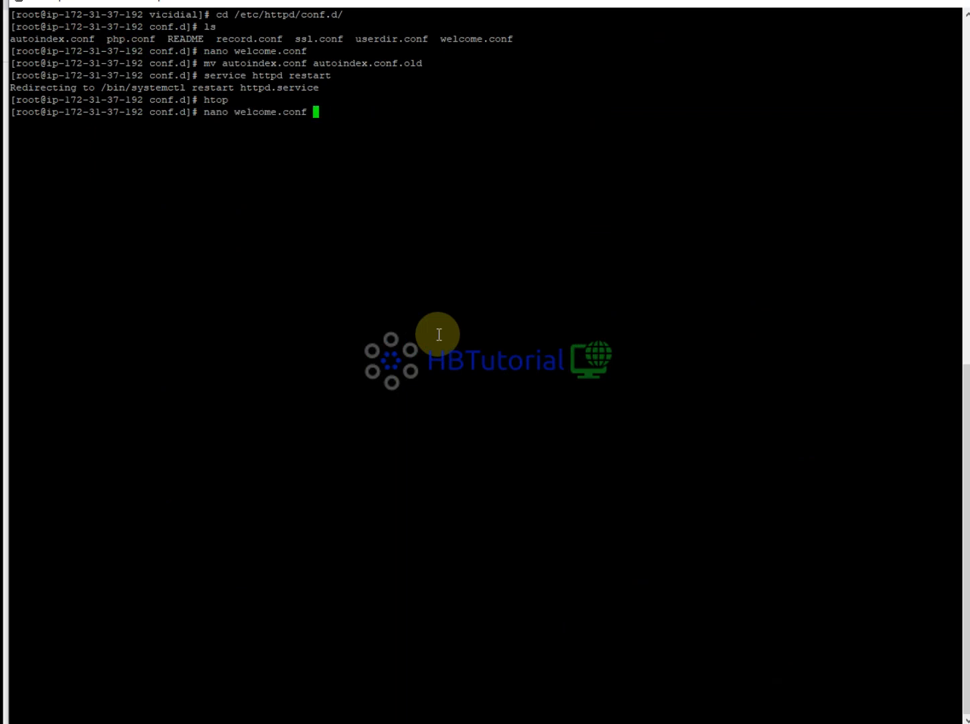
{"action": "key", "text": "enter"}
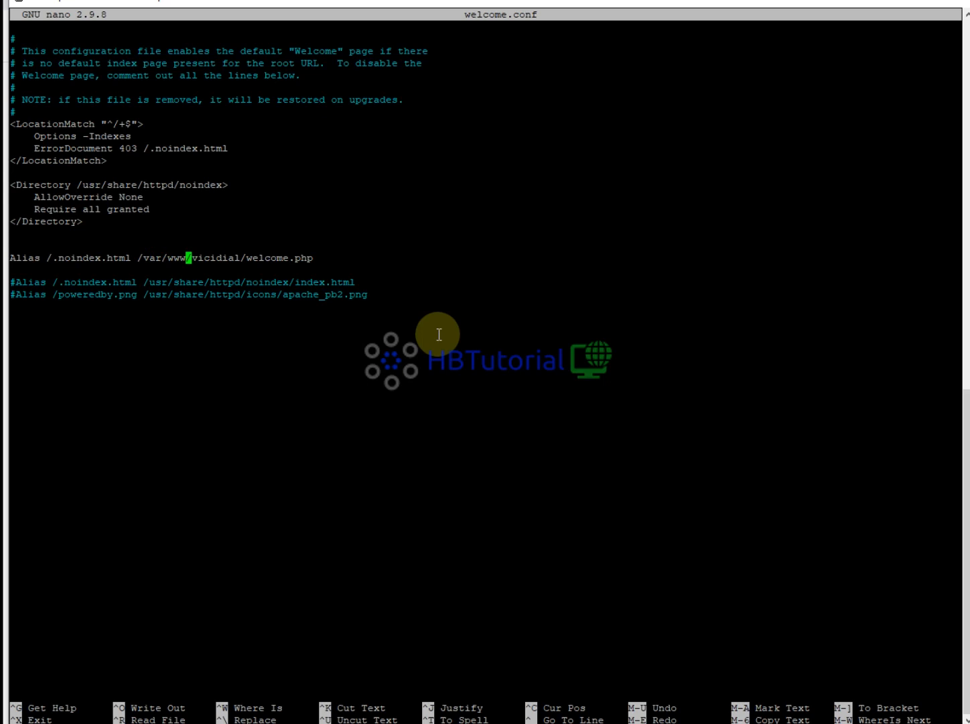
{"action": "type", "text": "html"}
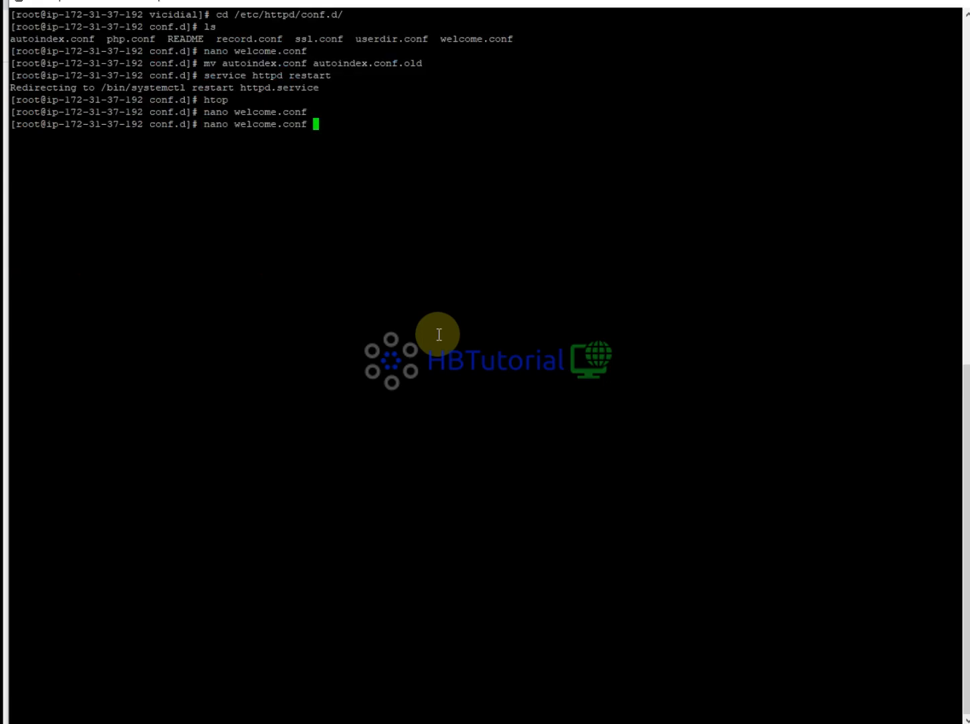
{"action": "type", "text": "service httpd restart"}
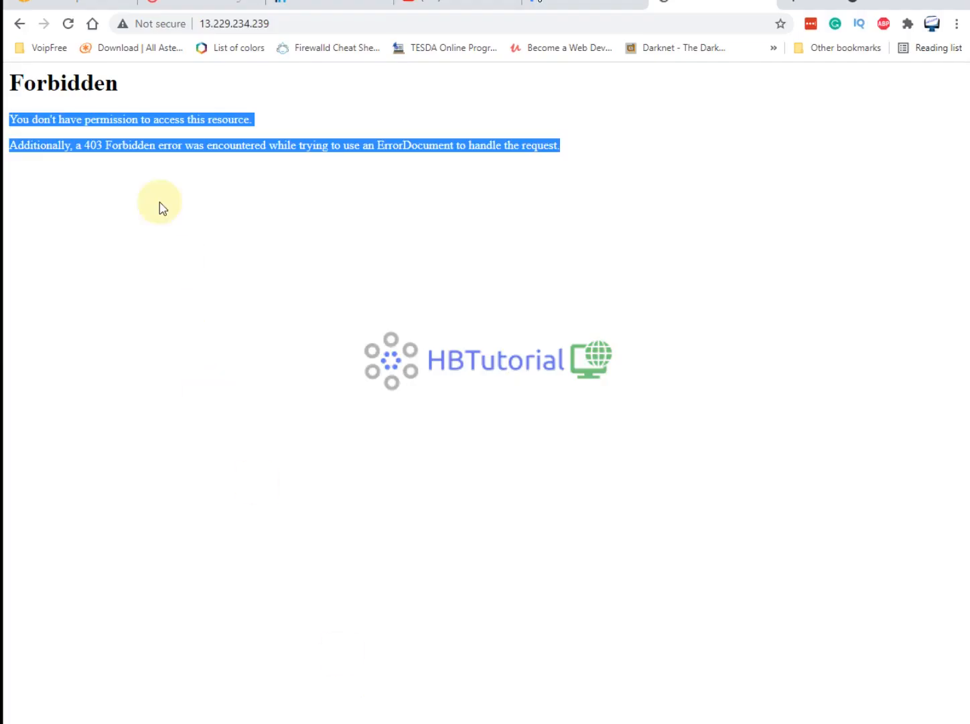
Step: Reload the server IP until the VICIdial welcome page appears with its logo missing
{"action": "left_click", "coordinate": [67, 24]}
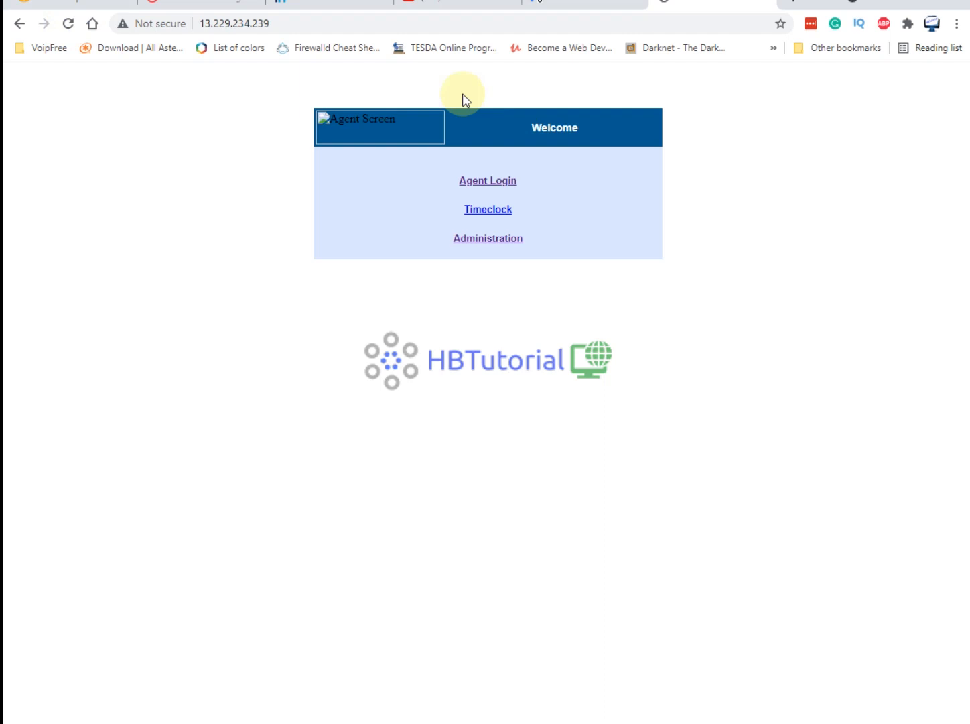
{"action": "left_click", "coordinate": [67, 24]}
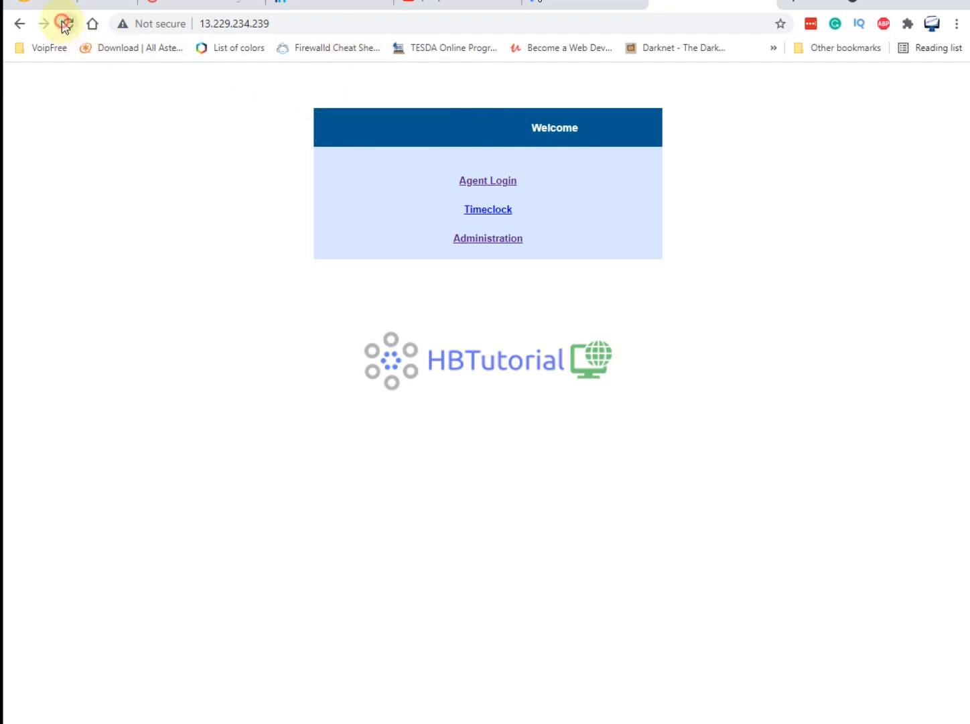
{"action": "left_click", "coordinate": [67, 24]}
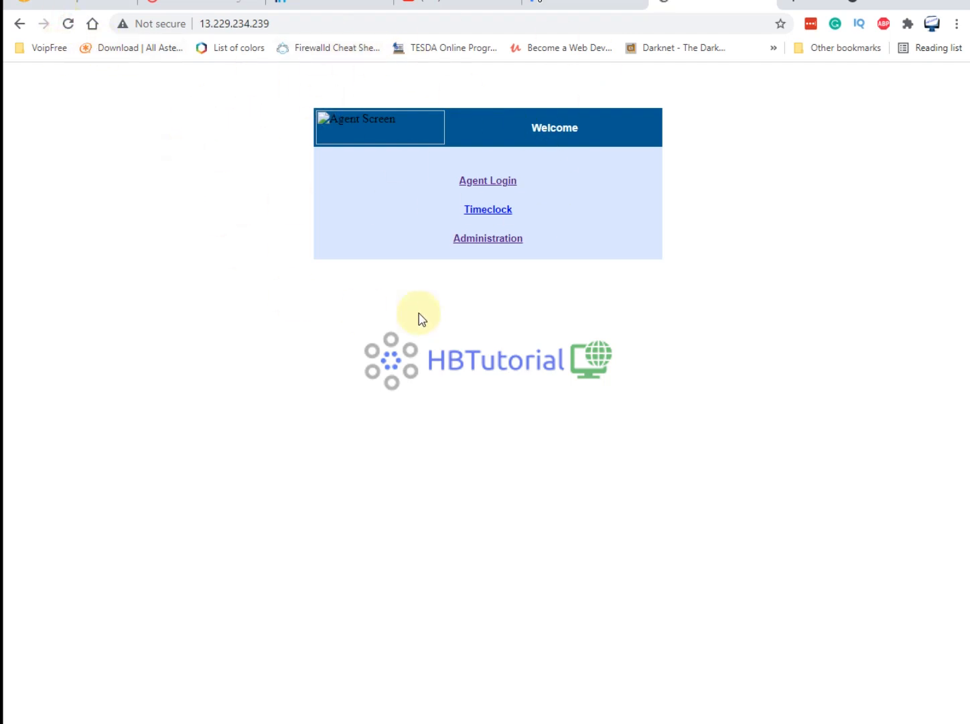
{"action": "mouse_move", "coordinate": [374, 99]}
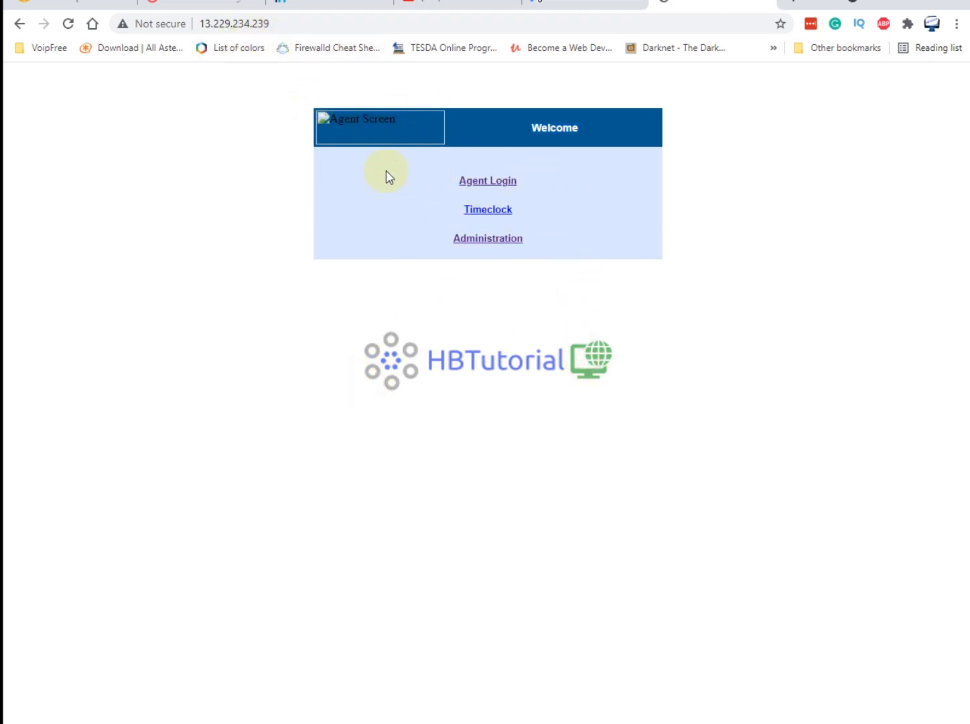
{"action": "mouse_move", "coordinate": [386, 177]}
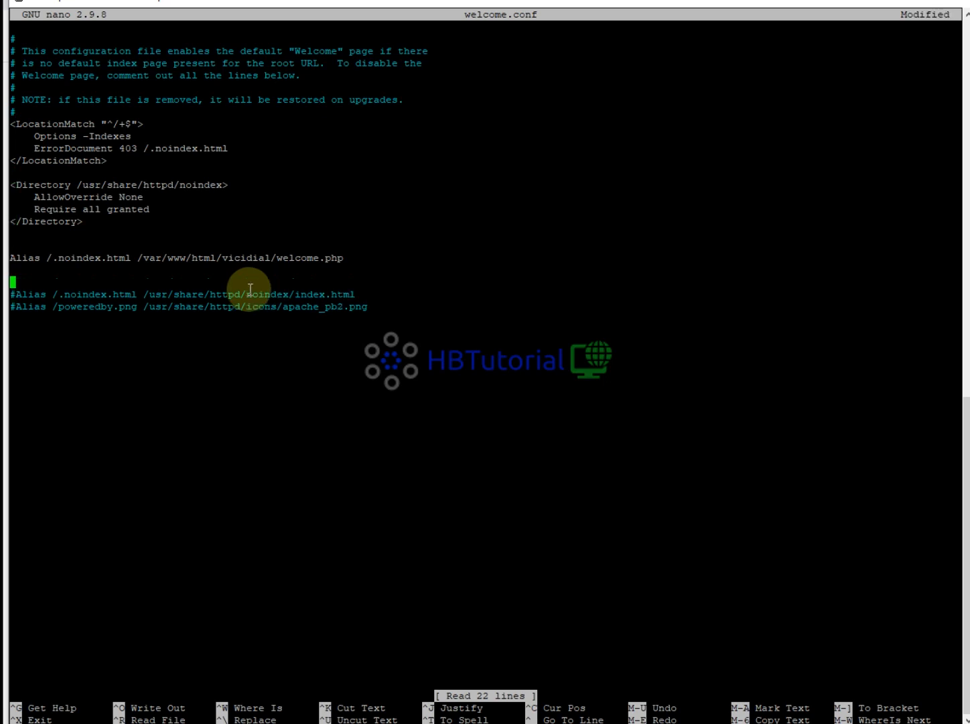
Step: Exit nano and list the files in /var/www/html/vicidial/images
{"action": "key", "text": "ctrl+x"}
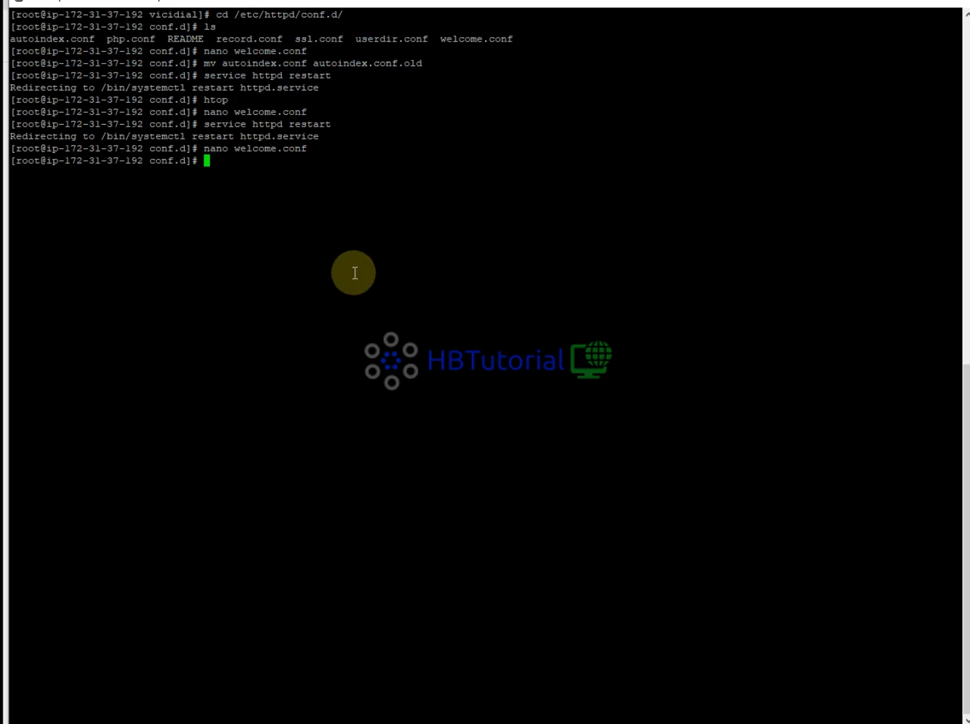
{"action": "mouse_move", "coordinate": [305, 196]}
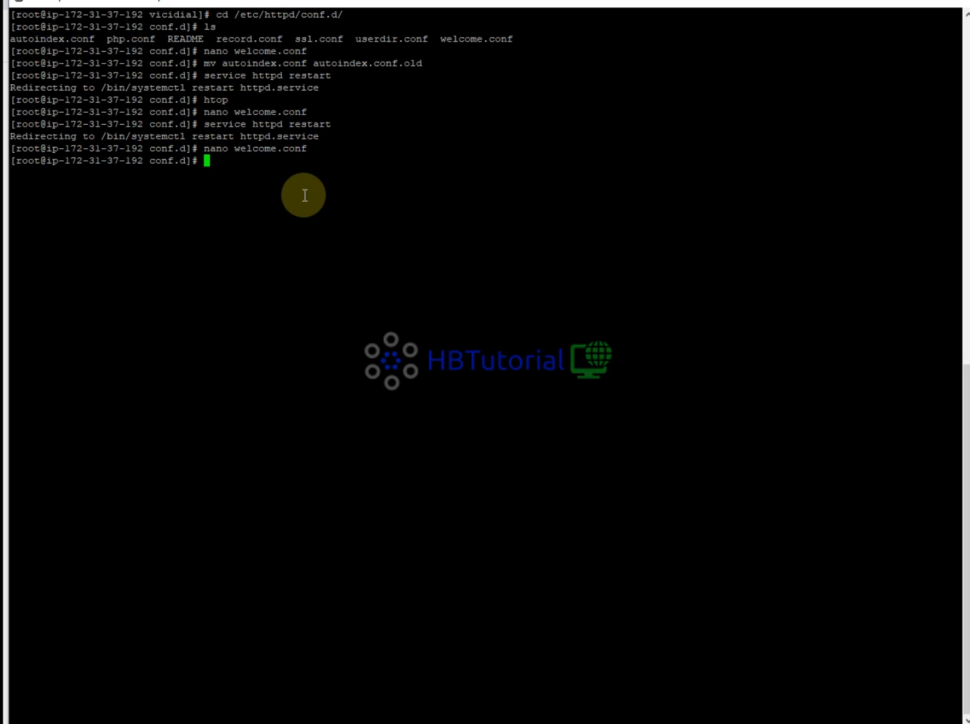
{"action": "type", "text": "cd"}
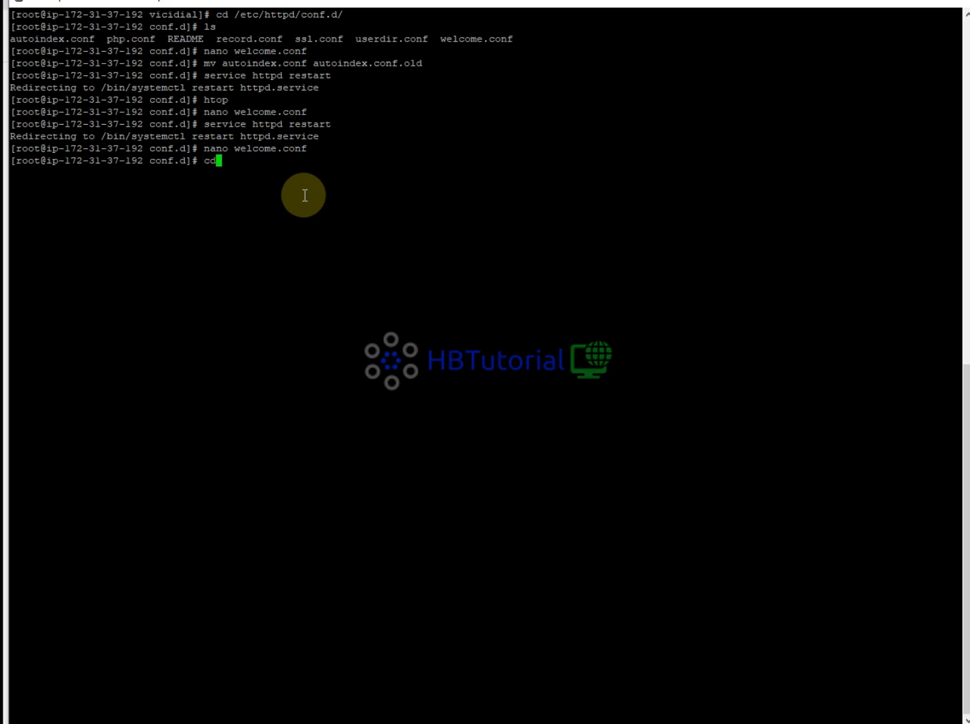
{"action": "type", "text": "/var/w"}
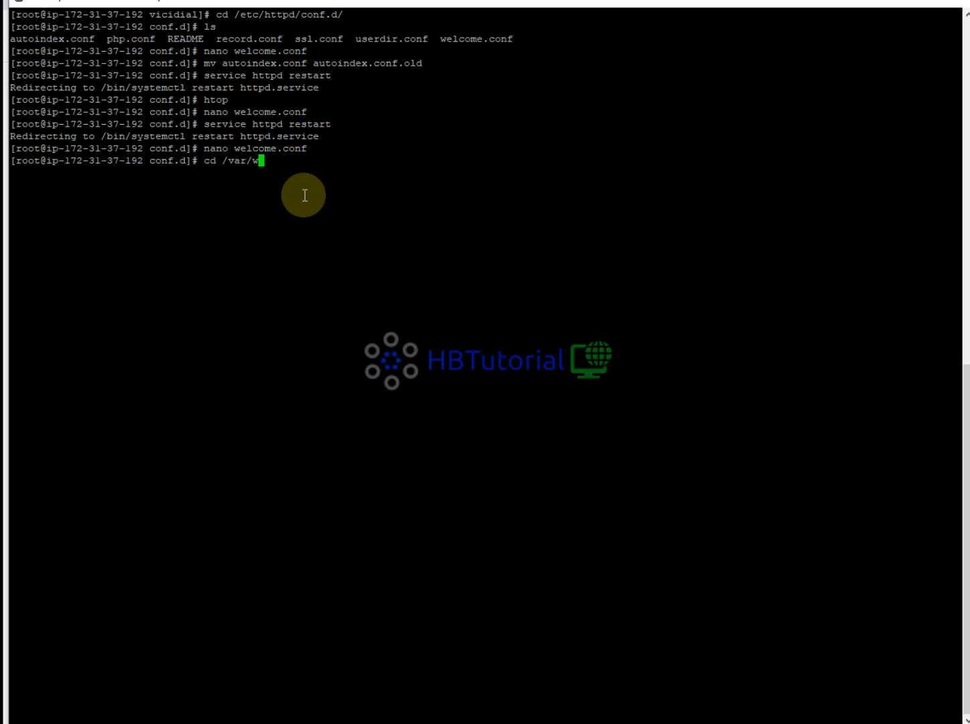
{"action": "type", "text": "ww/html/v"}
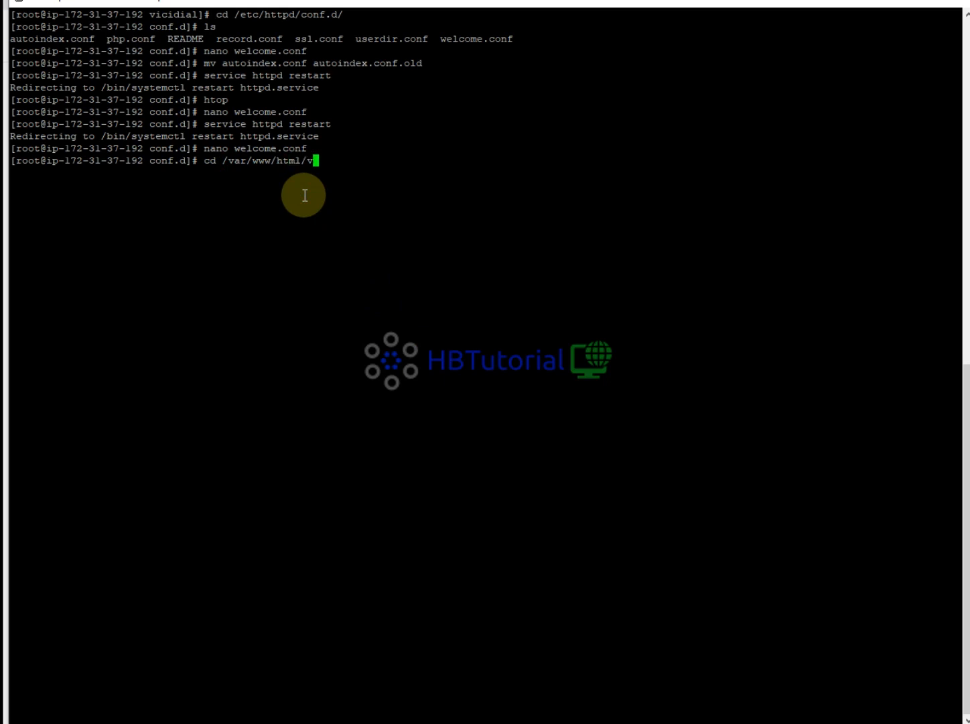
{"action": "type", "text": "icidial/images/"}
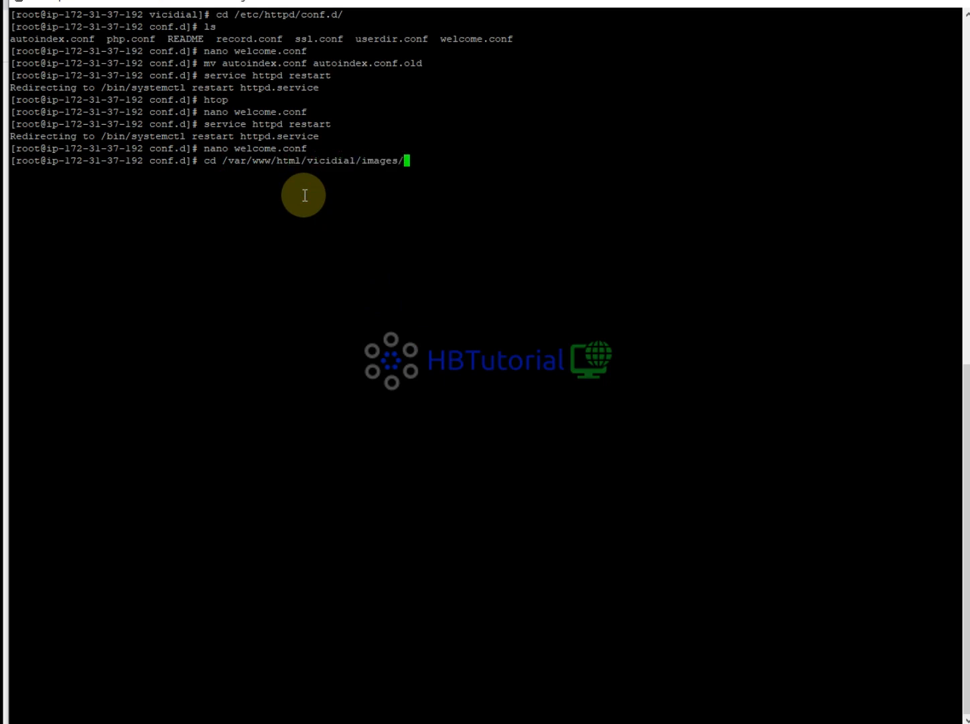
{"action": "type", "text": "ls"}
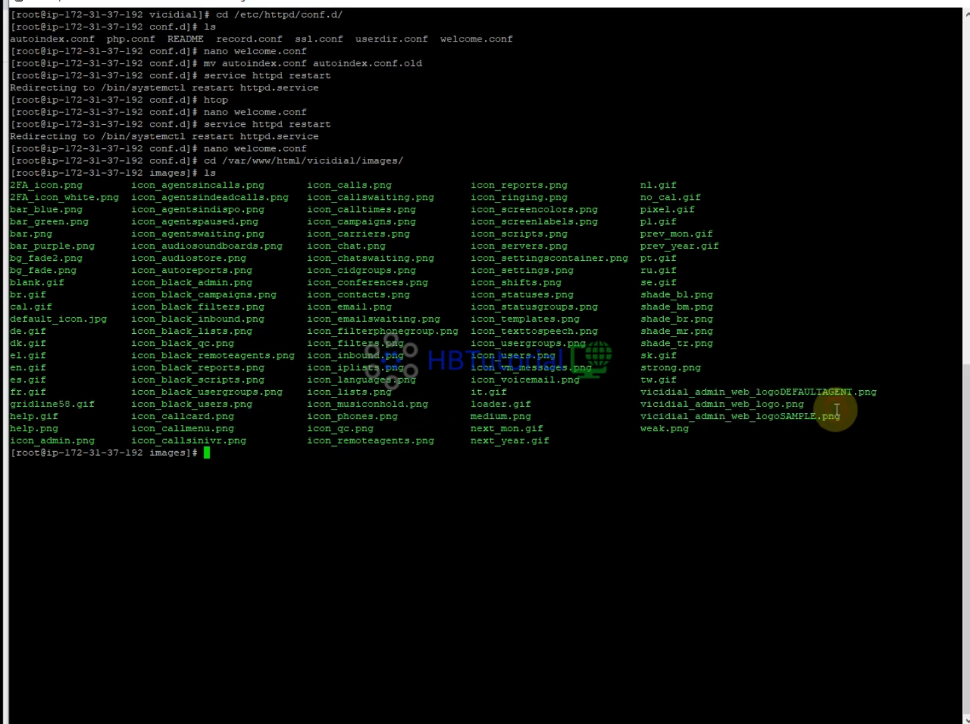
{"action": "mouse_move", "coordinate": [833, 414]}
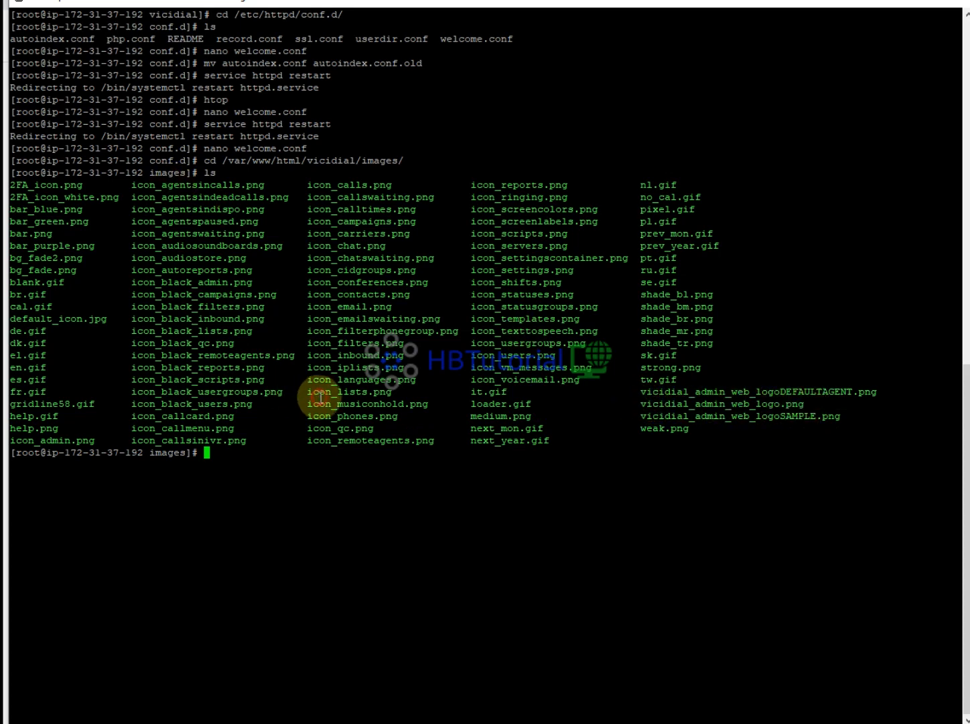
Step: Return to /etc/httpd/conf.d to reopen welcome.conf
{"action": "type", "text": "cd /etc/"}
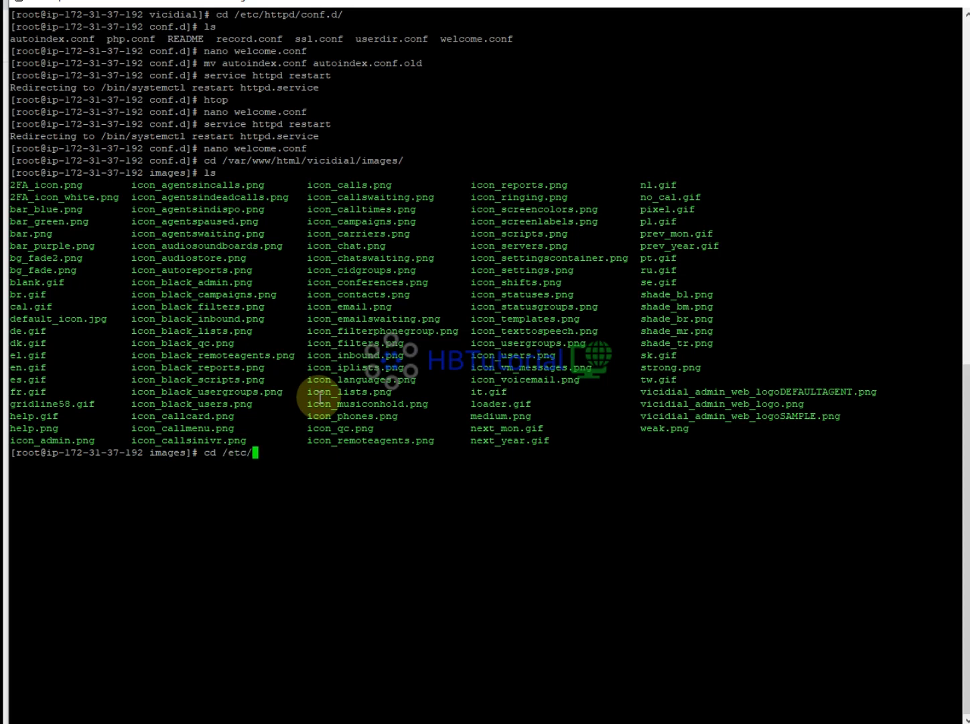
{"action": "type", "text": "httpd/conf.d/"}
{"action": "type", "text": "nano welcome.conf"}
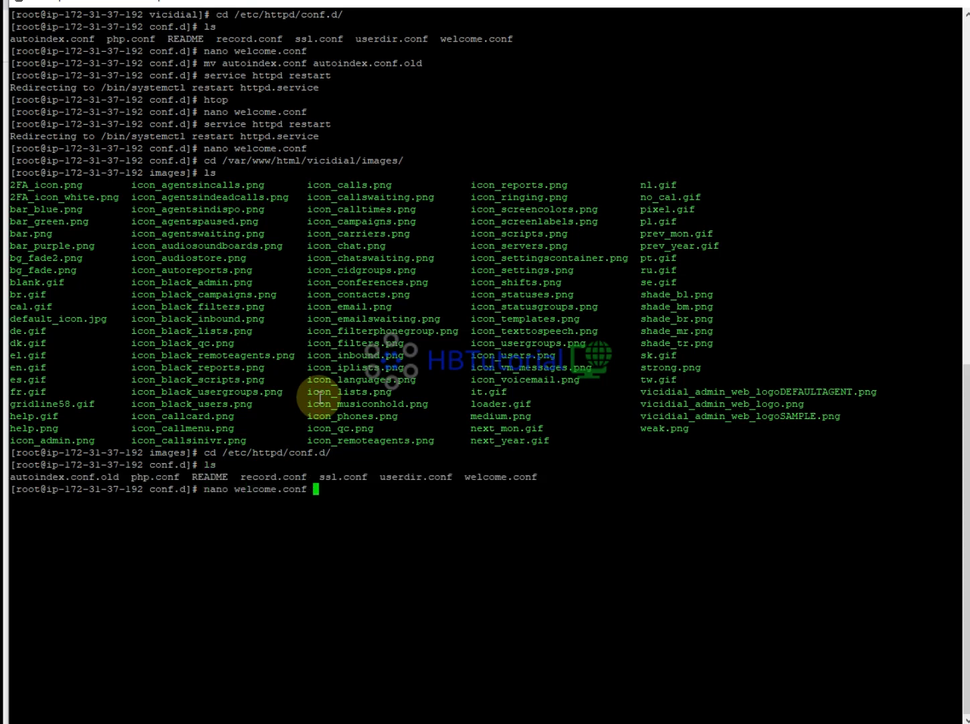
Step: Add an Alias mapping /images/vicidial_admin_web_logo.png to /var/www/html/vicidial/images/vicidial_admin_web_logo.png and save
{"action": "key", "text": "enter"}
{"action": "type", "text": "Alias"}
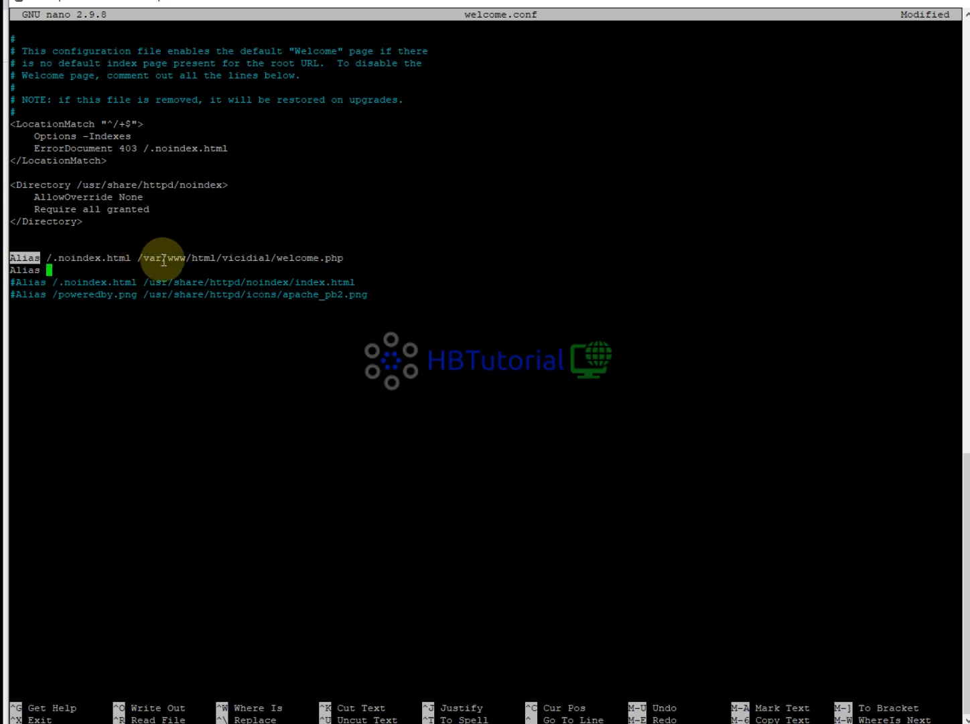
{"action": "type", "text": "/images"}
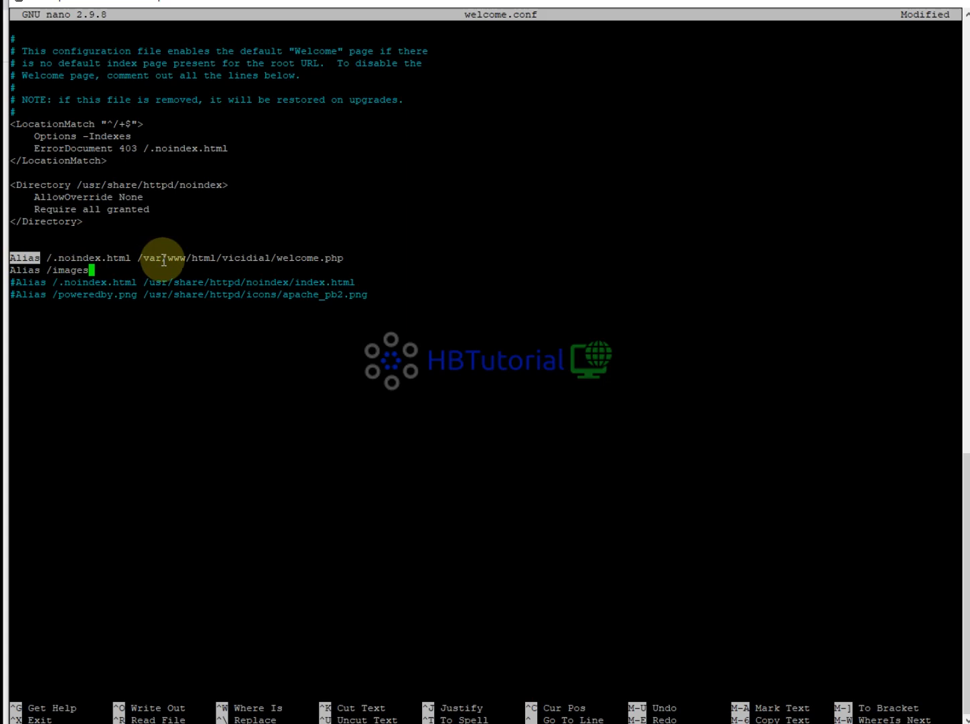
{"action": "type", "text": "/"}
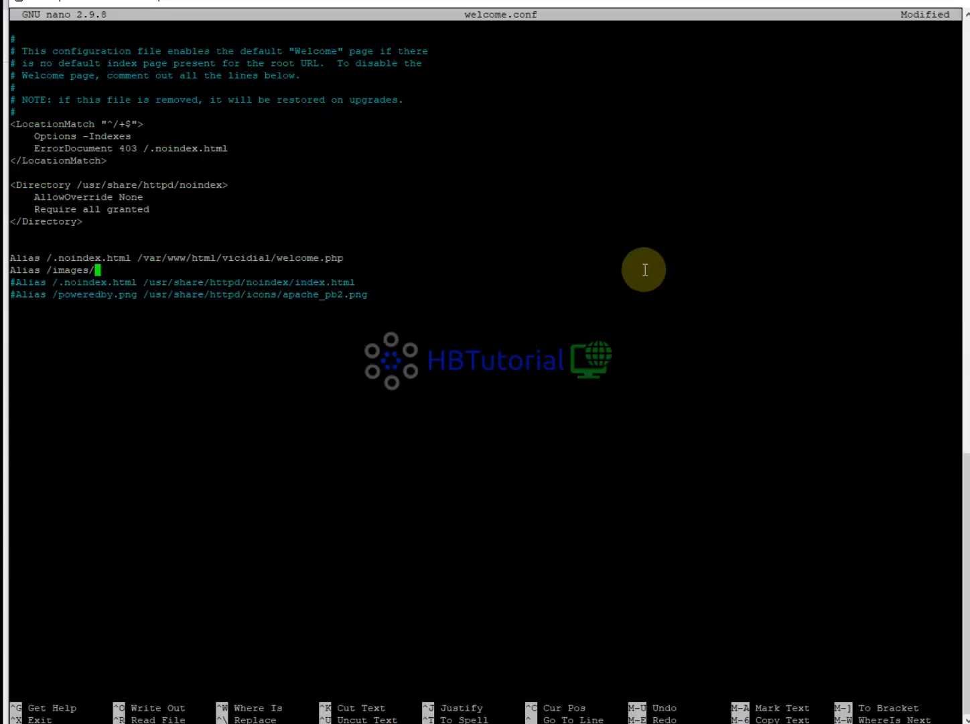
{"action": "type", "text": "vicidial_admin_web_logo.png"}
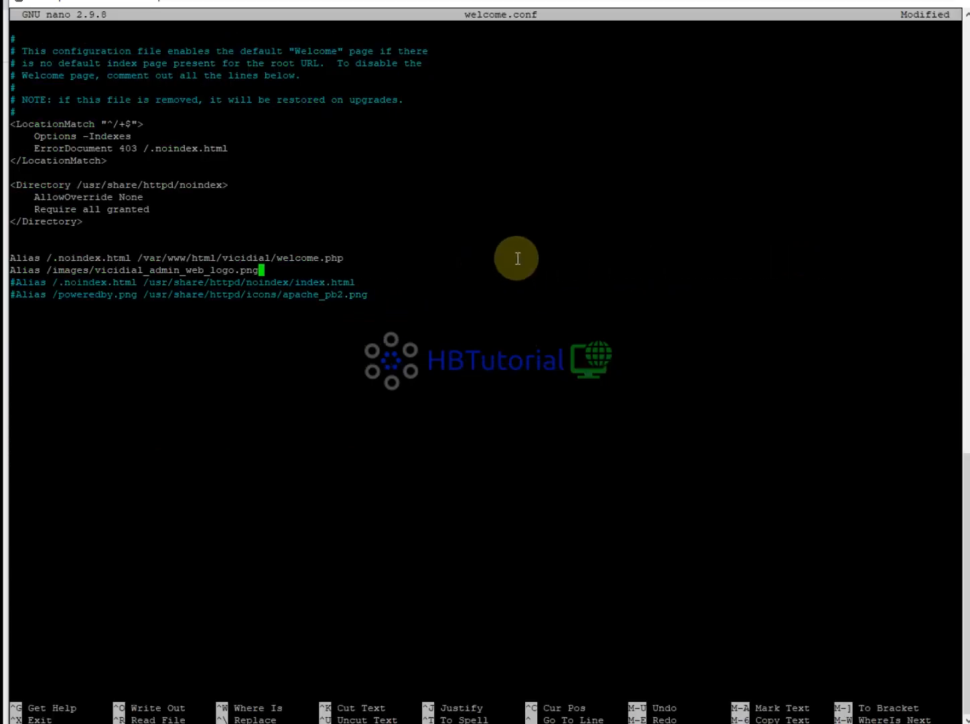
{"action": "type", "text": "/"}
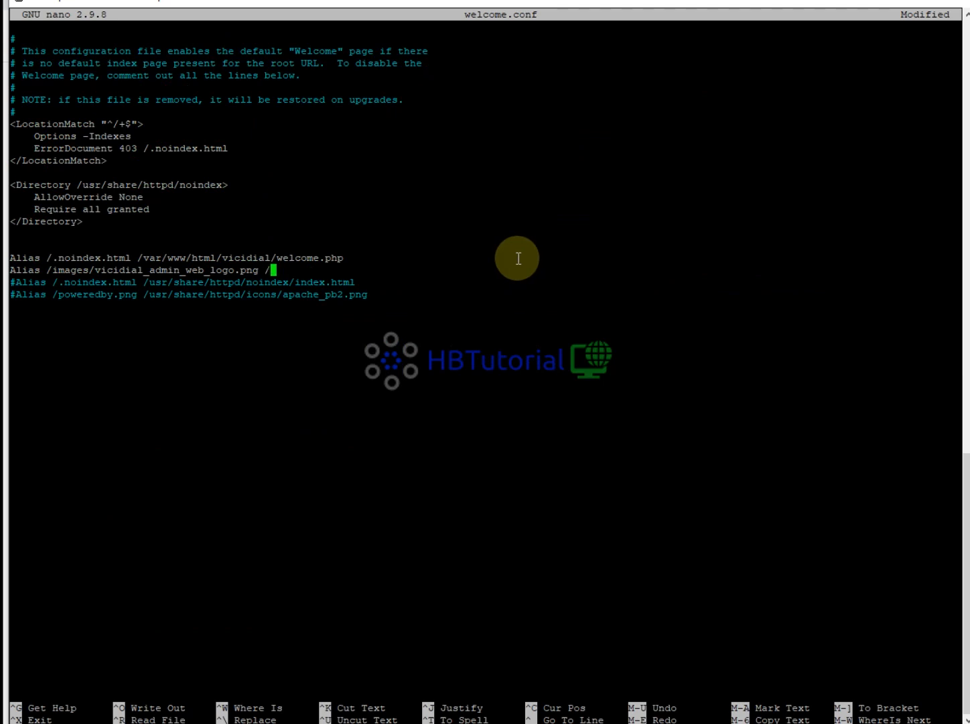
{"action": "type", "text": "v"}
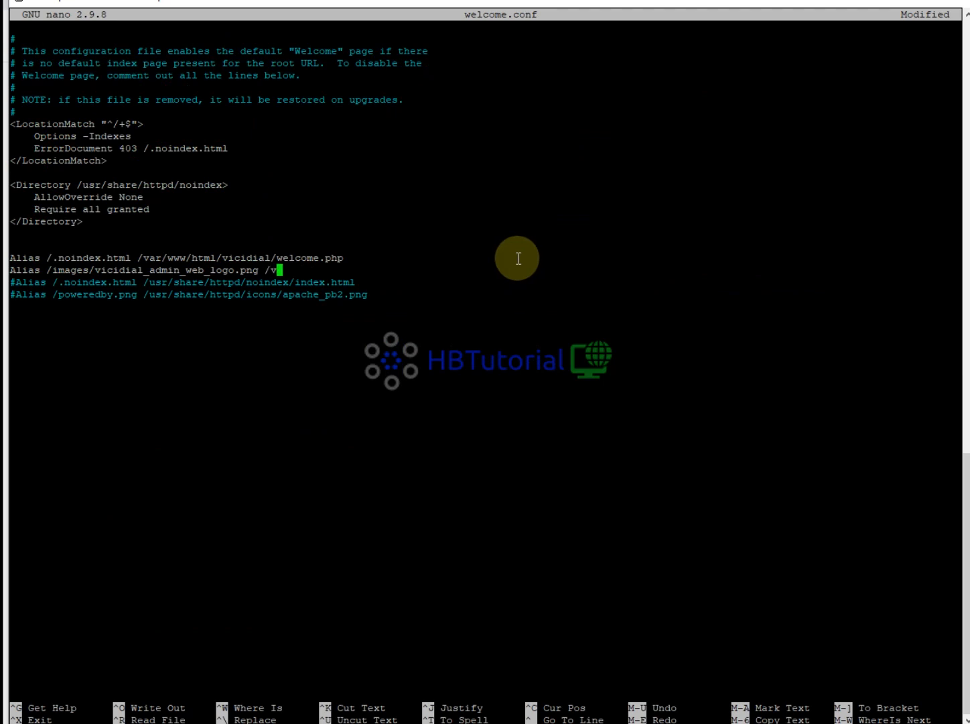
{"action": "type", "text": "ar/"}
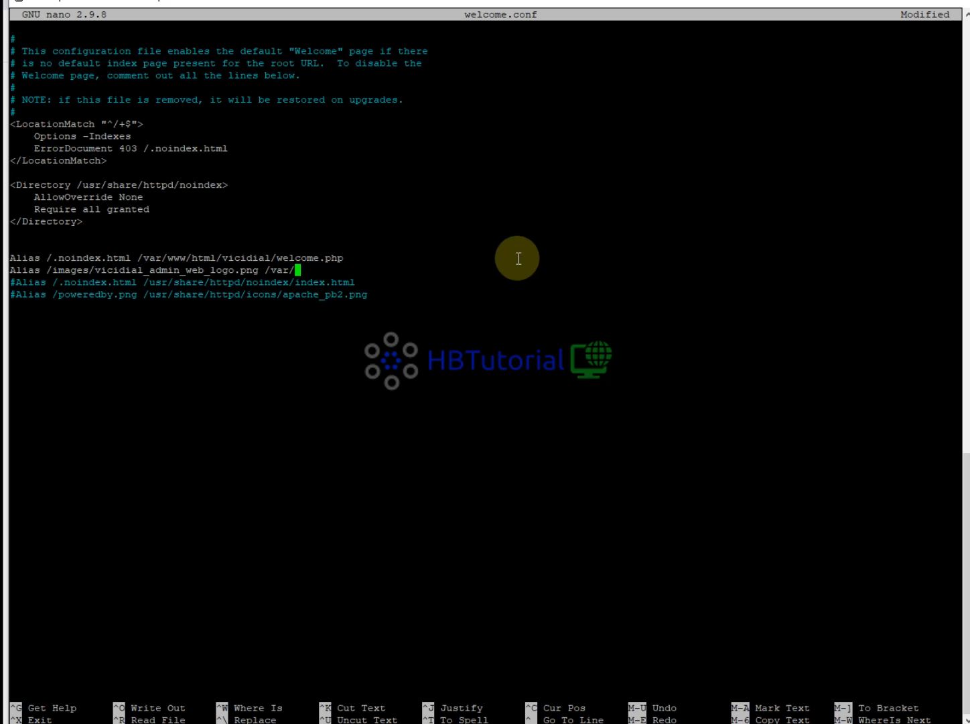
{"action": "type", "text": "www/html"}
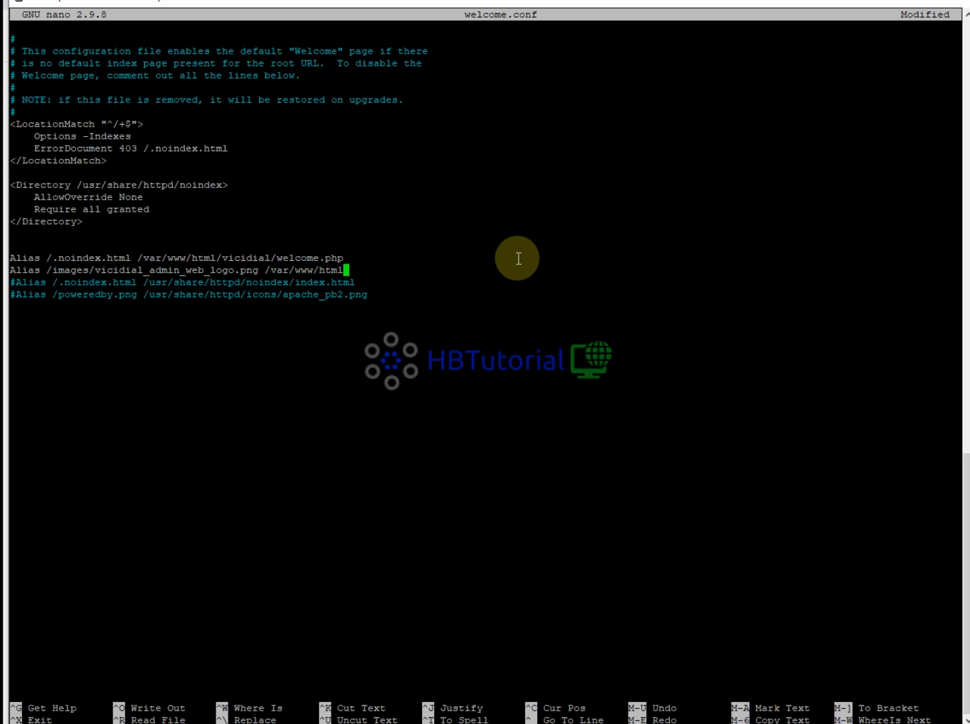
{"action": "type", "text": "/vicidial"}
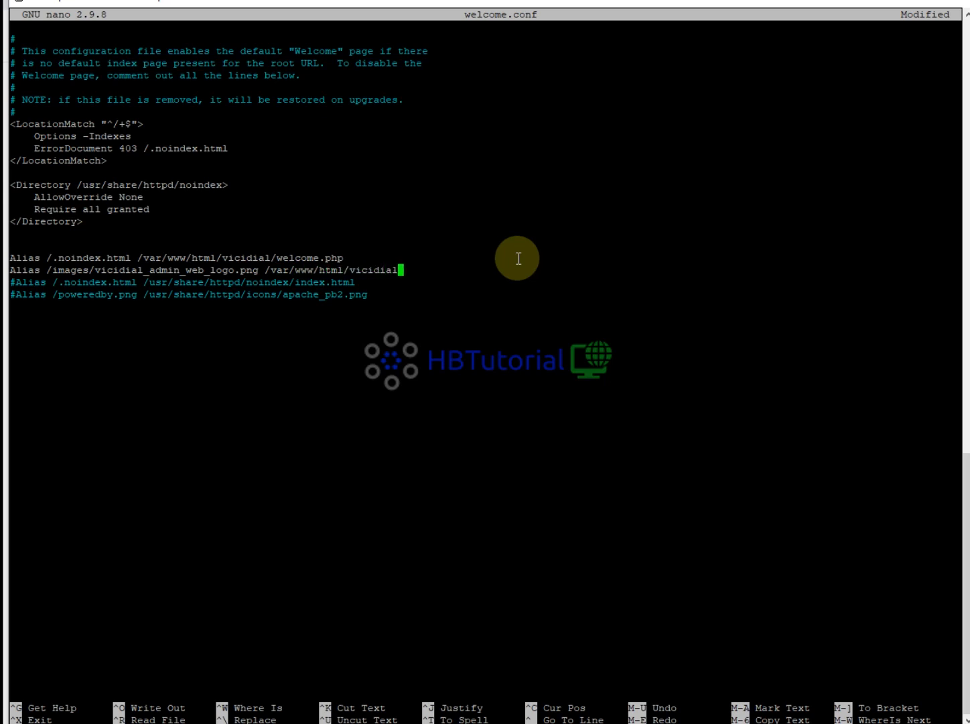
{"action": "type", "text": "/image"}
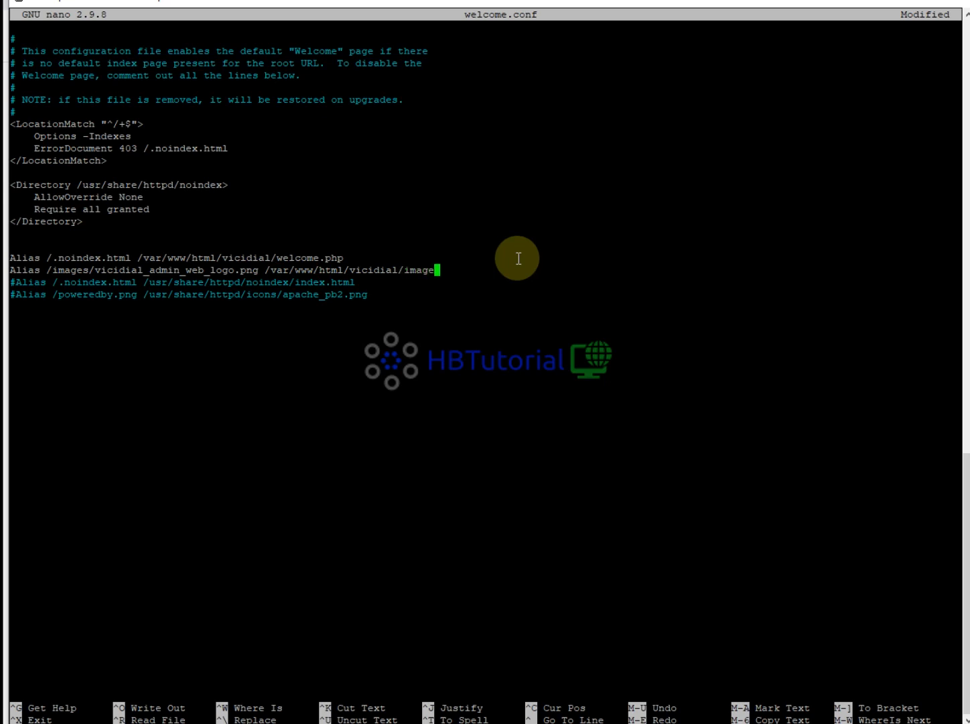
{"action": "type", "text": "vicidial_admin_web_logo.png"}
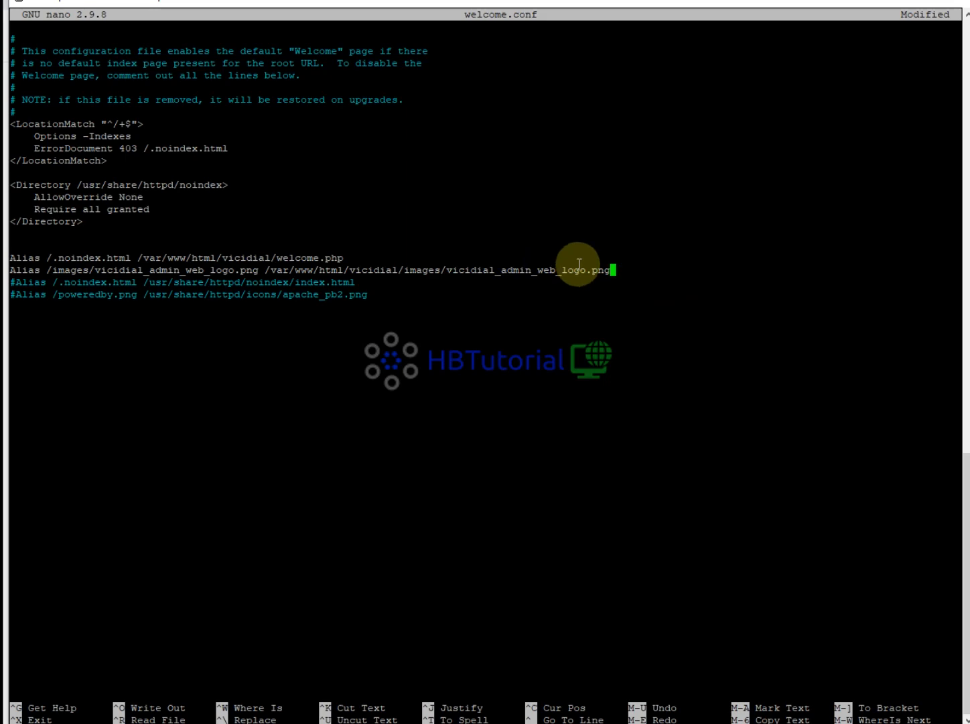
{"action": "key", "text": "ctrl+o"}
{"action": "type", "text": "cd /etc/httpd/conf.d/"}
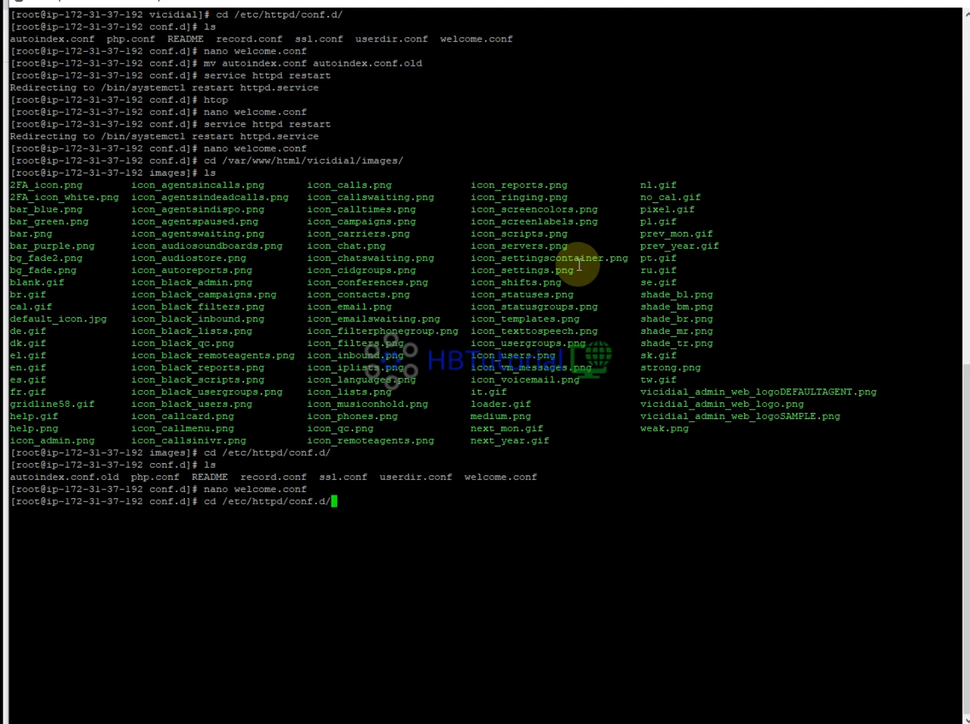
Step: Run 'service httpd restart' so the new alias takes effect
{"action": "type", "text": "service httpd restart"}
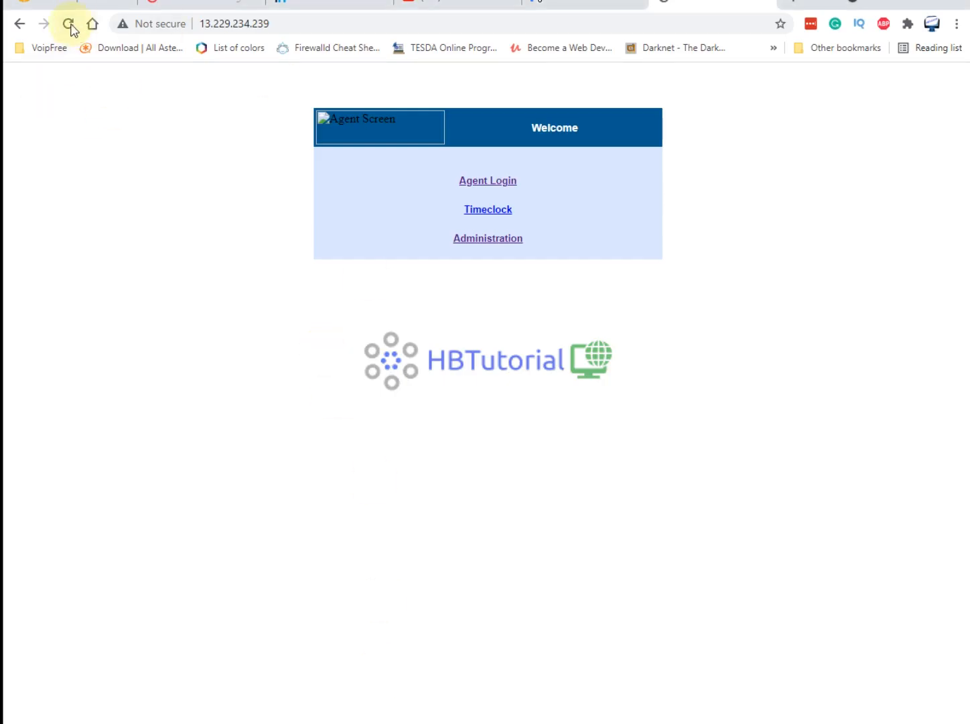
Step: Reload the welcome page to confirm the logo displays, then return to it from Administration
{"action": "left_click", "coordinate": [69, 24]}
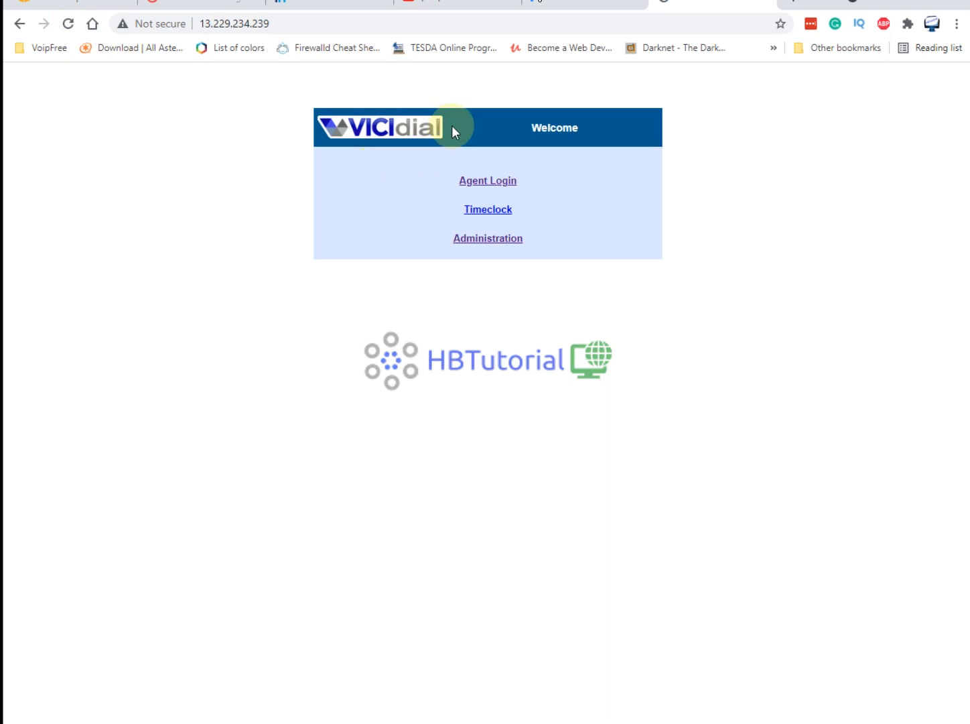
{"action": "mouse_move", "coordinate": [503, 298]}
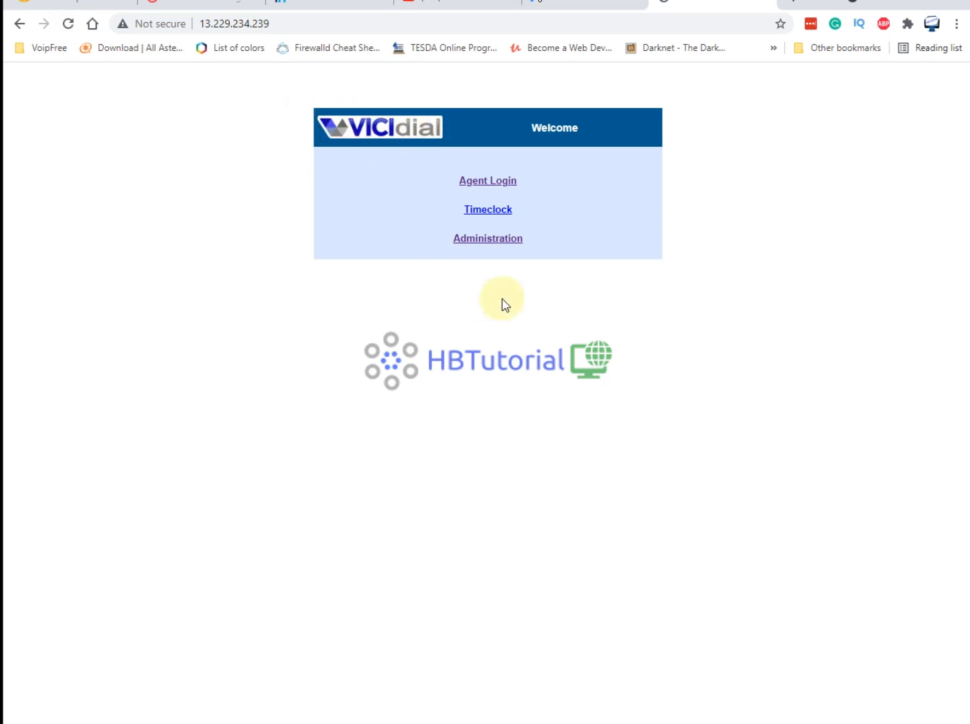
{"action": "left_click", "coordinate": [488, 239]}
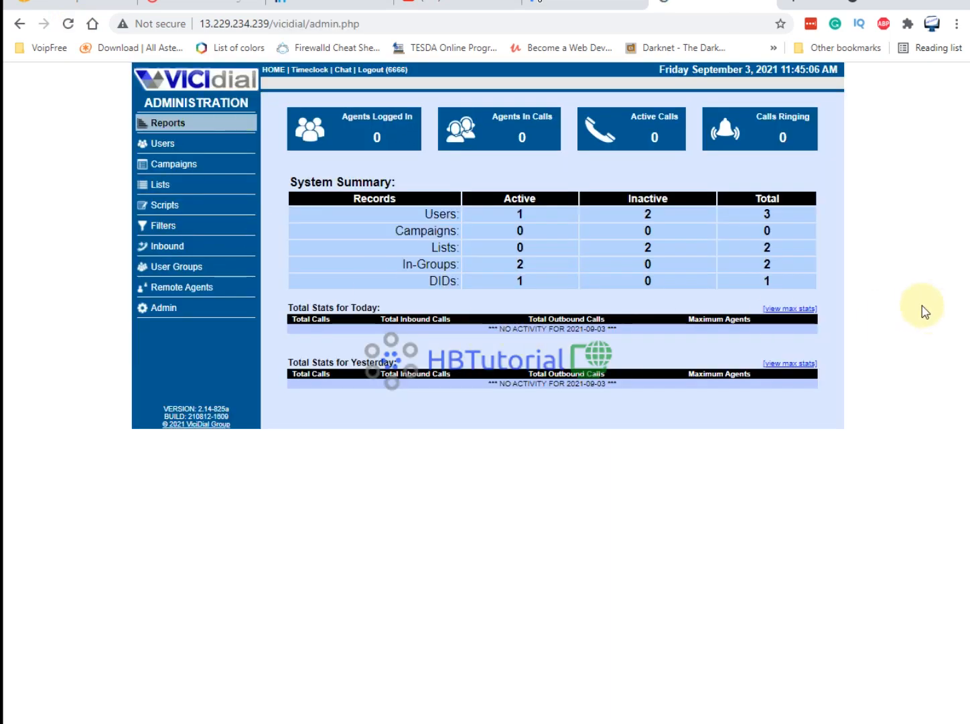
{"action": "mouse_move", "coordinate": [549, 422]}
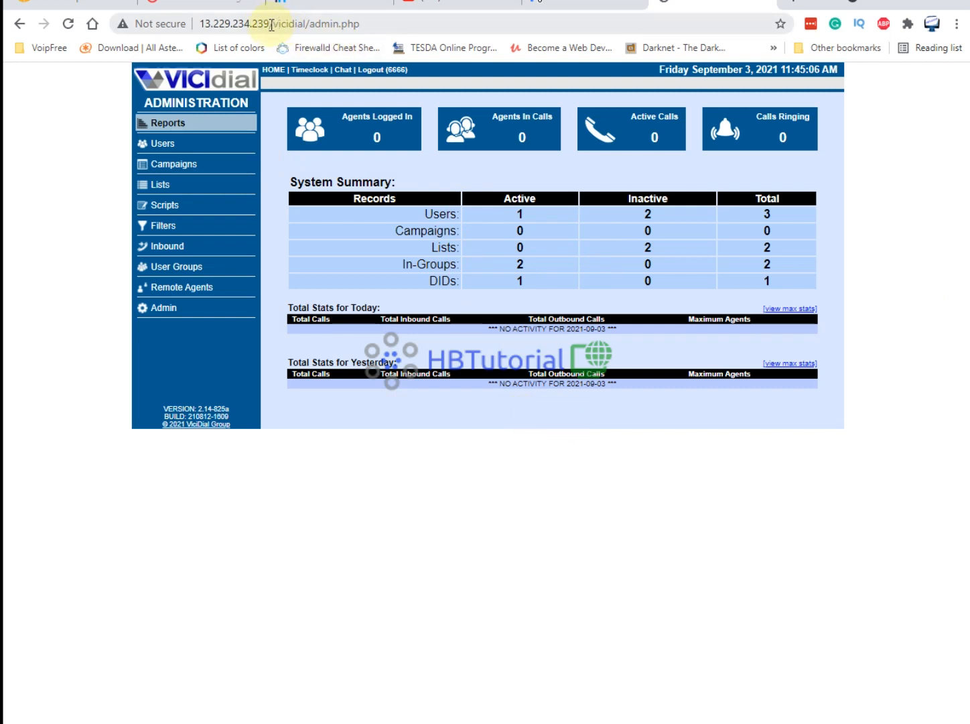
{"action": "left_click", "coordinate": [268, 24]}
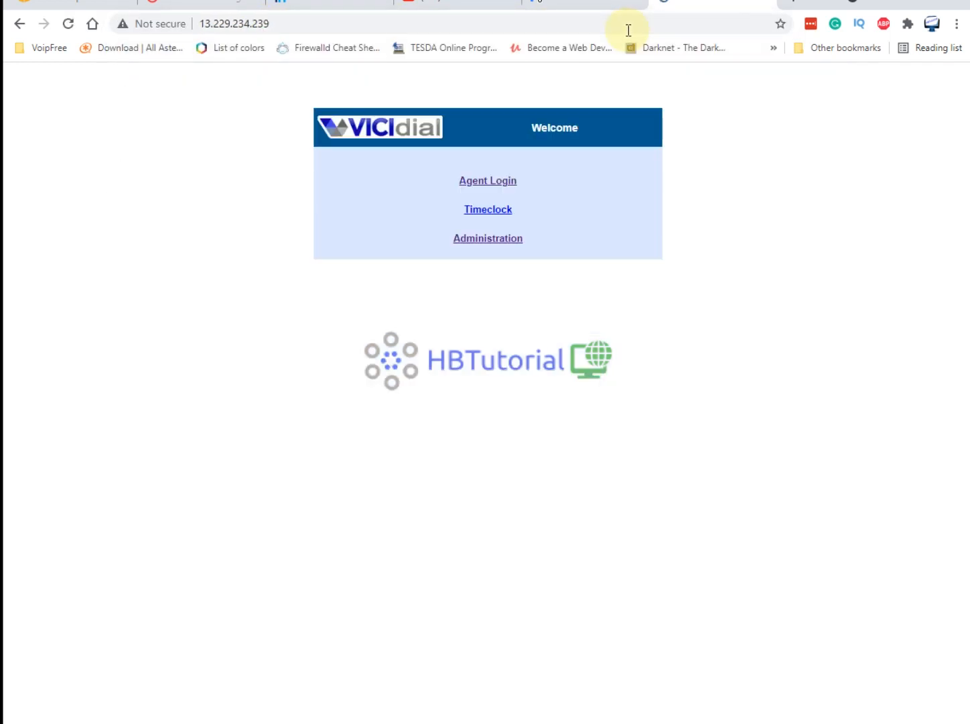
{"action": "mouse_move", "coordinate": [516, 70]}
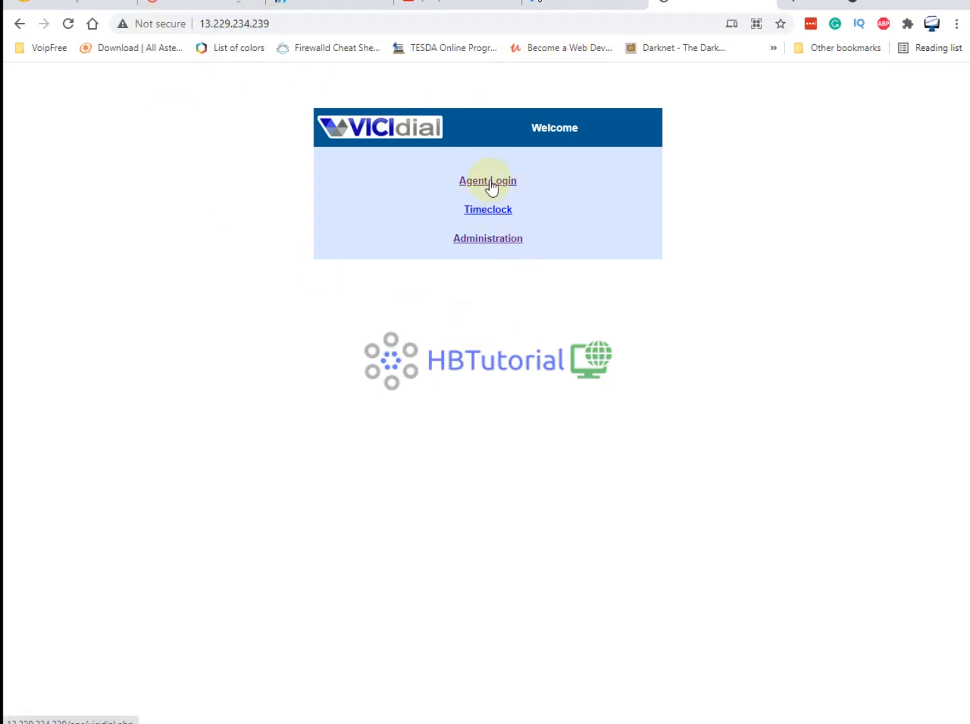
Step: Enter the Administration section listing Call Times, Phones and Servers
{"action": "left_click", "coordinate": [487, 238]}
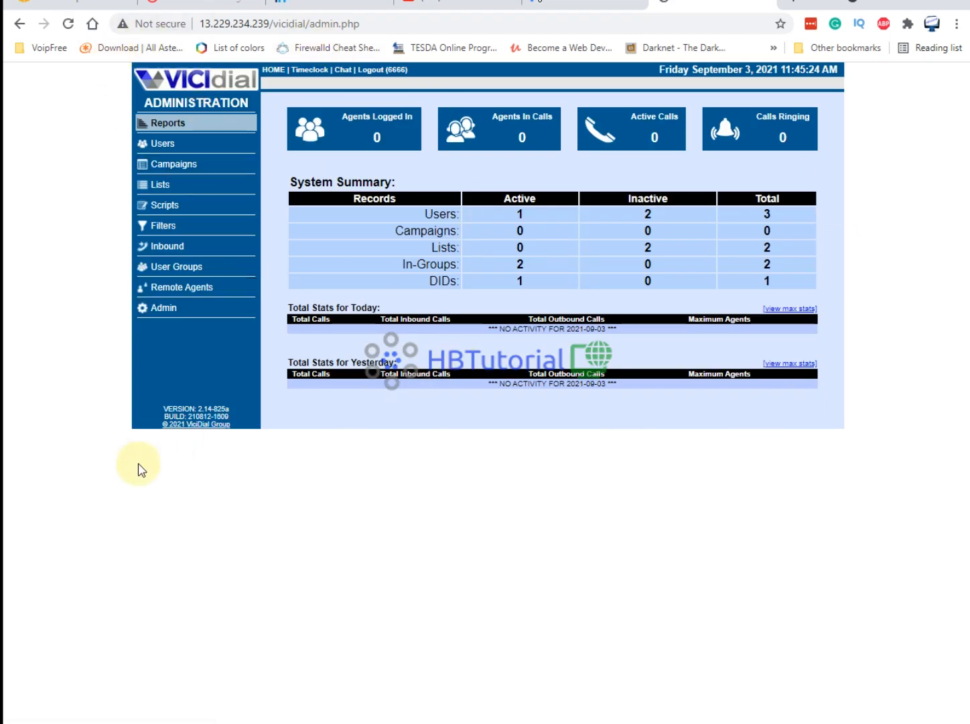
{"action": "left_click", "coordinate": [209, 80]}
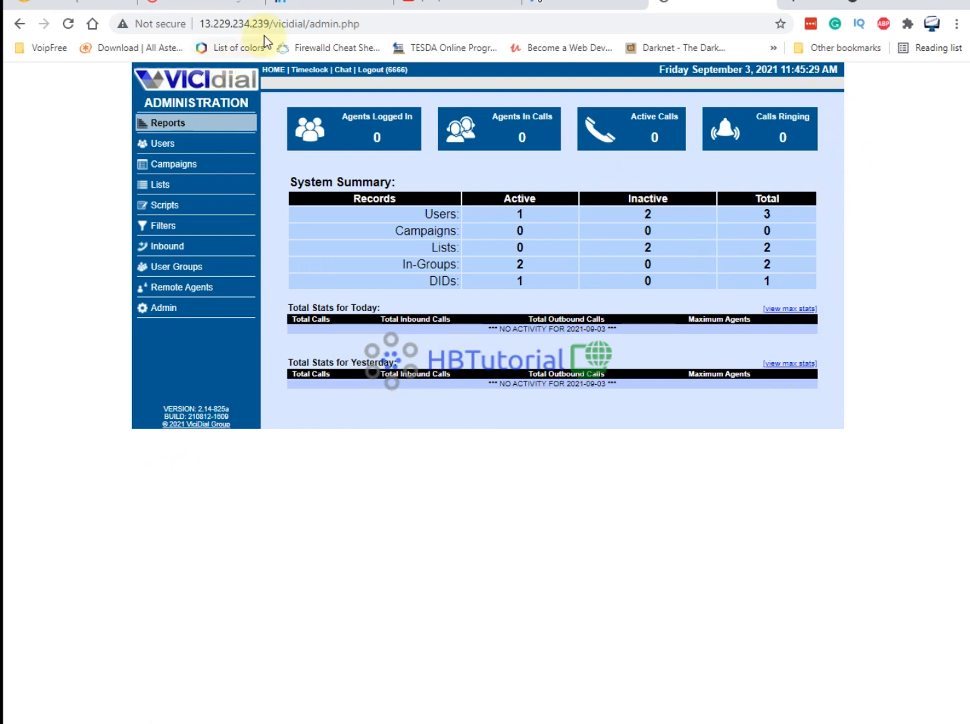
{"action": "left_click", "coordinate": [288, 24]}
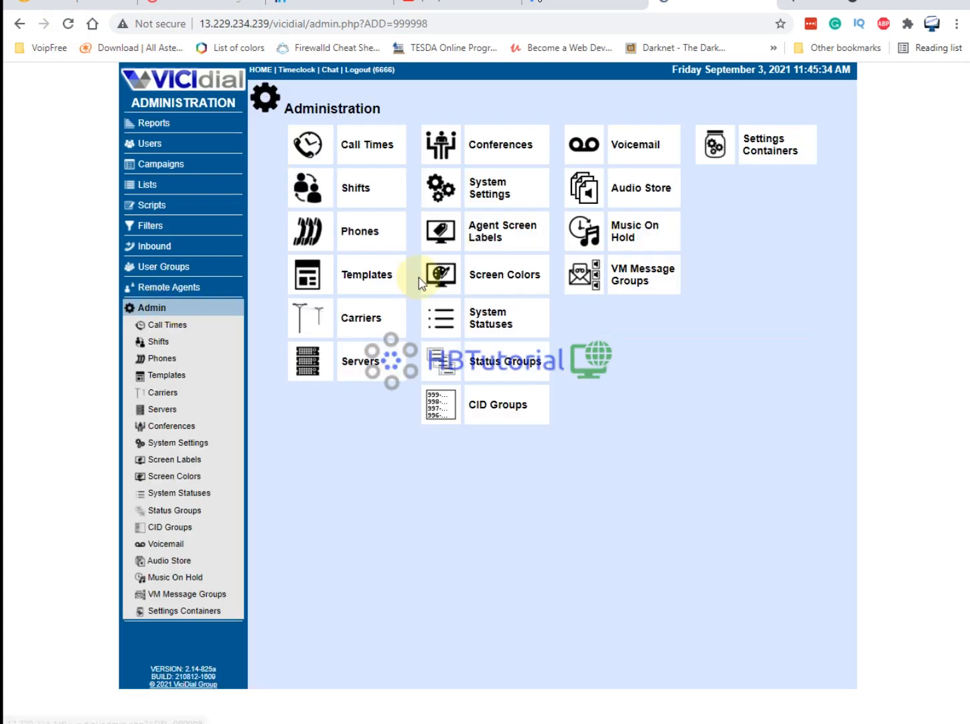
Step: View System Settings, then return to the Reports dashboard with its system summary
{"action": "left_click", "coordinate": [178, 442]}
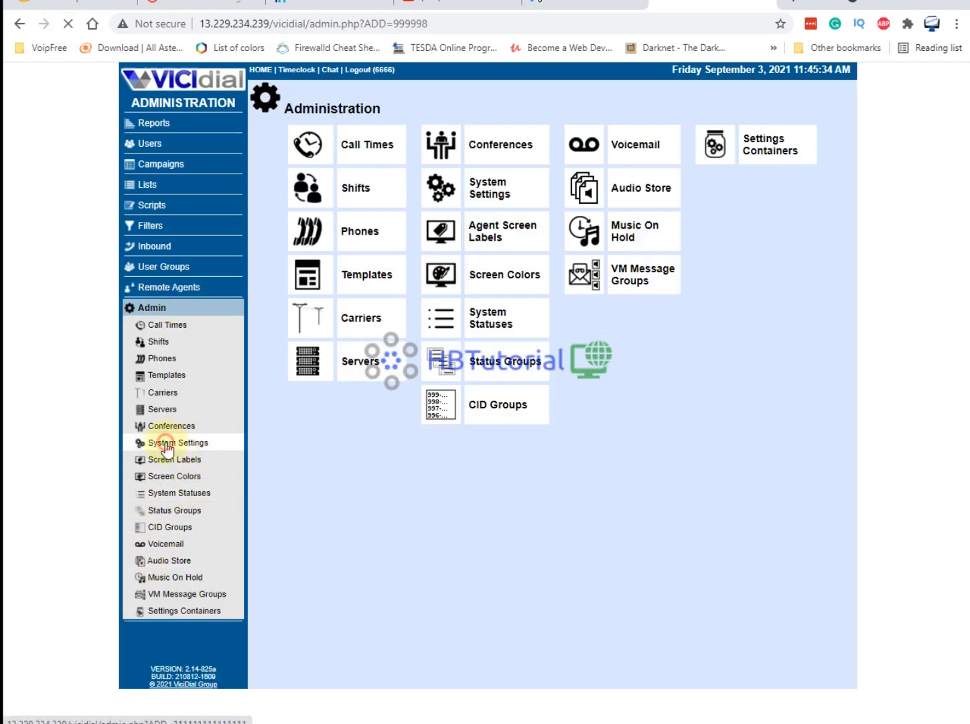
{"action": "left_click", "coordinate": [178, 443]}
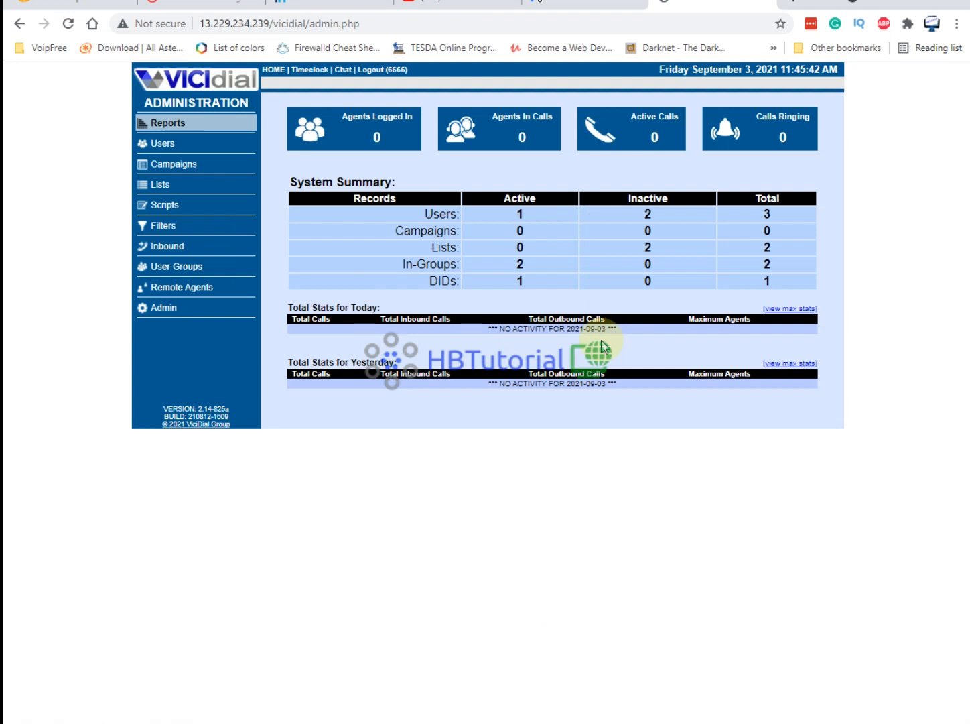
{"action": "mouse_move", "coordinate": [603, 340]}
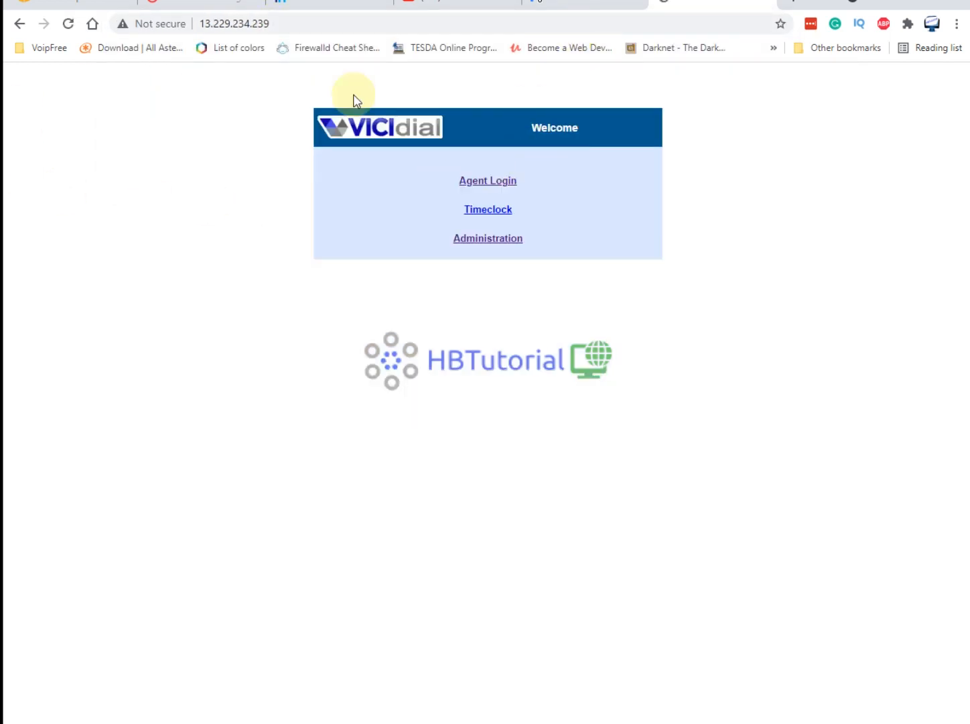
{"action": "mouse_move", "coordinate": [699, 185]}
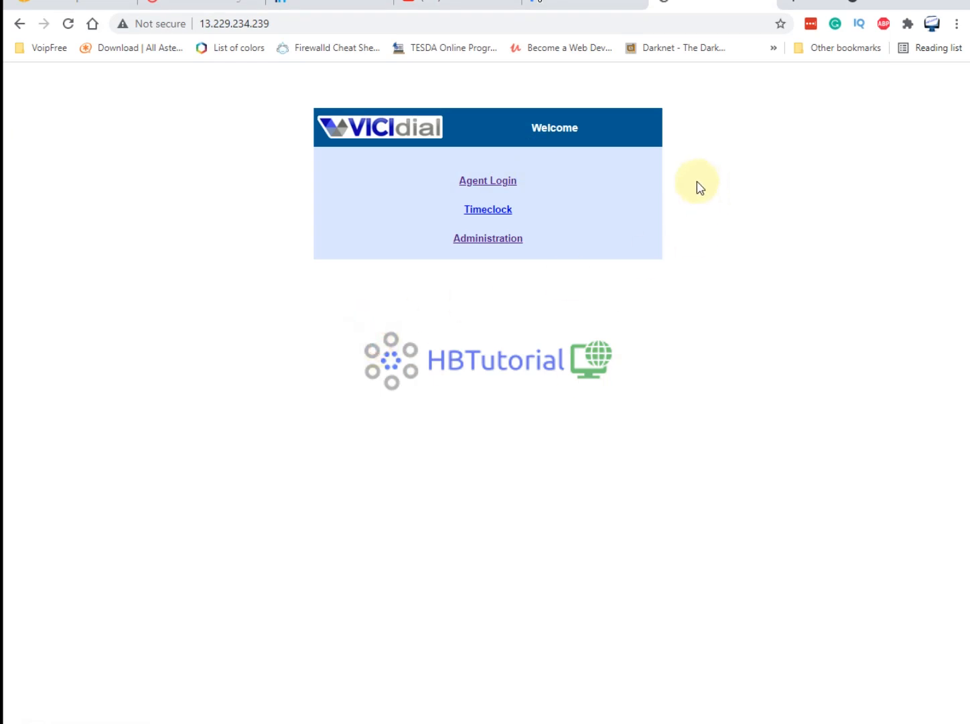